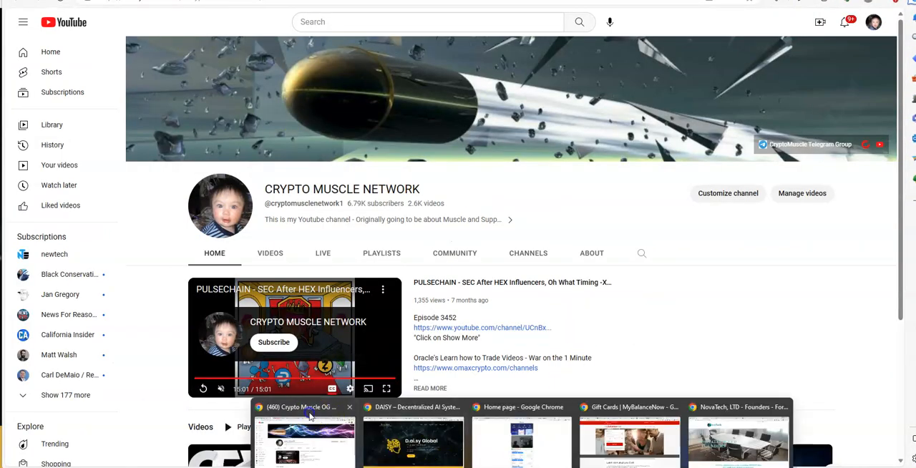
- Switch from the YouTube channel to the D.ai.sy Global website tab
{"action": "left_click", "coordinate": [308, 407]}
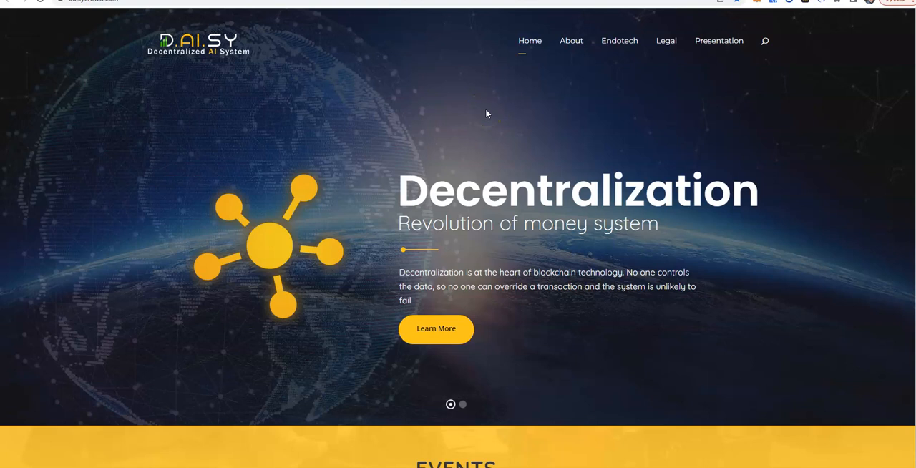
- Scroll the D.ai.sy homepage down past the hero slider to the Events section with the July 1 Momentum Call
{"action": "left_click", "coordinate": [581, 130]}
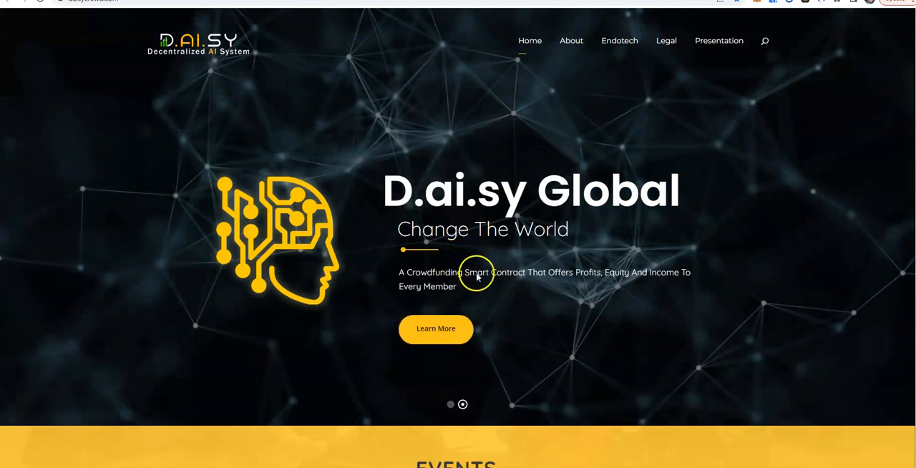
{"action": "mouse_move", "coordinate": [591, 289]}
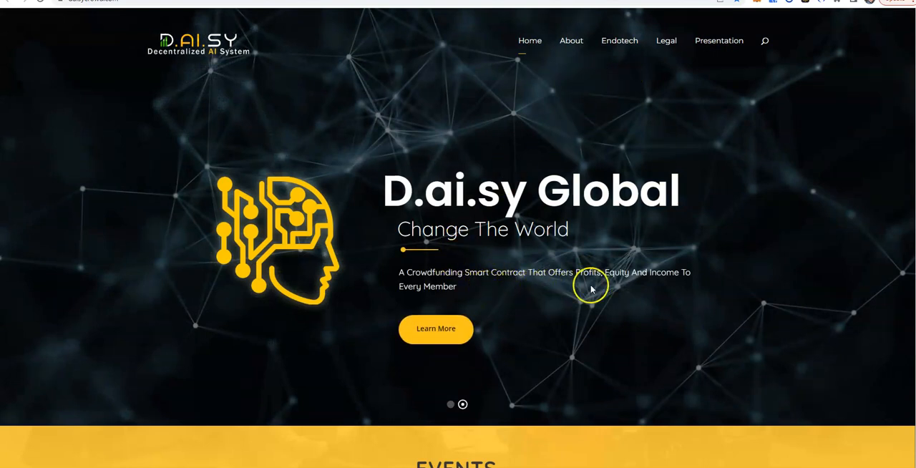
{"action": "scroll", "scroll_direction": "down", "scroll_amount": 3}
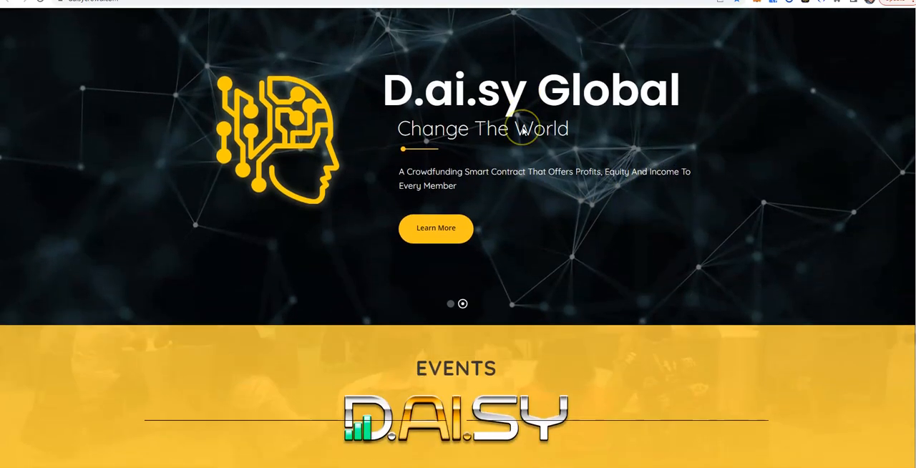
{"action": "scroll", "scroll_direction": "down", "scroll_amount": 3}
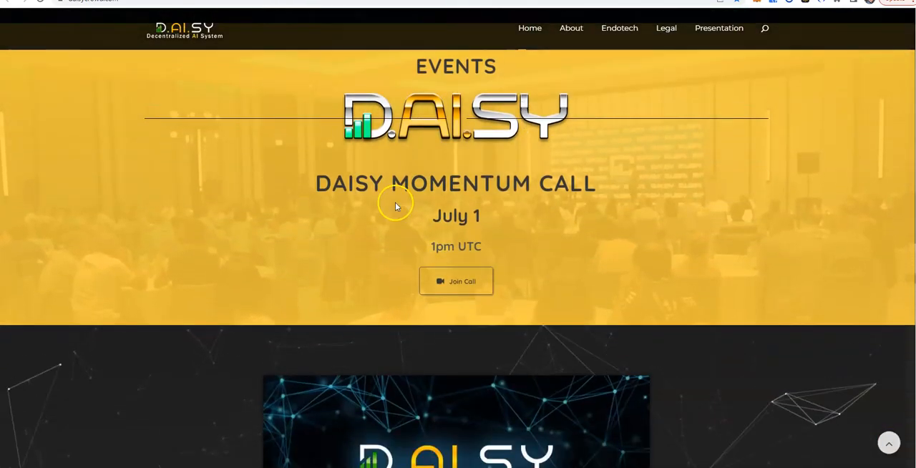
{"action": "mouse_move", "coordinate": [621, 198]}
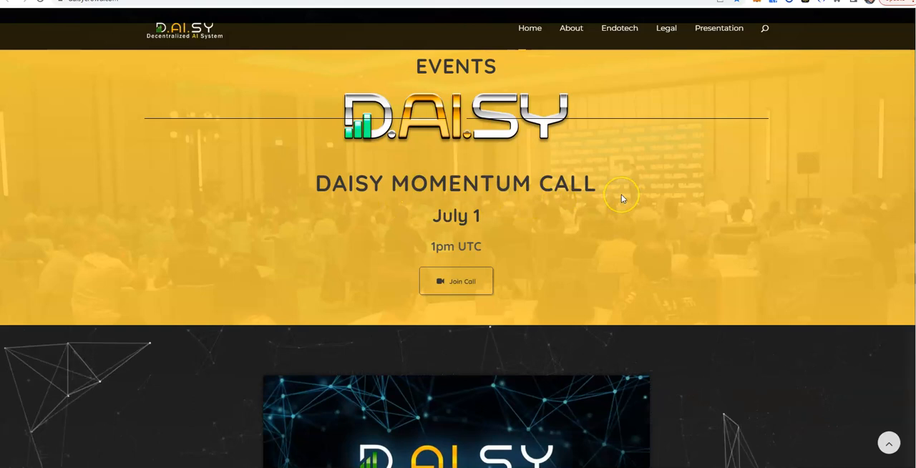
{"action": "scroll", "scroll_direction": "down", "scroll_amount": 3}
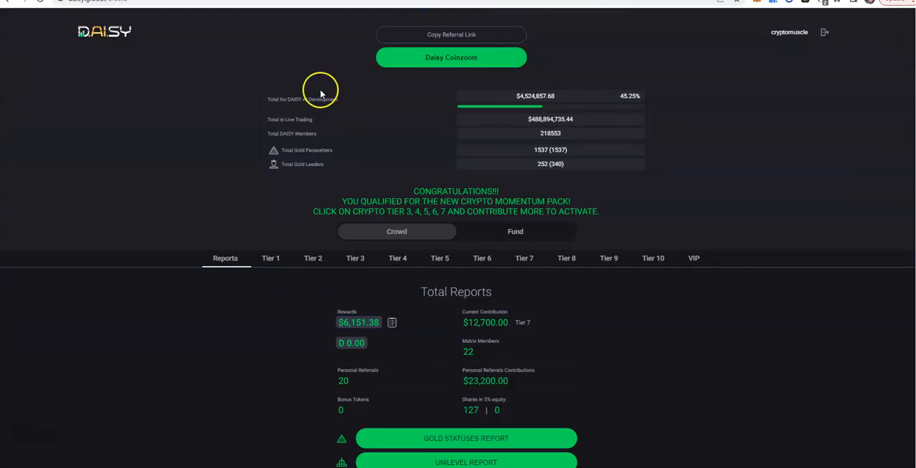
{"action": "mouse_move", "coordinate": [128, 80]}
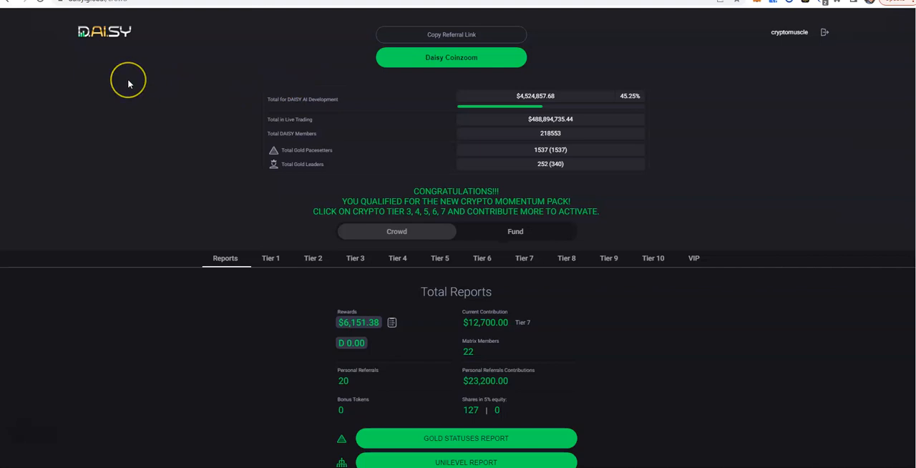
{"action": "mouse_move", "coordinate": [328, 121]}
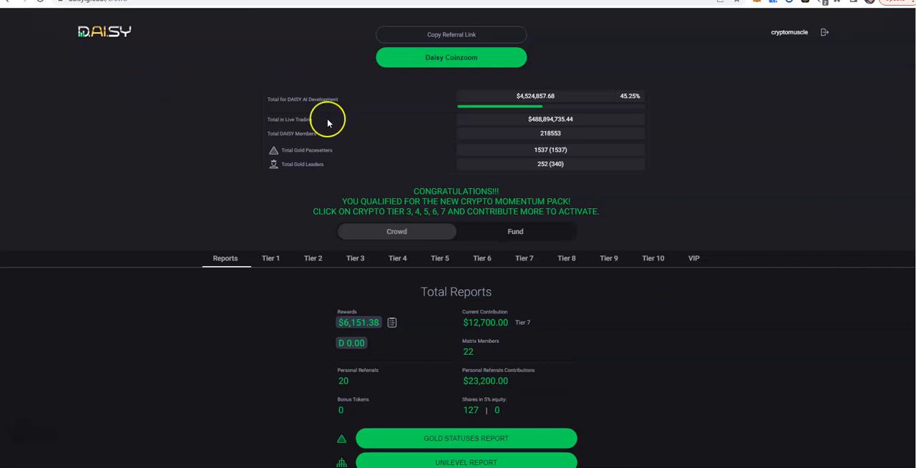
{"action": "mouse_move", "coordinate": [547, 107]}
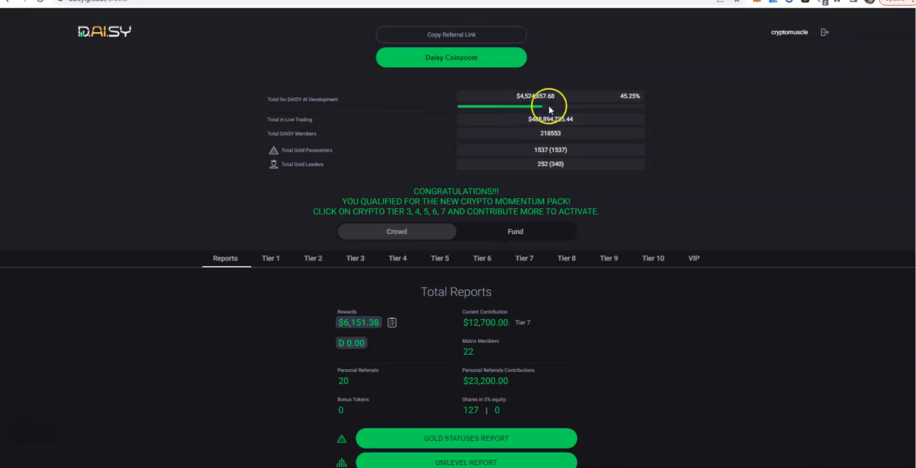
{"action": "mouse_move", "coordinate": [547, 109]}
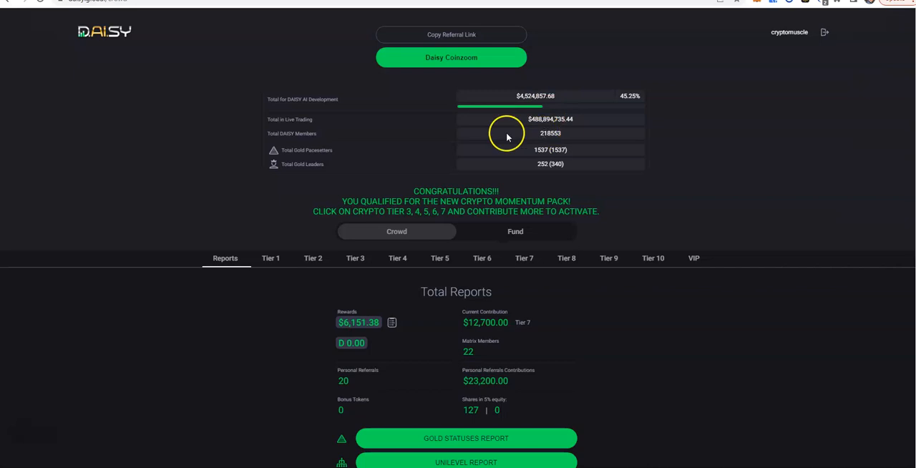
{"action": "mouse_move", "coordinate": [524, 132]}
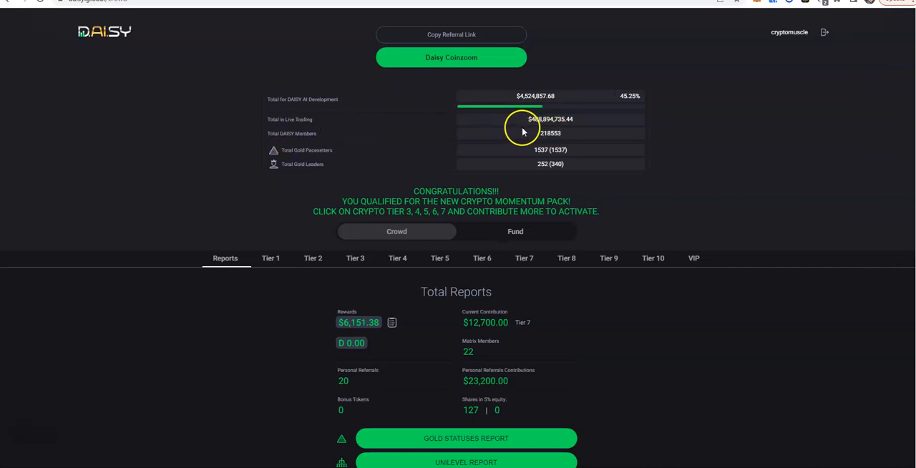
{"action": "mouse_move", "coordinate": [543, 129]}
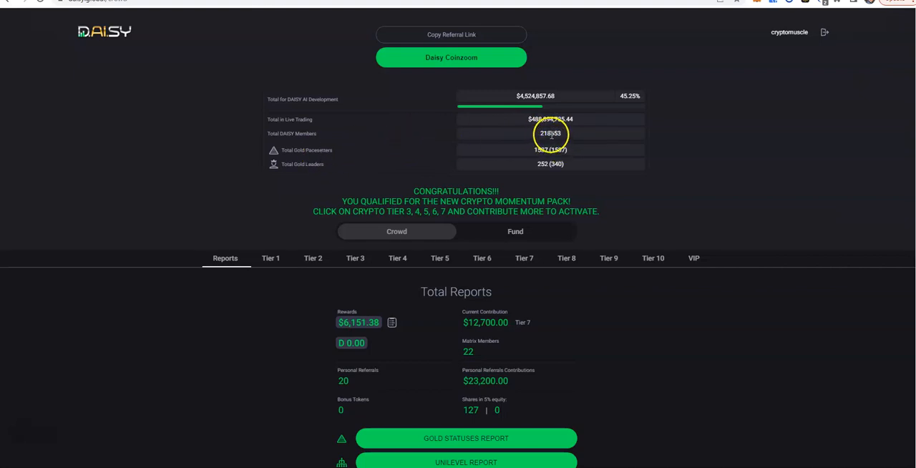
{"action": "mouse_move", "coordinate": [550, 140]}
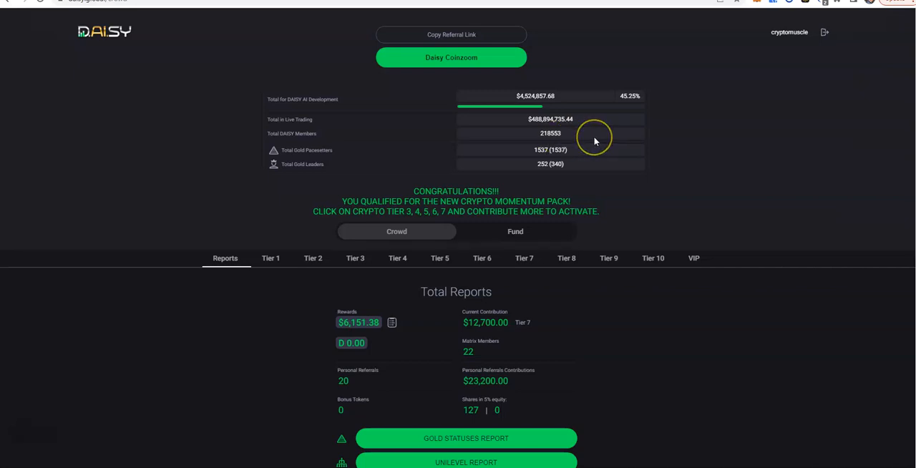
{"action": "mouse_move", "coordinate": [618, 215]}
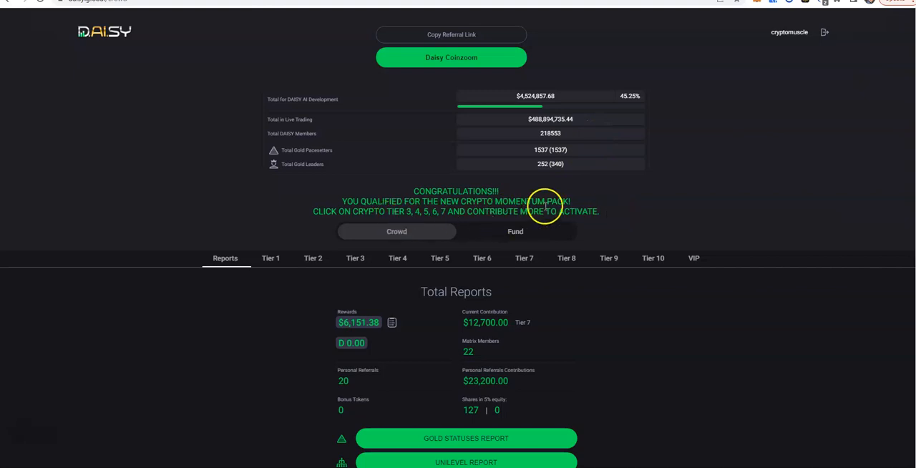
{"action": "mouse_move", "coordinate": [355, 221]}
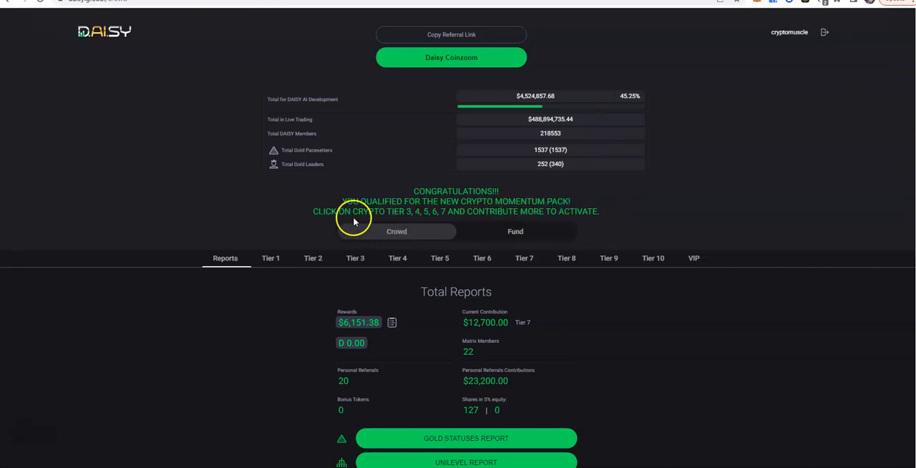
{"action": "mouse_move", "coordinate": [451, 221]}
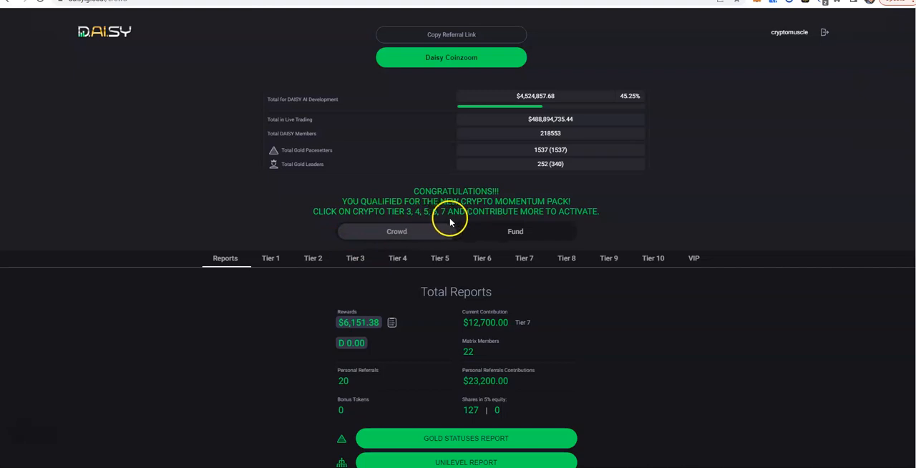
{"action": "mouse_move", "coordinate": [719, 203]}
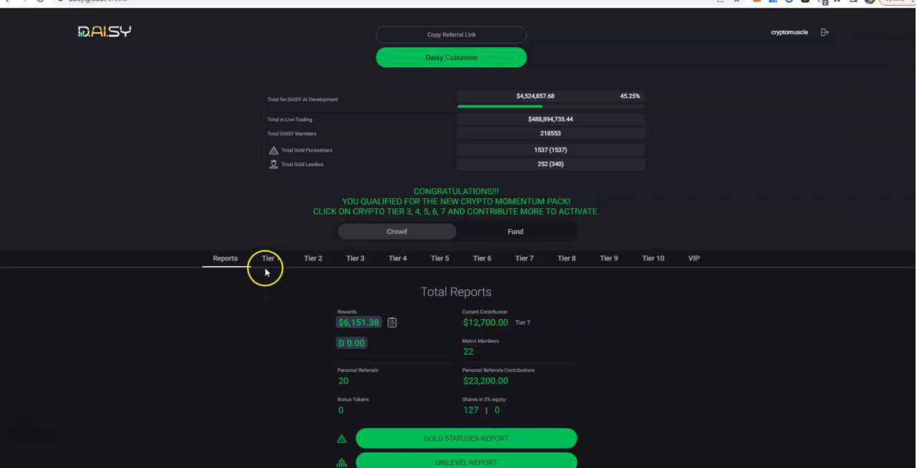
{"action": "left_click", "coordinate": [269, 258]}
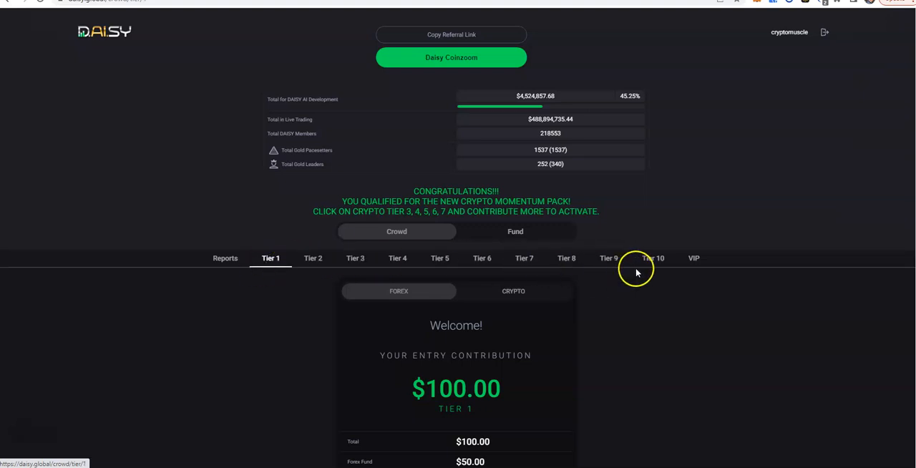
{"action": "mouse_move", "coordinate": [698, 274]}
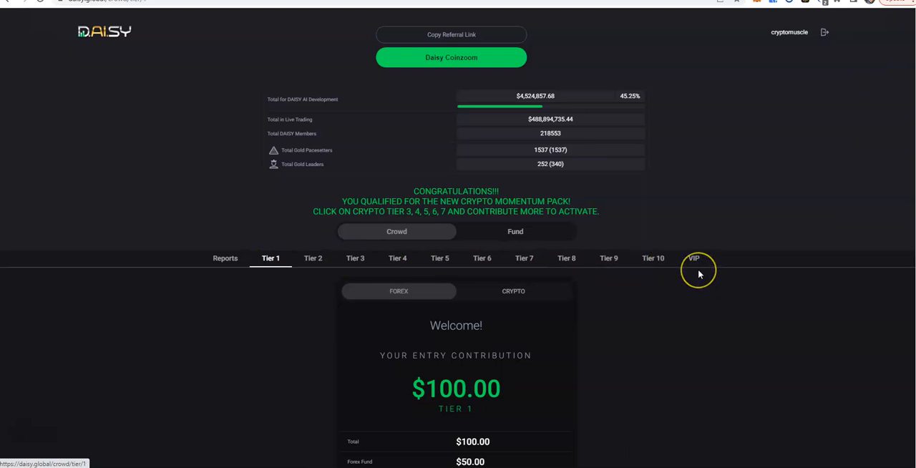
{"action": "mouse_move", "coordinate": [667, 318]}
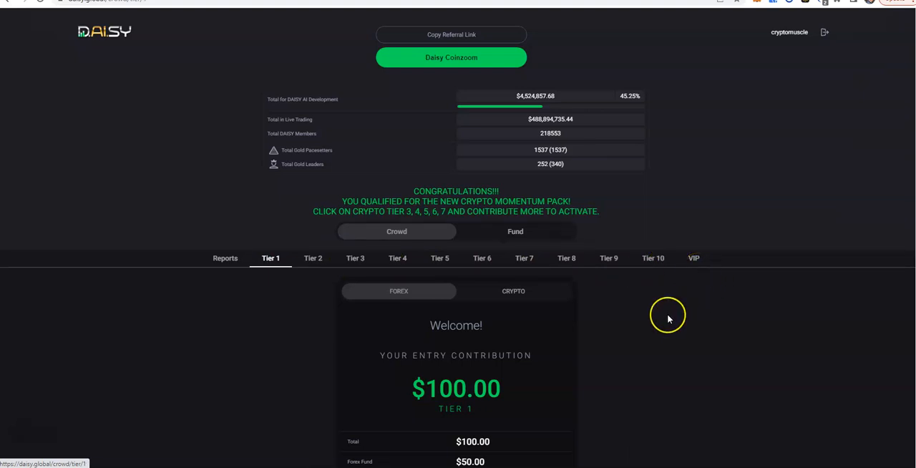
{"action": "scroll", "scroll_direction": "down", "scroll_amount": 3}
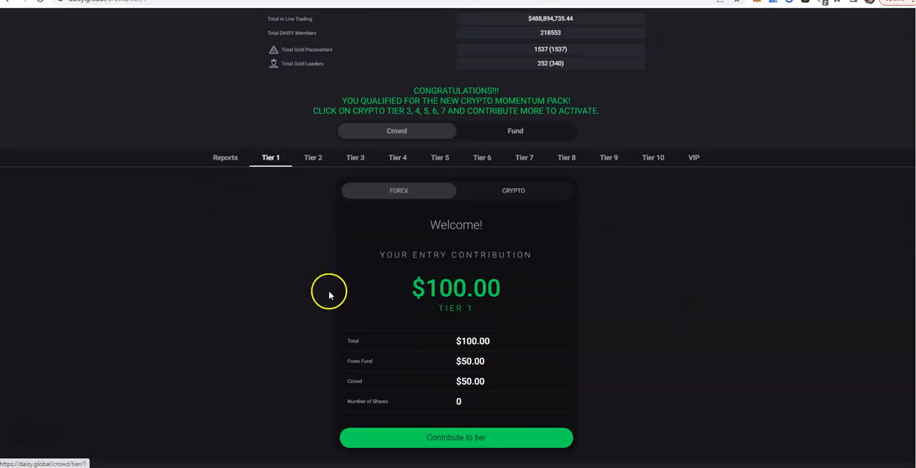
{"action": "mouse_move", "coordinate": [316, 158]}
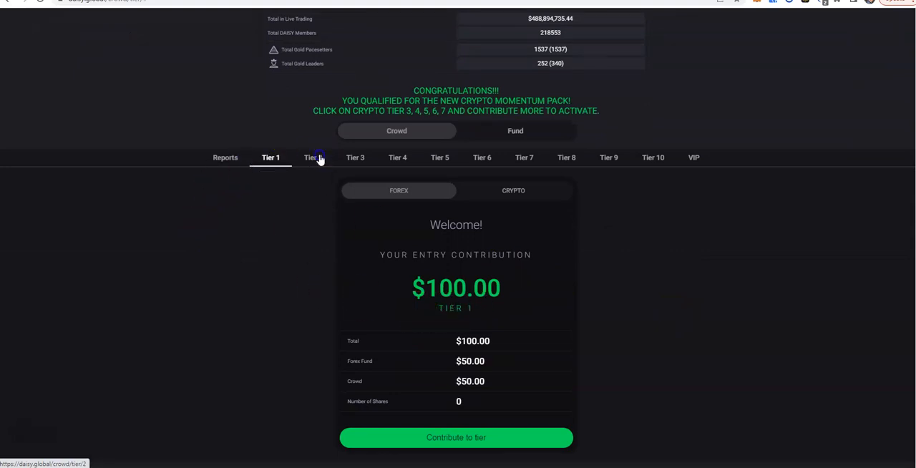
{"action": "left_click", "coordinate": [312, 158]}
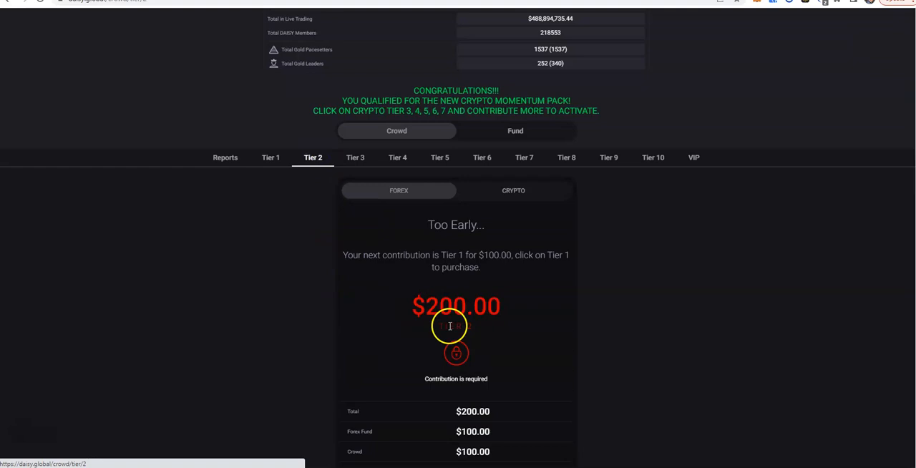
{"action": "mouse_move", "coordinate": [261, 235]}
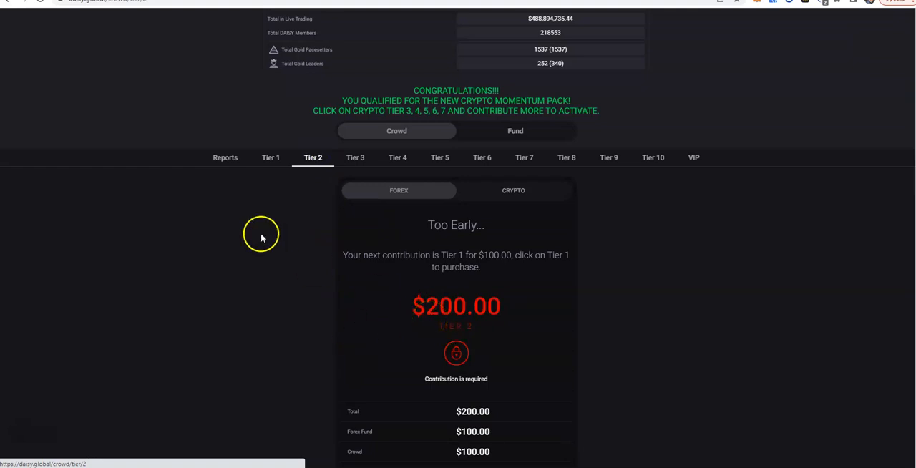
{"action": "left_click", "coordinate": [355, 158]}
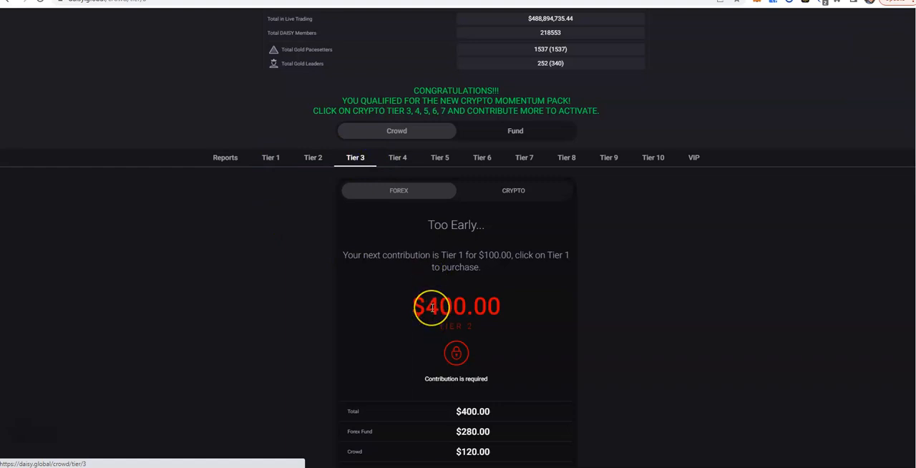
{"action": "left_click", "coordinate": [397, 157]}
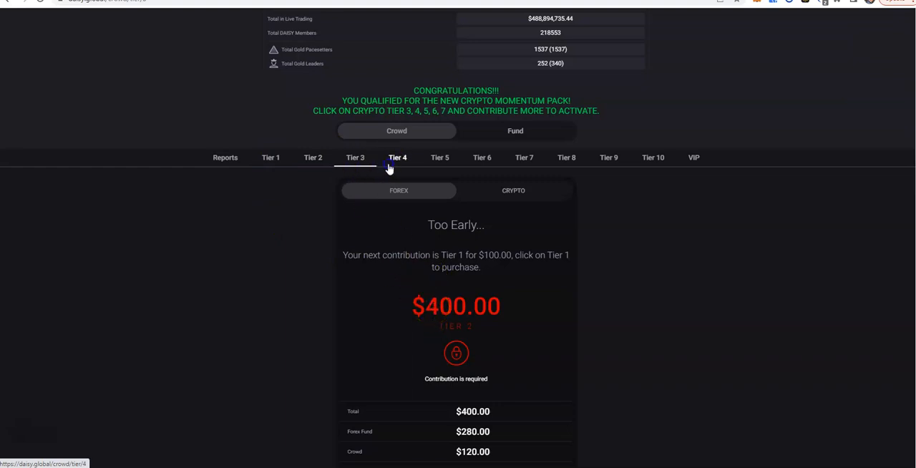
{"action": "left_click", "coordinate": [398, 158]}
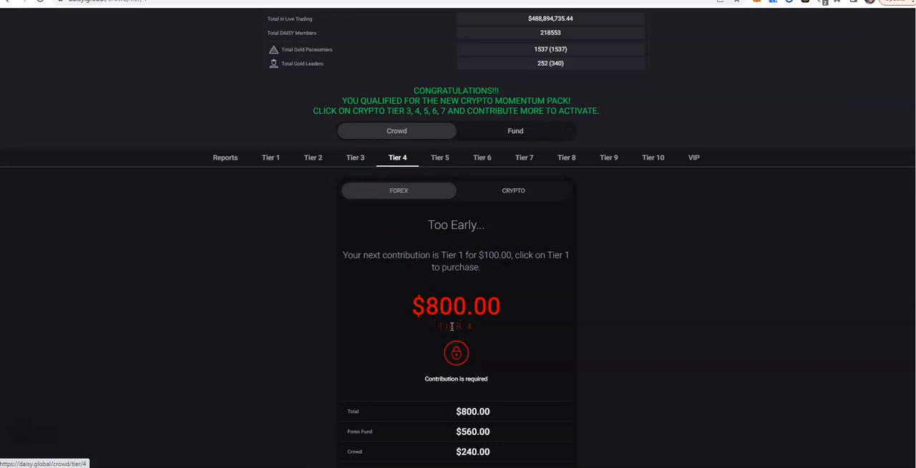
{"action": "left_click", "coordinate": [439, 157]}
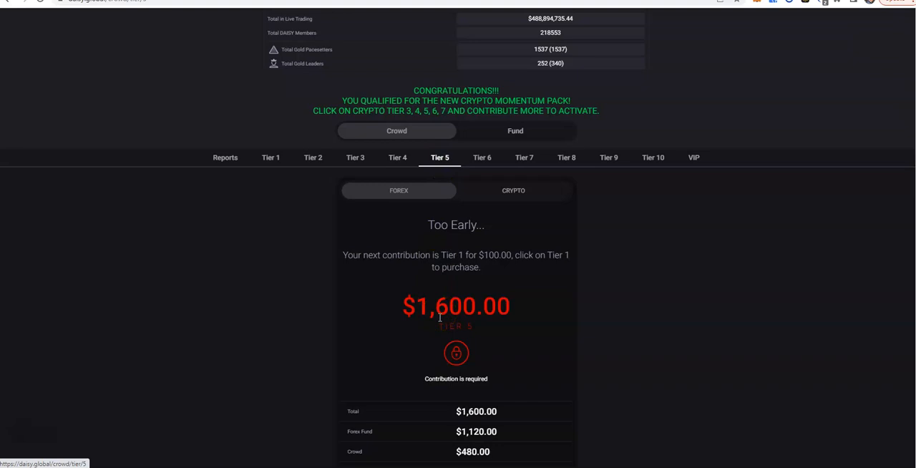
{"action": "mouse_move", "coordinate": [481, 157]}
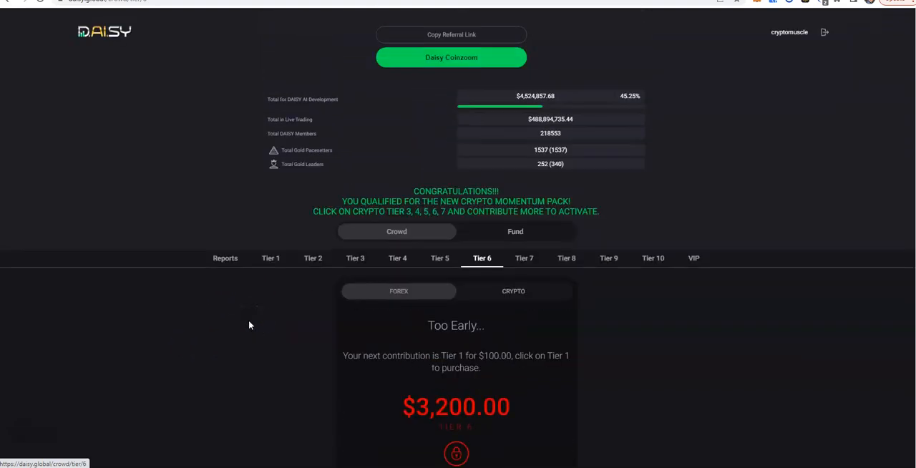
{"action": "left_click", "coordinate": [224, 257]}
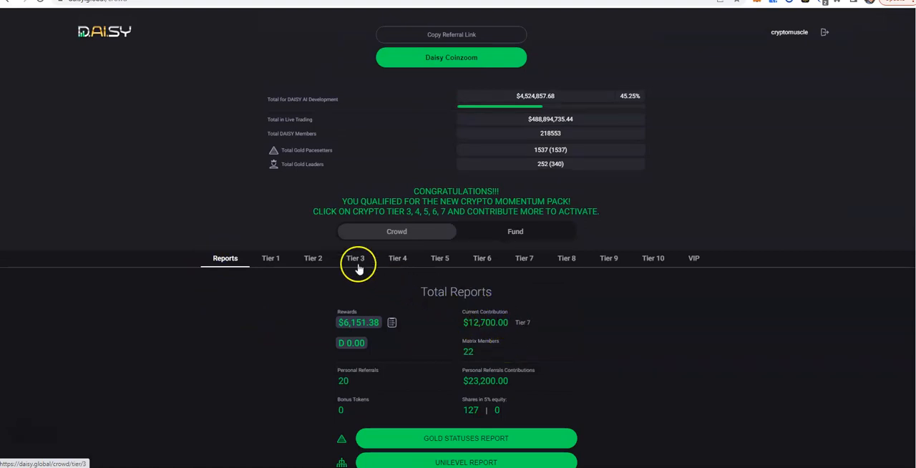
- Review the locked $400 Tier 3 contribution page, then the Total Reports overview with the $181.02 unilevel bonus
{"action": "left_click", "coordinate": [355, 258]}
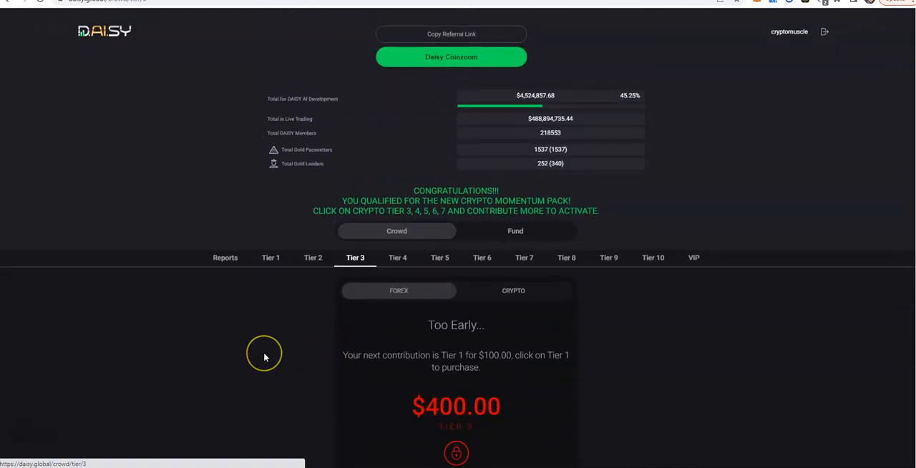
{"action": "scroll", "scroll_direction": "down", "scroll_amount": 3}
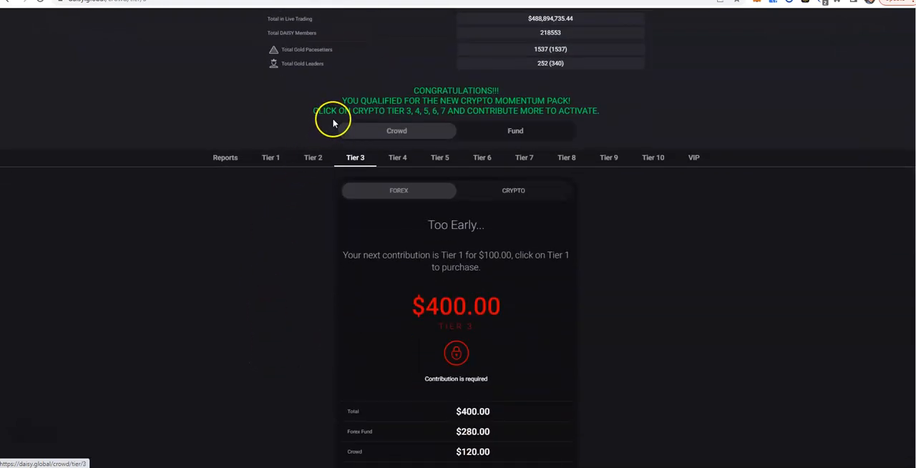
{"action": "mouse_move", "coordinate": [489, 126]}
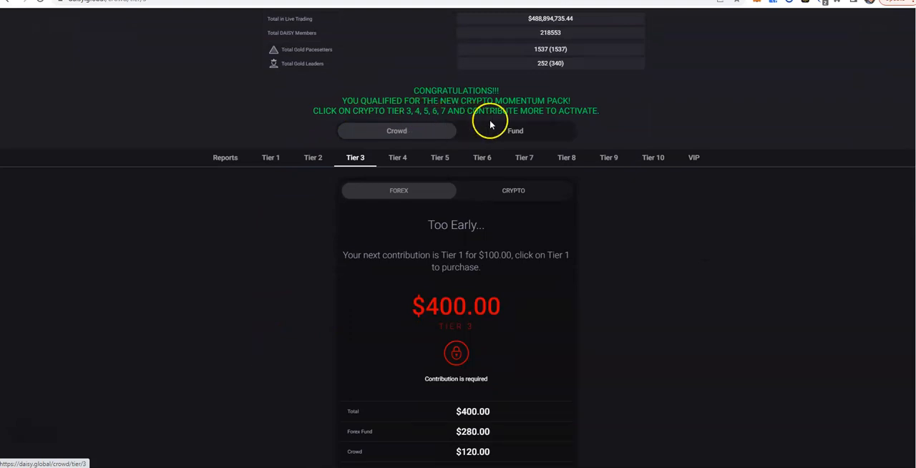
{"action": "mouse_move", "coordinate": [342, 191]}
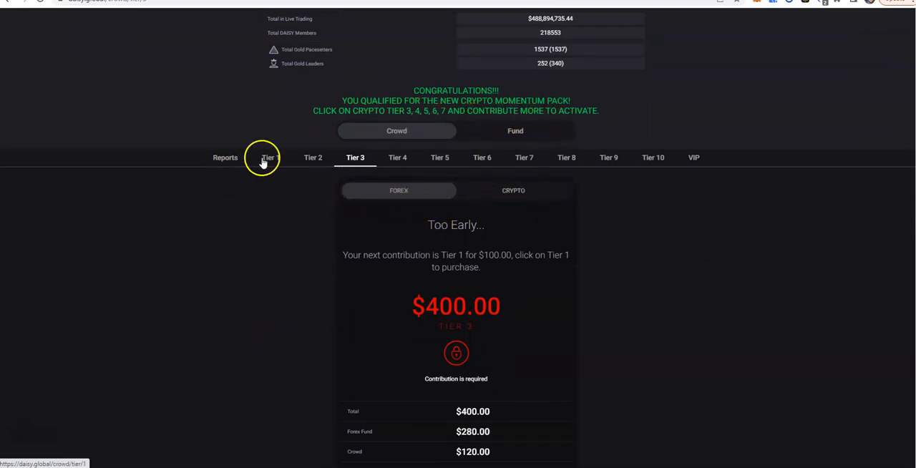
{"action": "left_click", "coordinate": [224, 158]}
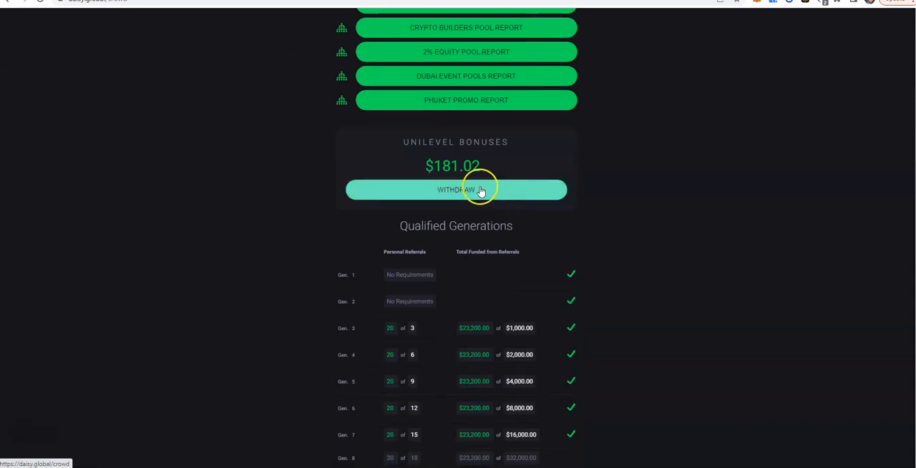
{"action": "scroll", "scroll_direction": "down", "scroll_amount": 3}
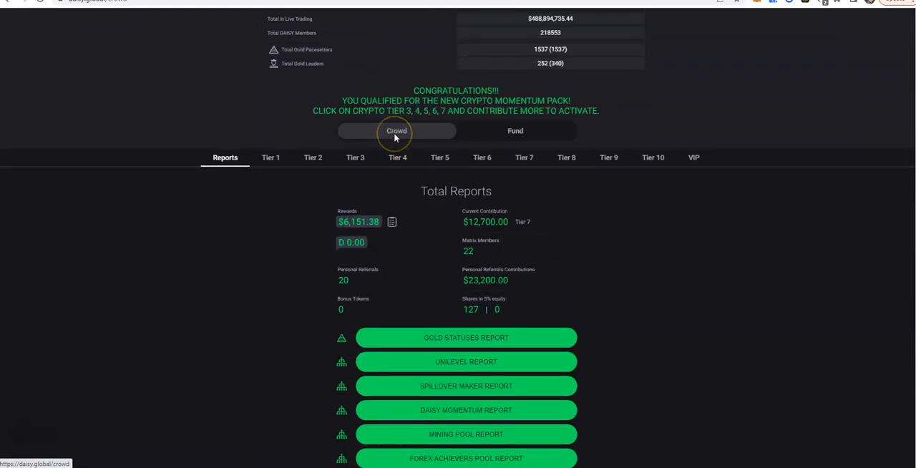
{"action": "left_click", "coordinate": [270, 158]}
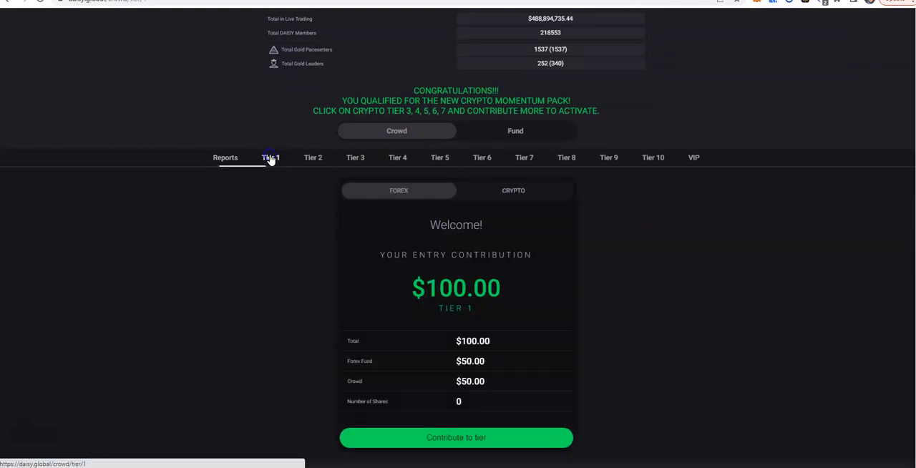
{"action": "scroll", "scroll_direction": "down", "scroll_amount": 3}
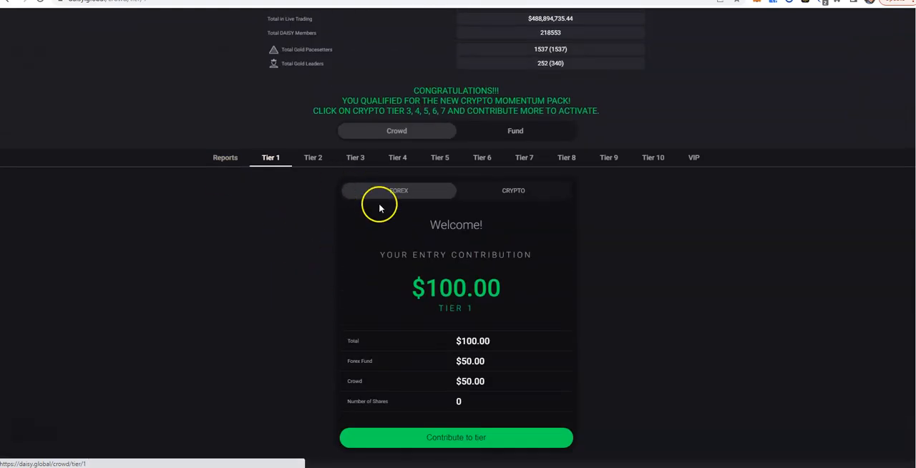
{"action": "scroll", "scroll_direction": "down", "scroll_amount": 3}
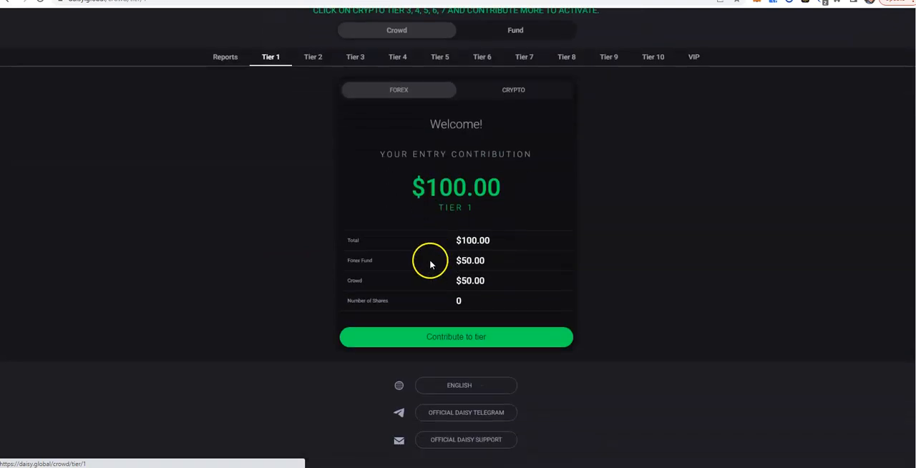
{"action": "mouse_move", "coordinate": [415, 261]}
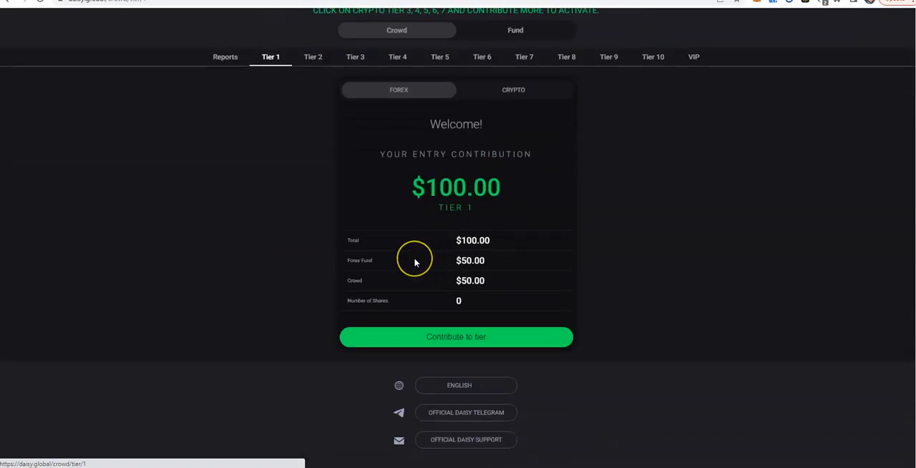
{"action": "mouse_move", "coordinate": [389, 256]}
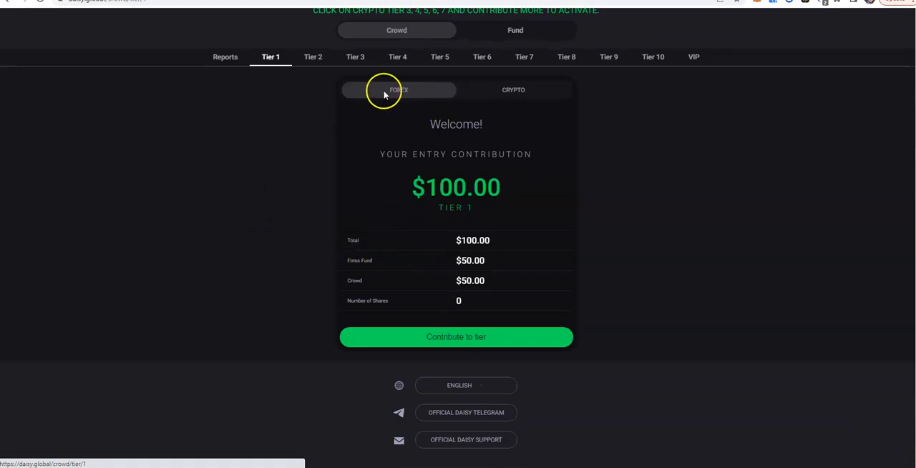
{"action": "mouse_move", "coordinate": [378, 95]}
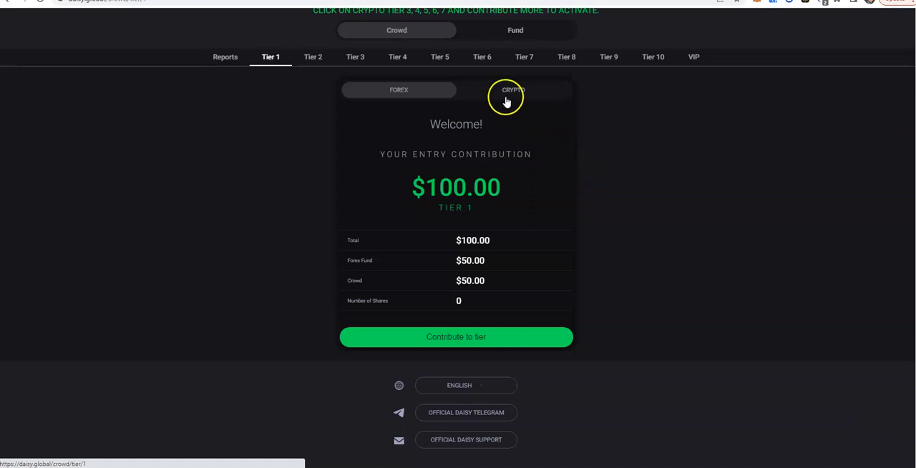
{"action": "left_click", "coordinate": [512, 89]}
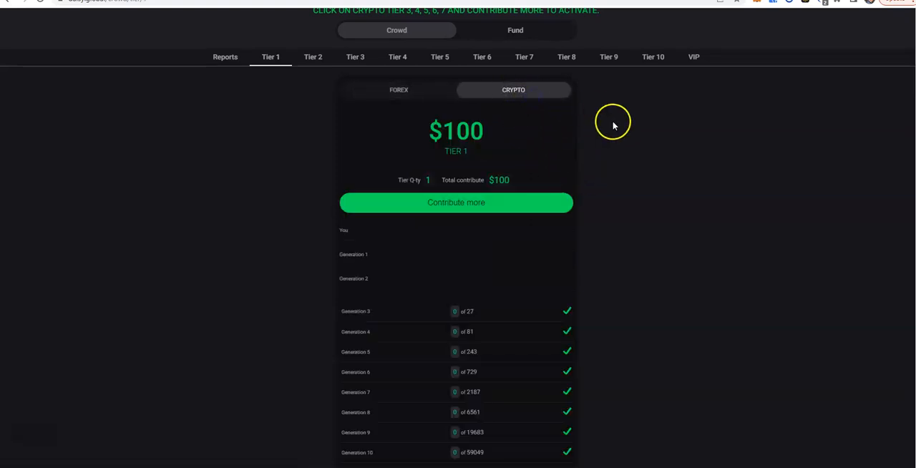
{"action": "left_click", "coordinate": [224, 57]}
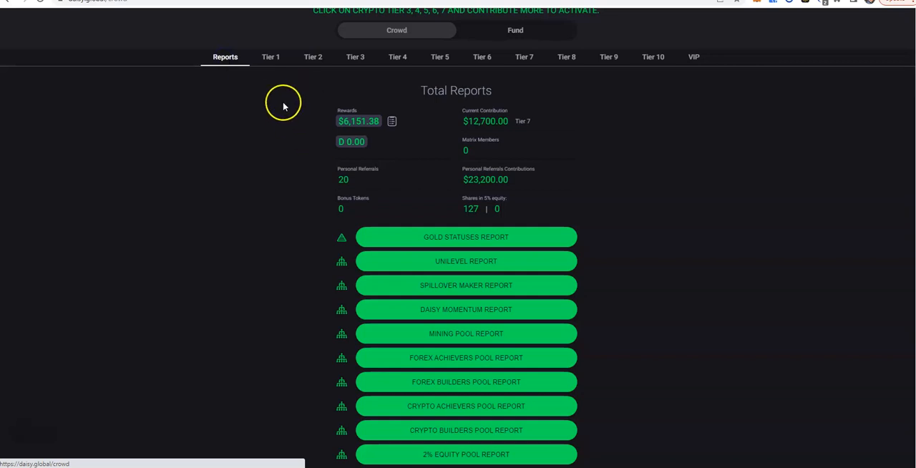
{"action": "left_click", "coordinate": [269, 57]}
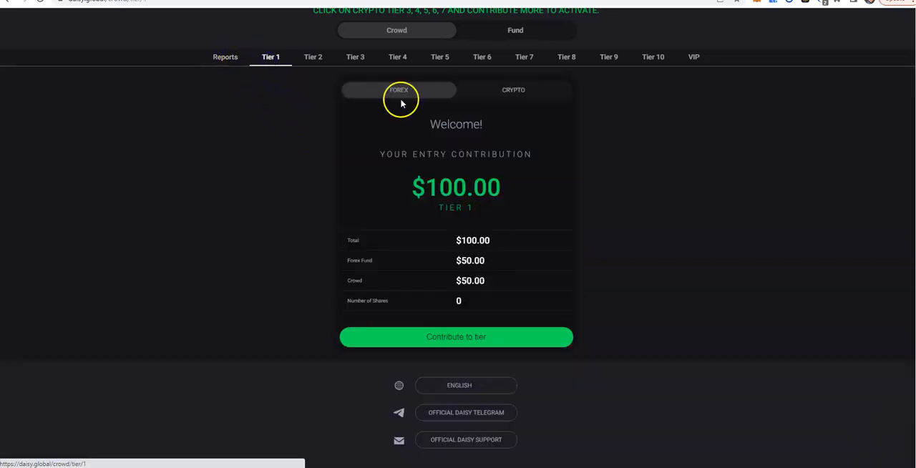
{"action": "left_click", "coordinate": [513, 88]}
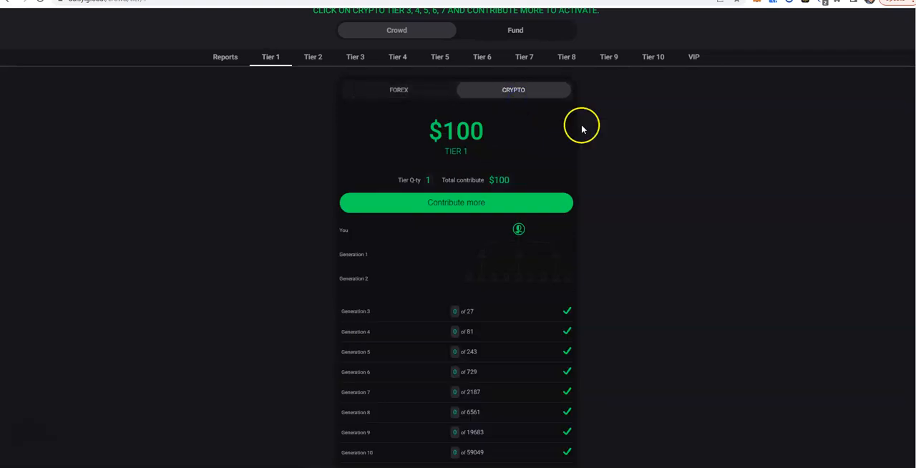
{"action": "scroll", "scroll_direction": "down", "scroll_amount": 3}
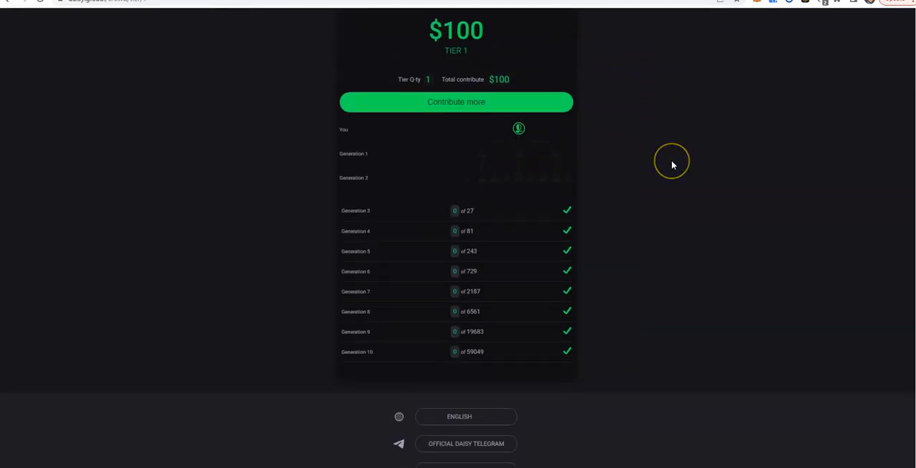
{"action": "scroll", "scroll_direction": "up", "scroll_amount": 3}
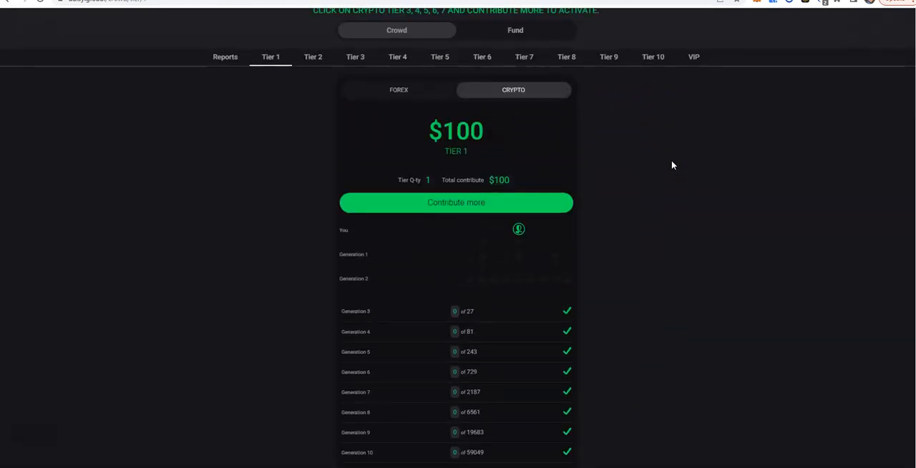
{"action": "left_click", "coordinate": [312, 106]}
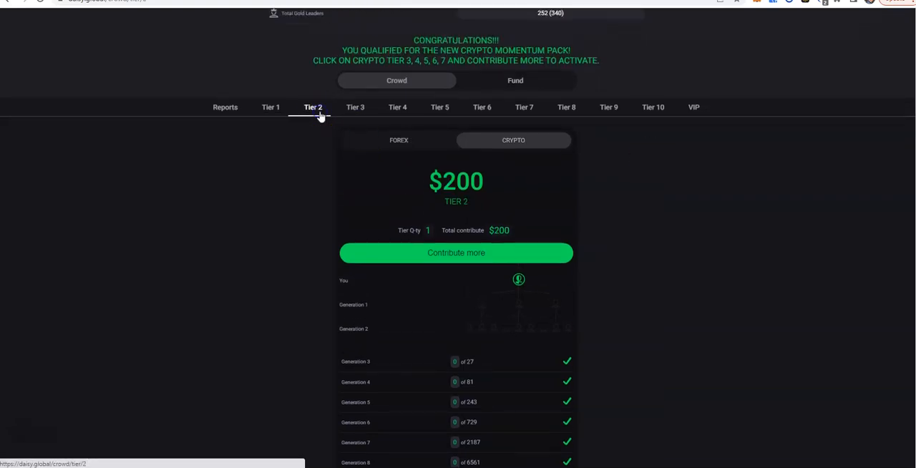
{"action": "left_click", "coordinate": [354, 106]}
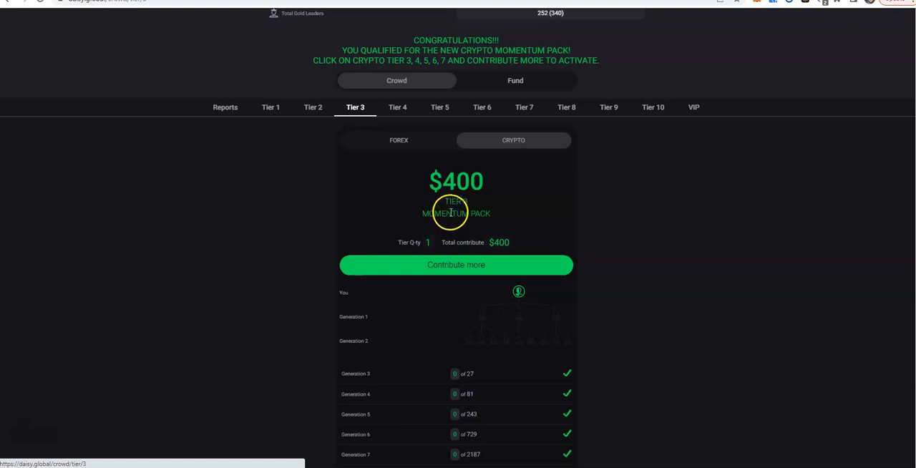
{"action": "mouse_move", "coordinate": [279, 242]}
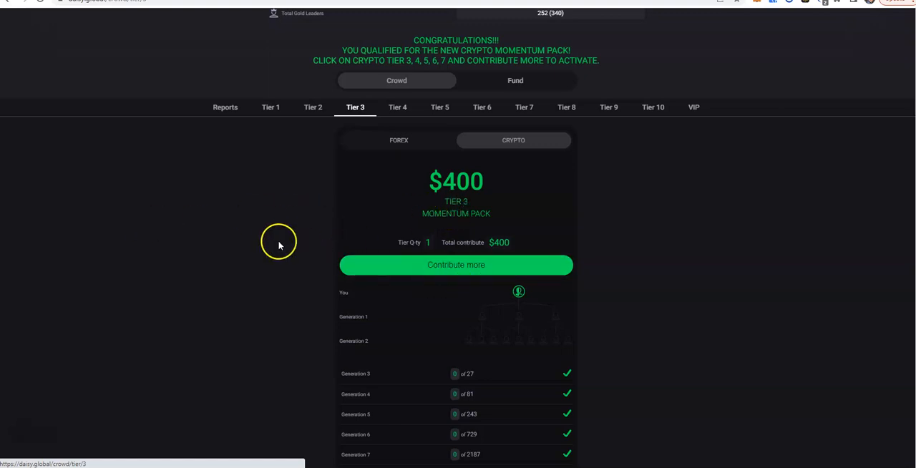
{"action": "left_click", "coordinate": [397, 106]}
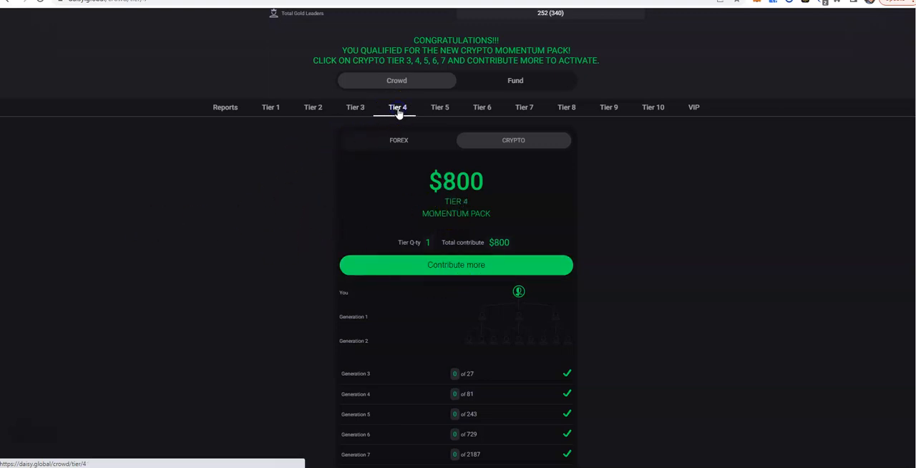
{"action": "left_click", "coordinate": [523, 105]}
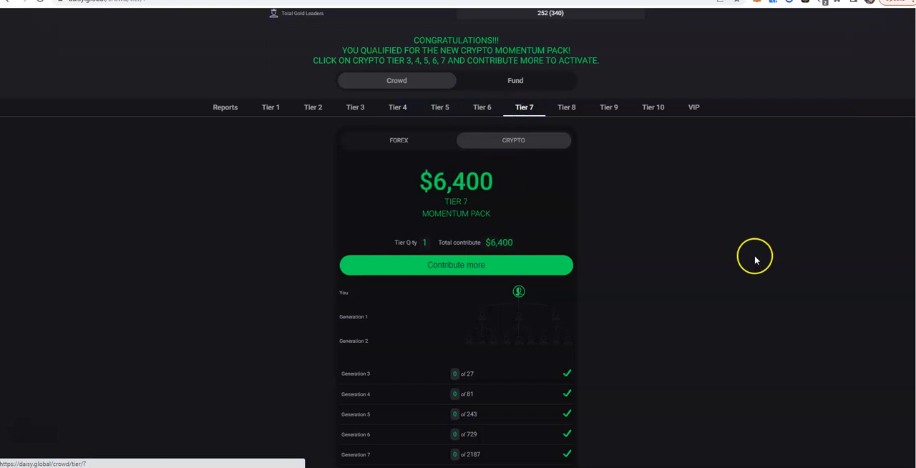
{"action": "scroll", "scroll_direction": "down", "scroll_amount": 3}
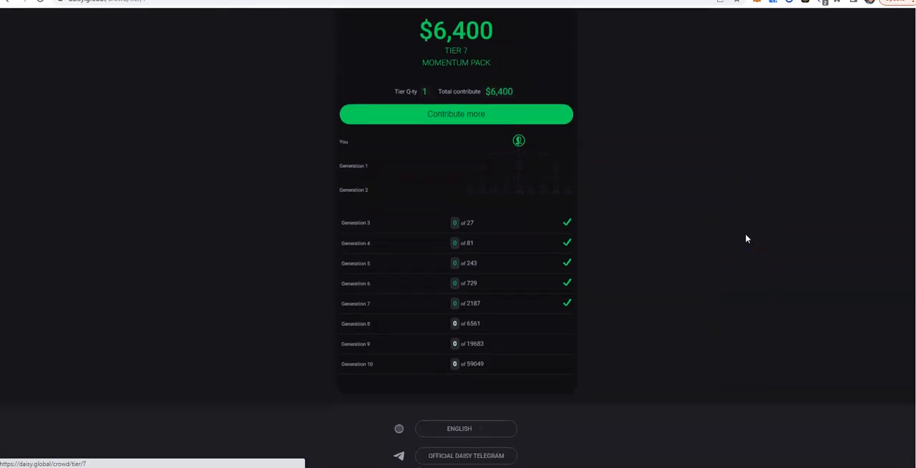
{"action": "scroll", "scroll_direction": "up", "scroll_amount": 3}
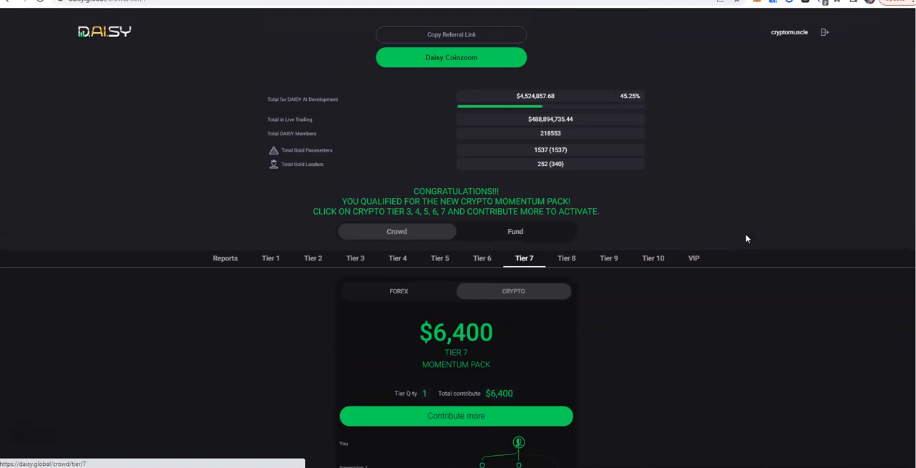
{"action": "left_click", "coordinate": [224, 257]}
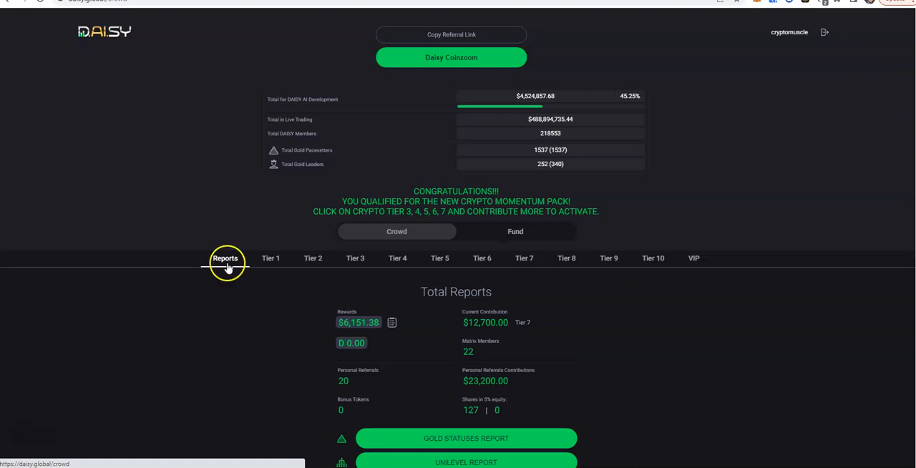
{"action": "mouse_move", "coordinate": [415, 272]}
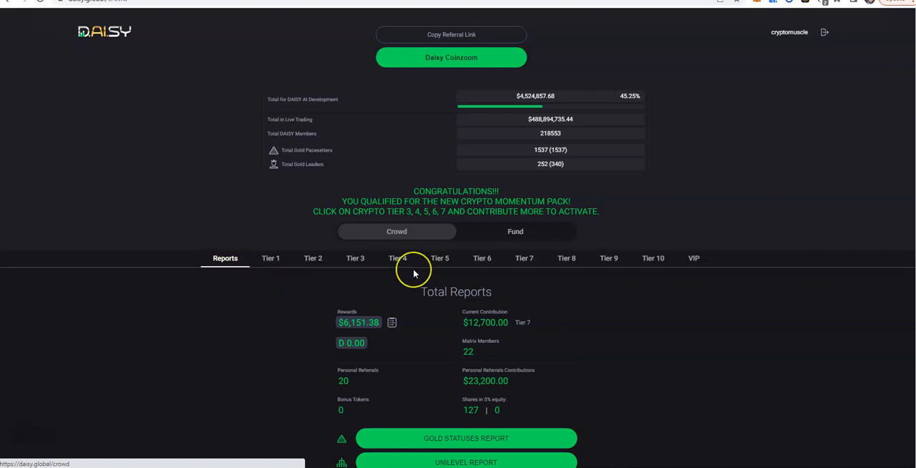
{"action": "scroll", "scroll_direction": "down", "scroll_amount": 3}
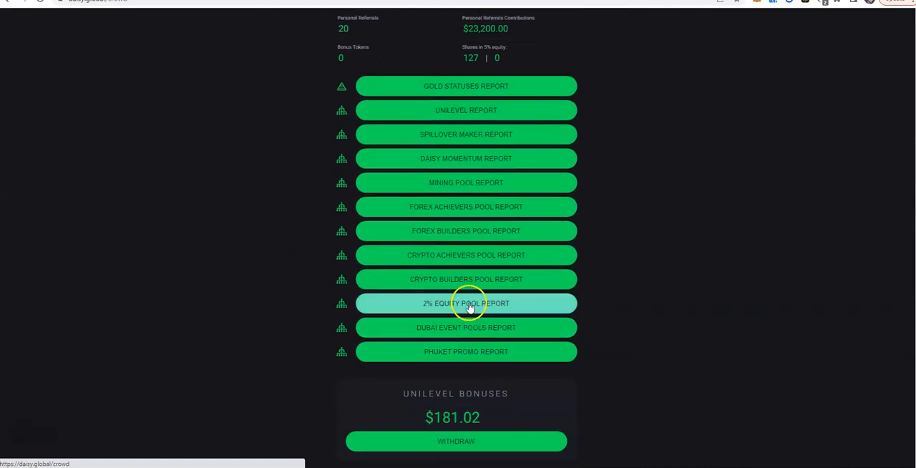
{"action": "mouse_move", "coordinate": [466, 279]}
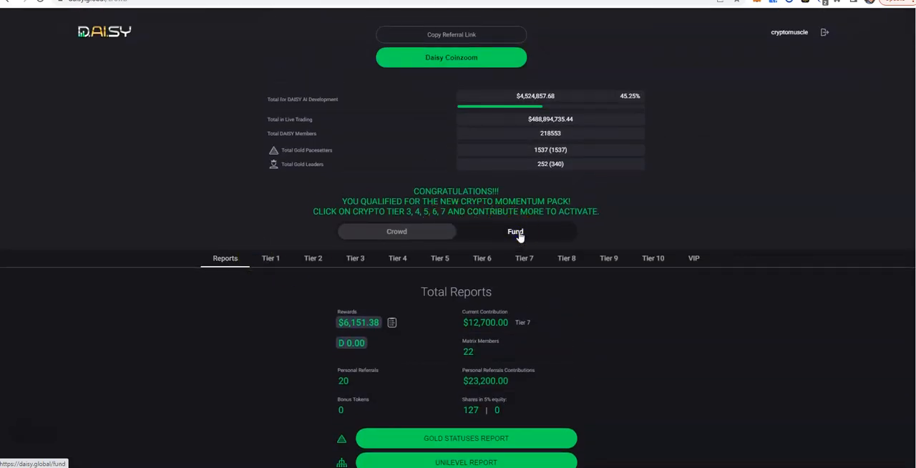
{"action": "left_click", "coordinate": [515, 232]}
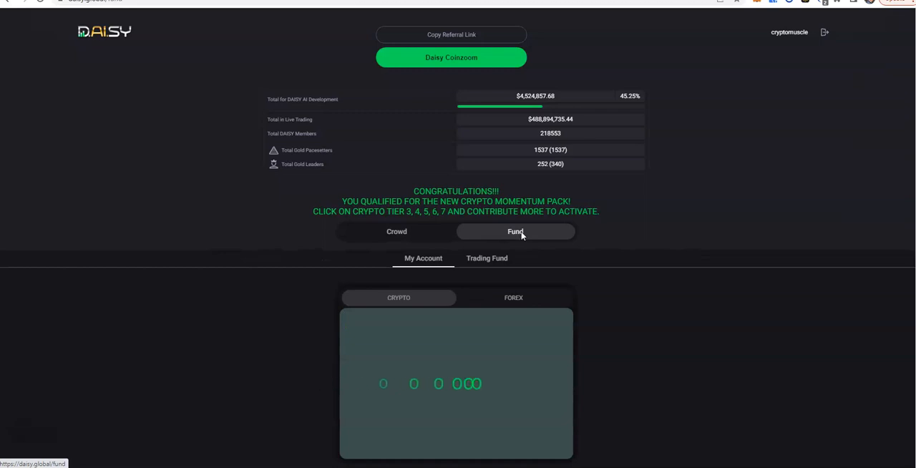
{"action": "mouse_move", "coordinate": [295, 294]}
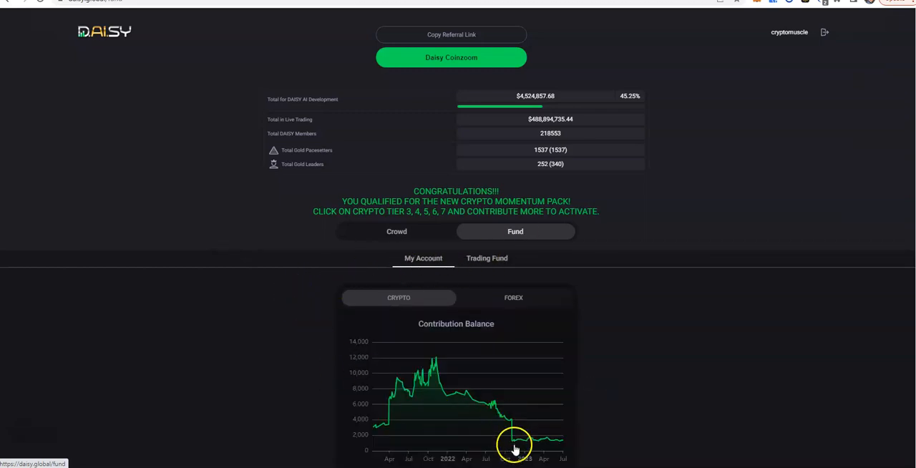
{"action": "scroll", "scroll_direction": "down", "scroll_amount": 3}
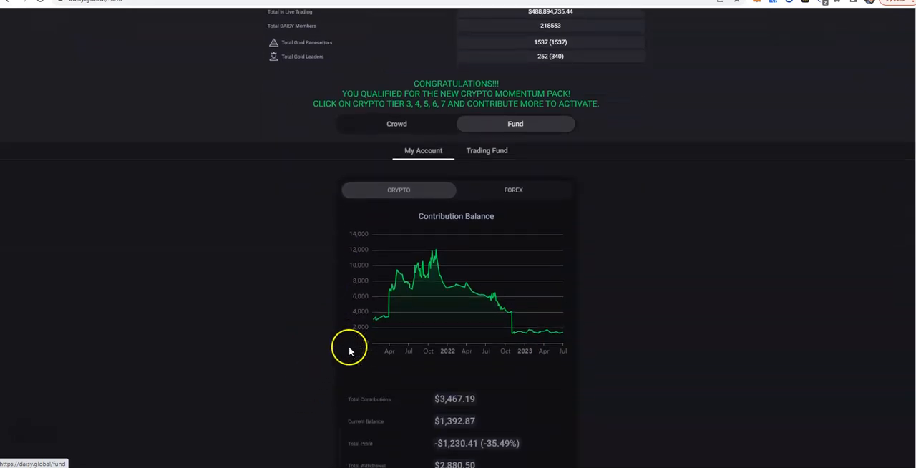
{"action": "scroll", "scroll_direction": "down", "scroll_amount": 3}
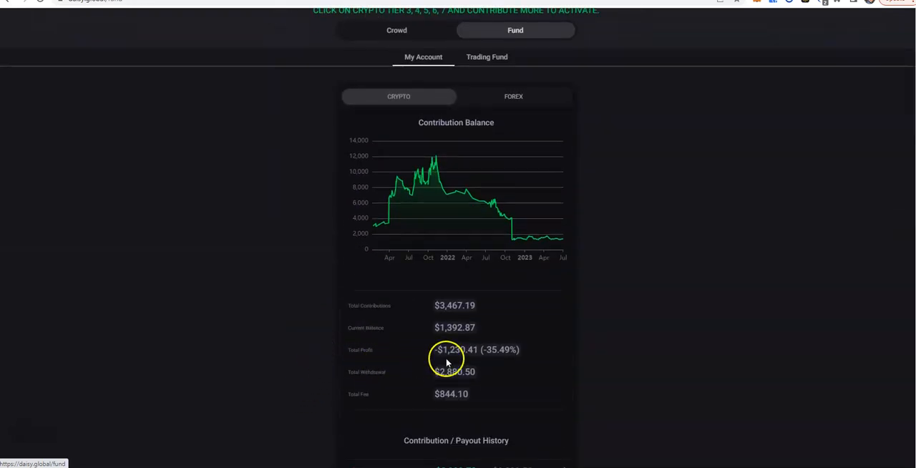
{"action": "mouse_move", "coordinate": [489, 367]}
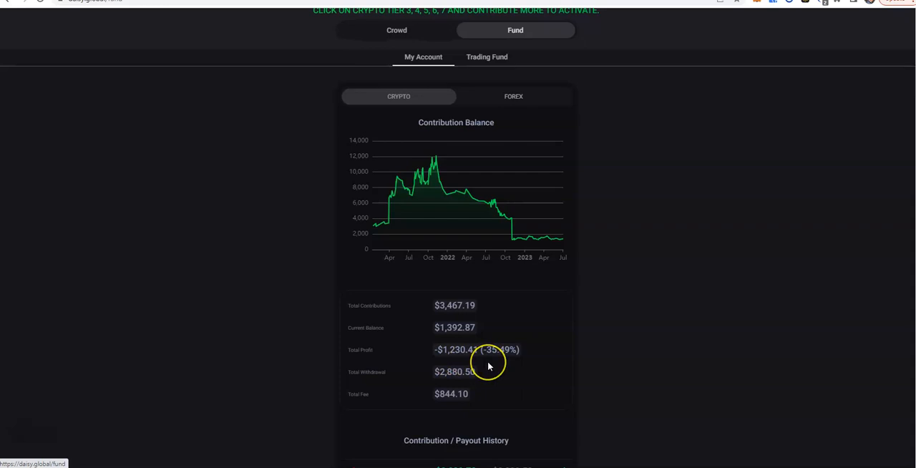
{"action": "mouse_move", "coordinate": [454, 384]}
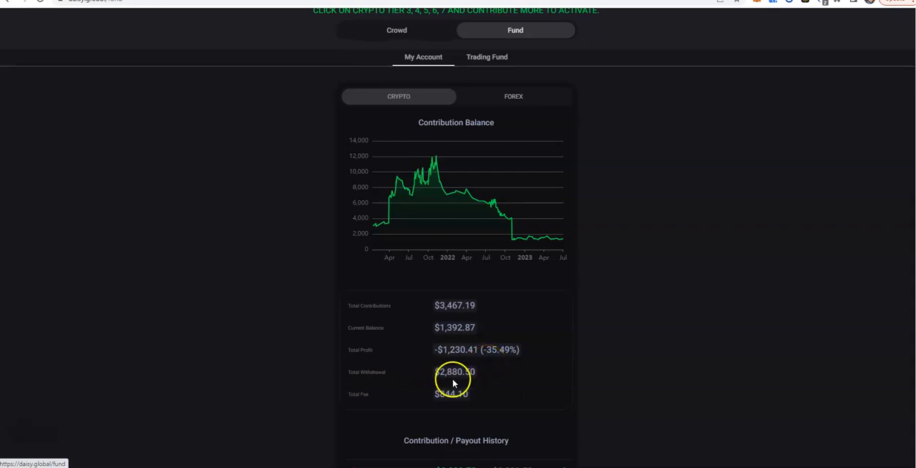
{"action": "mouse_move", "coordinate": [475, 381]}
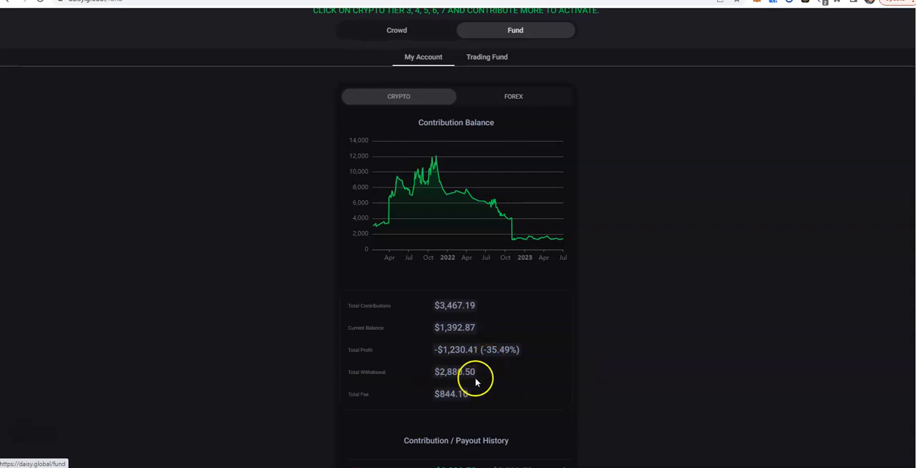
{"action": "scroll", "scroll_direction": "down", "scroll_amount": 3}
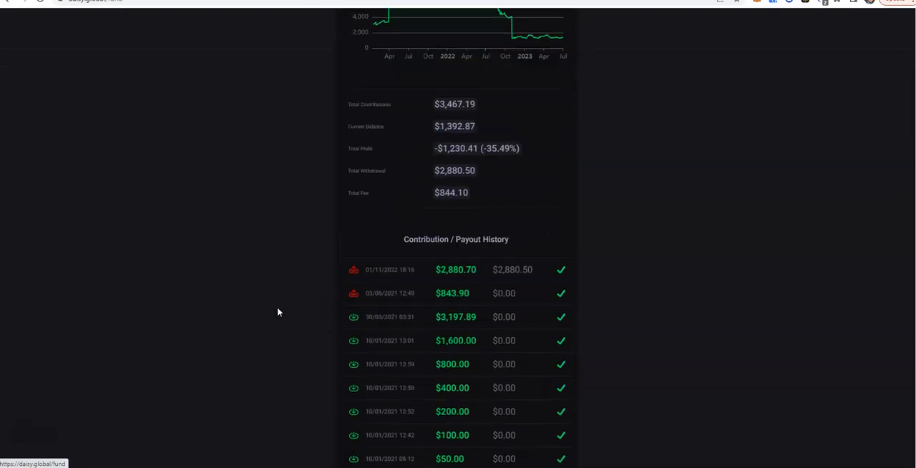
{"action": "scroll", "scroll_direction": "down", "scroll_amount": 3}
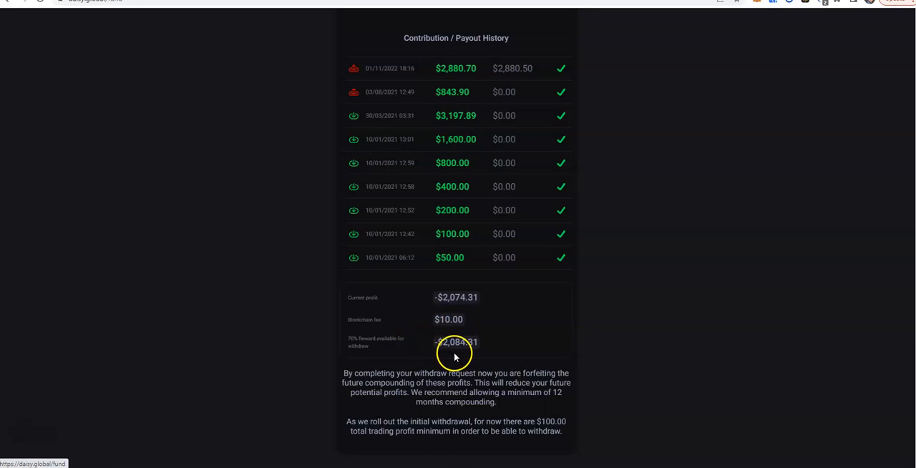
{"action": "mouse_move", "coordinate": [309, 327]}
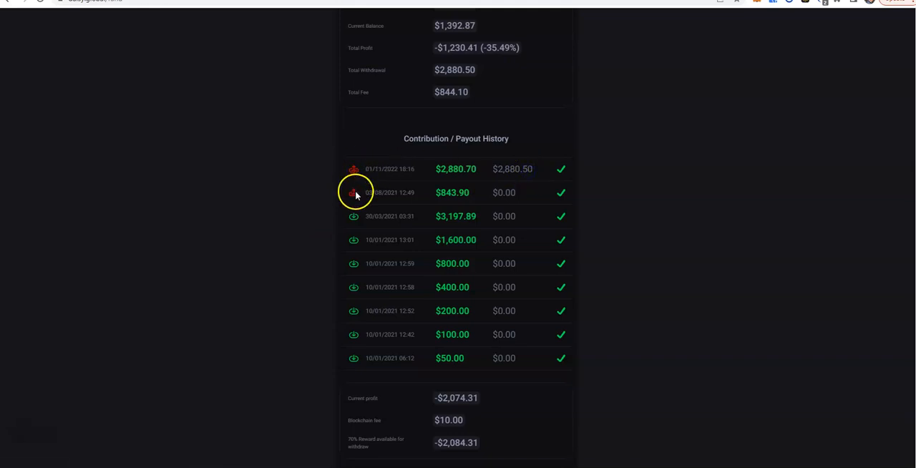
{"action": "mouse_move", "coordinate": [355, 218]}
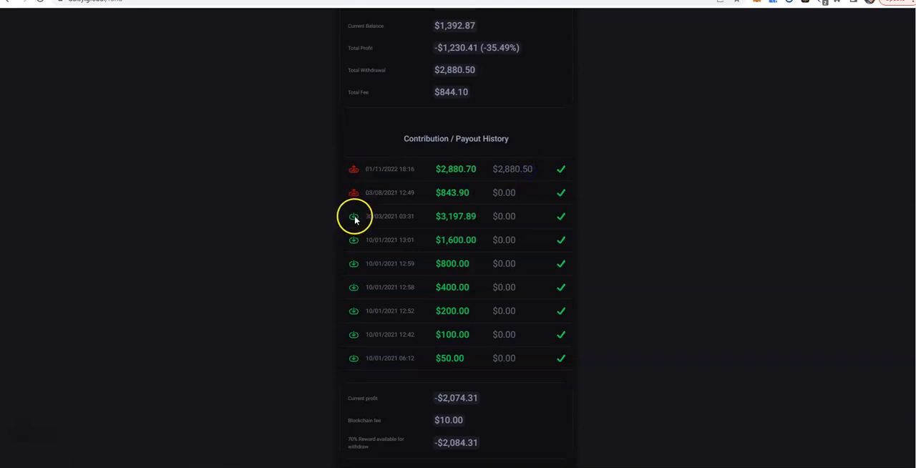
{"action": "scroll", "scroll_direction": "up", "scroll_amount": 3}
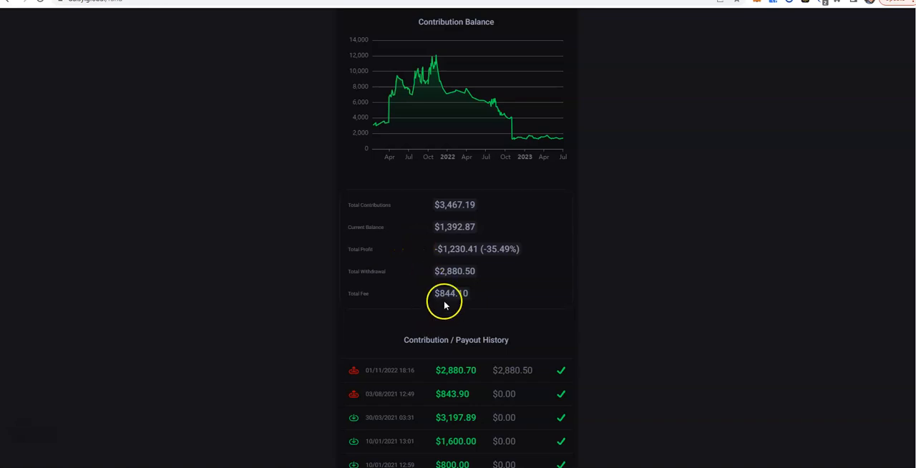
{"action": "mouse_move", "coordinate": [378, 220]}
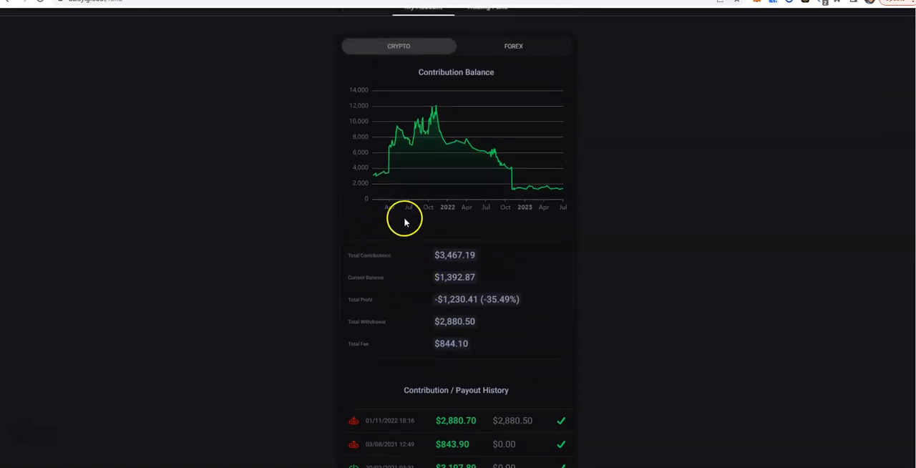
- Review the forex side of My Account: $2,880.39 contributed, $8,454.56 balance, $5,574.17 profit and payout history
{"action": "left_click", "coordinate": [512, 155]}
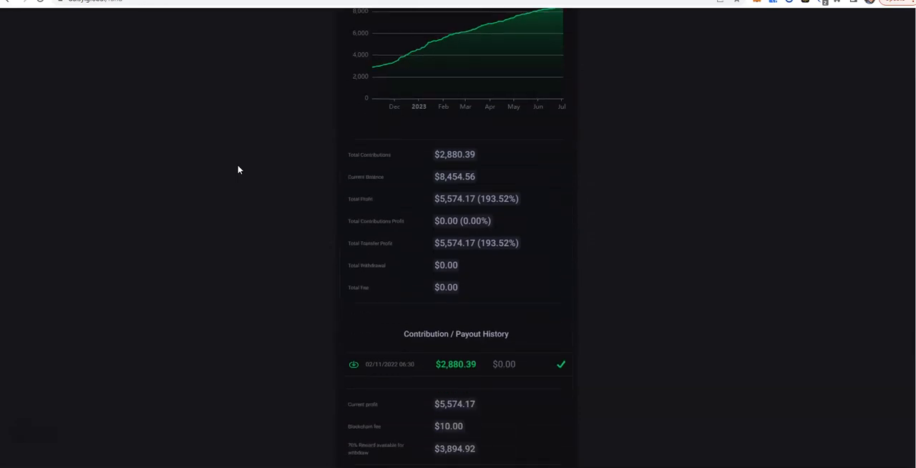
{"action": "scroll", "scroll_direction": "down", "scroll_amount": 3}
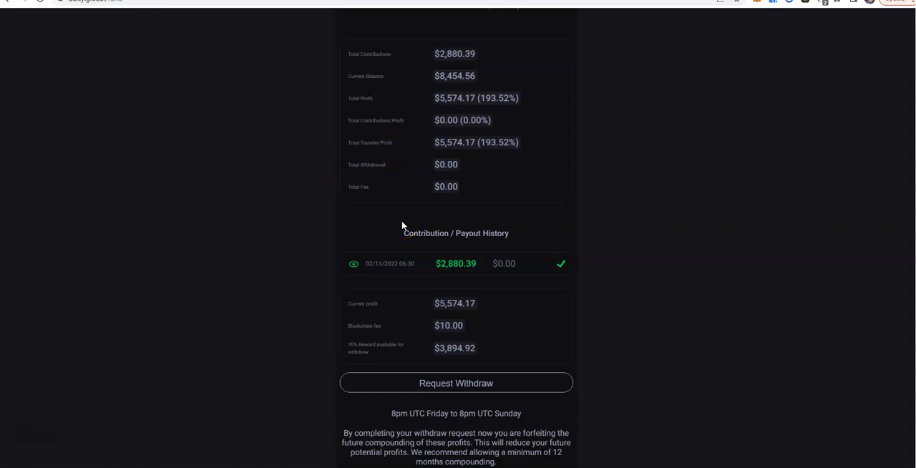
{"action": "mouse_move", "coordinate": [400, 220]}
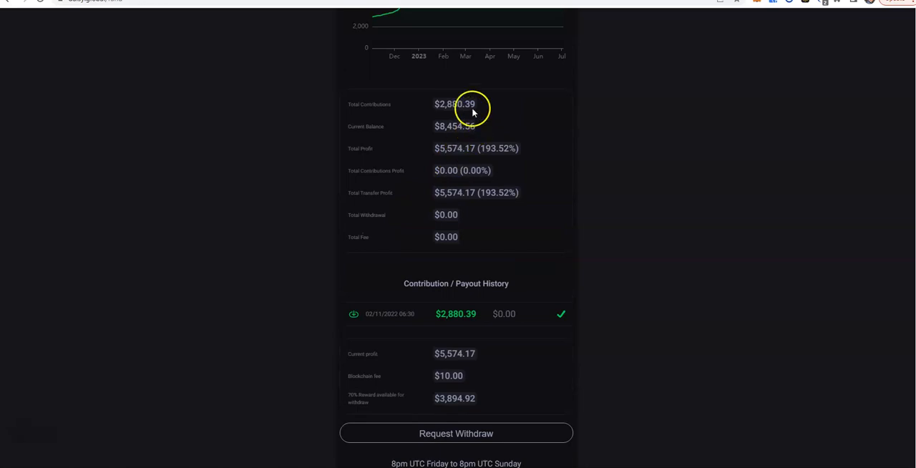
{"action": "mouse_move", "coordinate": [420, 197]}
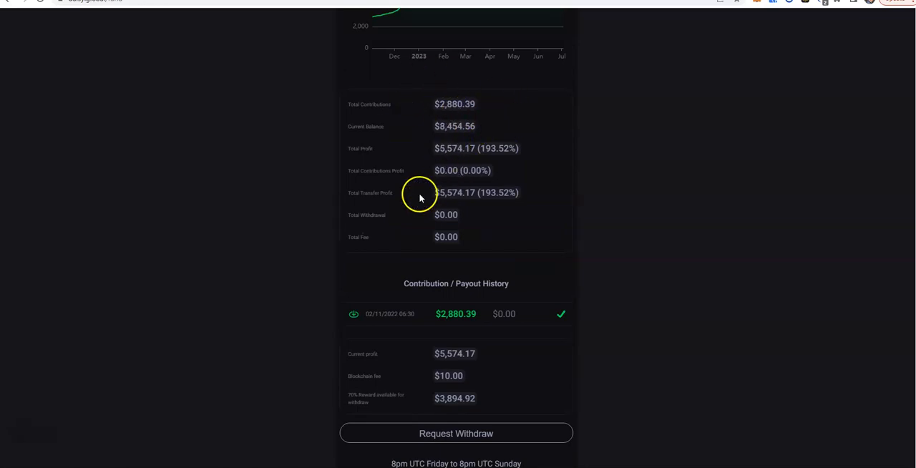
{"action": "scroll", "scroll_direction": "up", "scroll_amount": 3}
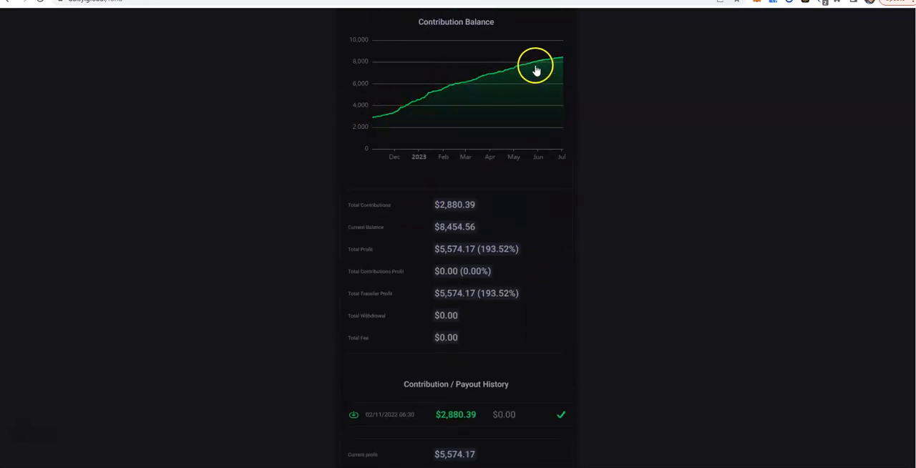
{"action": "mouse_move", "coordinate": [402, 261]}
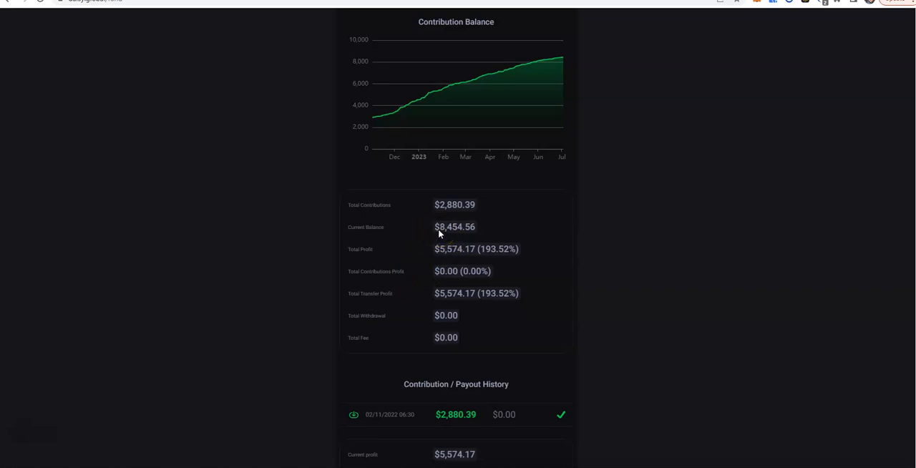
{"action": "scroll", "scroll_direction": "down", "scroll_amount": 3}
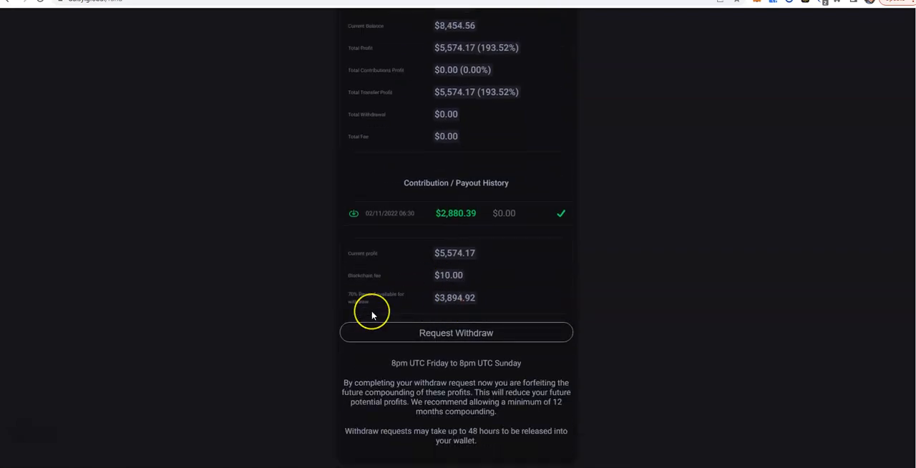
{"action": "mouse_move", "coordinate": [421, 306]}
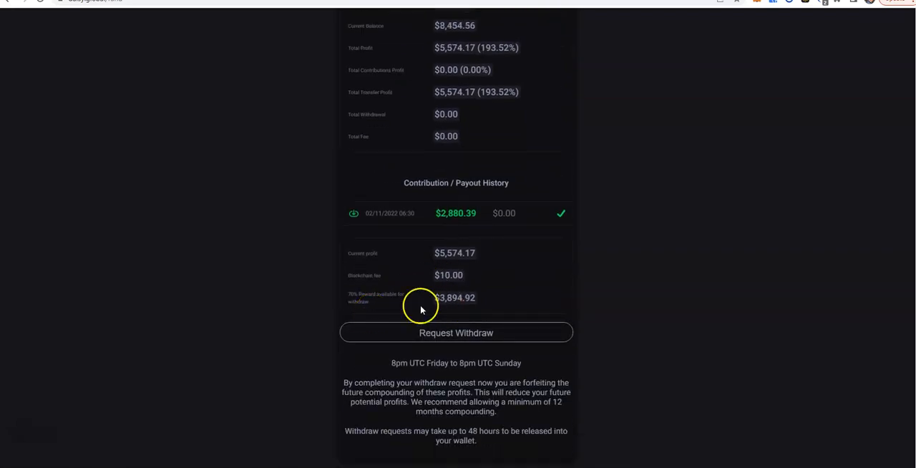
{"action": "mouse_move", "coordinate": [513, 292]}
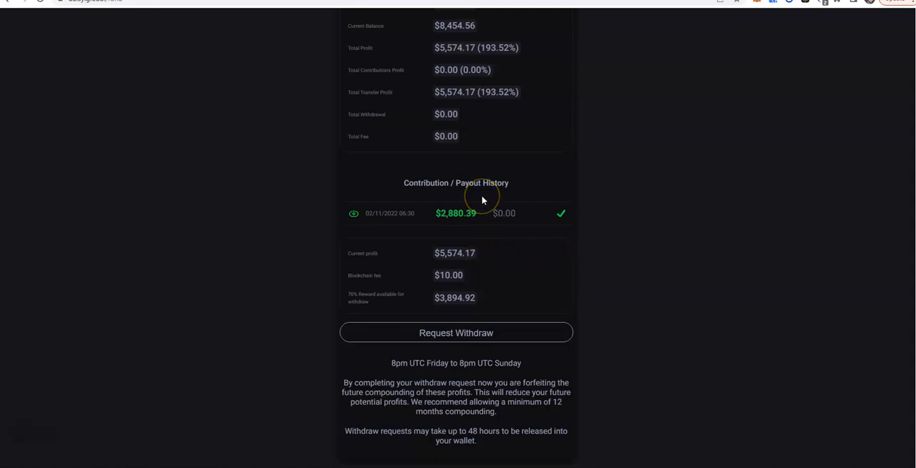
{"action": "scroll", "scroll_direction": "up", "scroll_amount": 3}
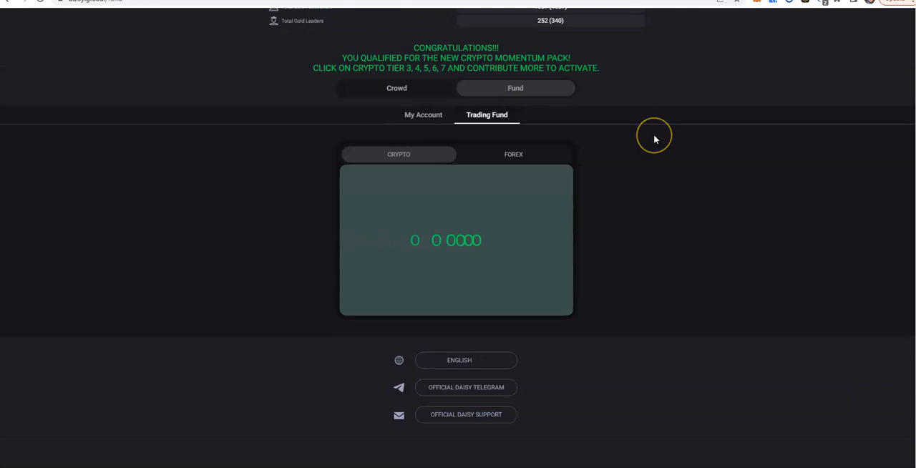
- Scroll through the Trading Fund crypto charts and performance report, then return to the top
{"action": "scroll", "scroll_direction": "down", "scroll_amount": 3}
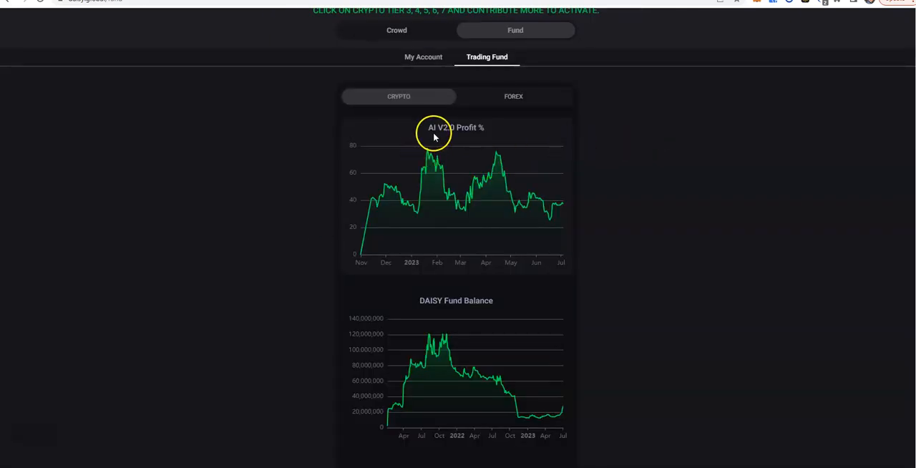
{"action": "mouse_move", "coordinate": [464, 140]}
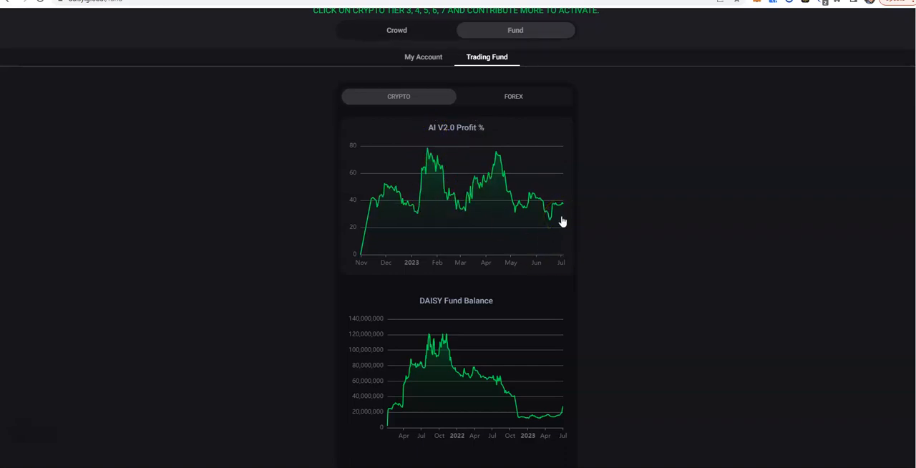
{"action": "scroll", "scroll_direction": "down", "scroll_amount": 3}
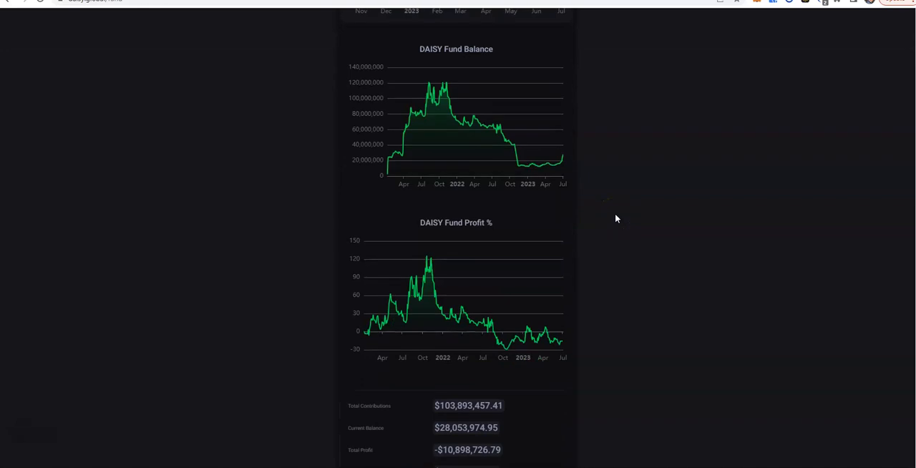
{"action": "scroll", "scroll_direction": "down", "scroll_amount": 3}
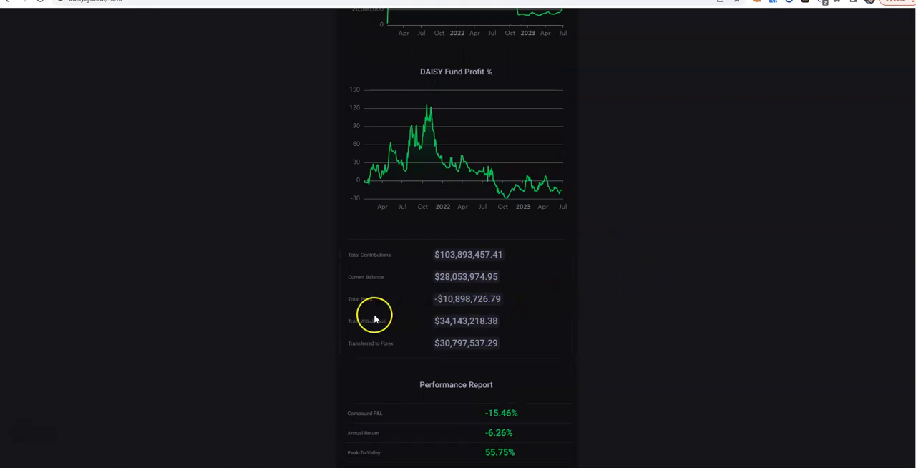
{"action": "mouse_move", "coordinate": [429, 343]}
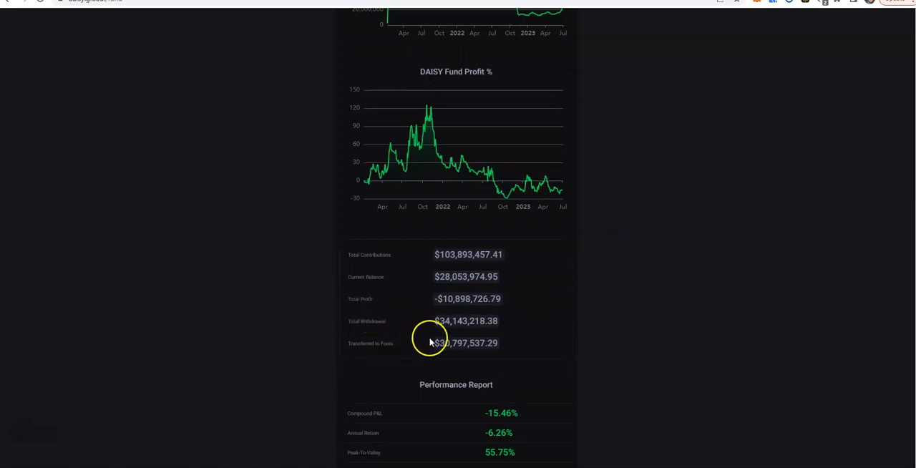
{"action": "mouse_move", "coordinate": [438, 269]}
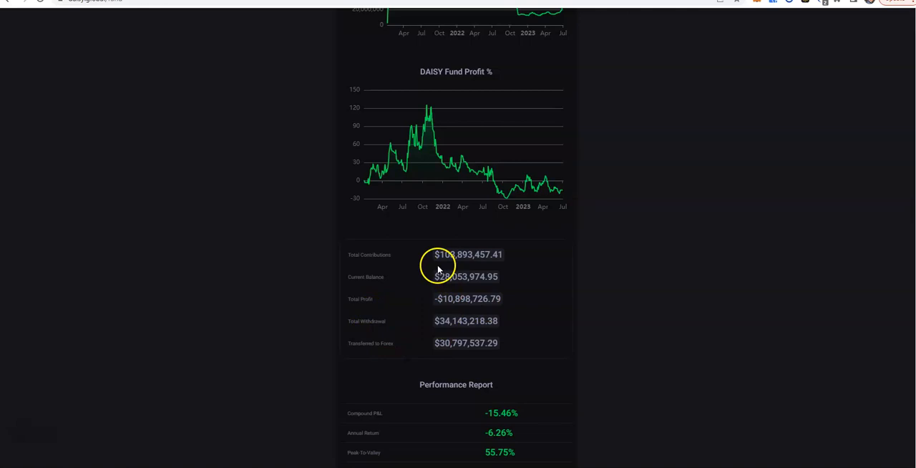
{"action": "mouse_move", "coordinate": [457, 286]}
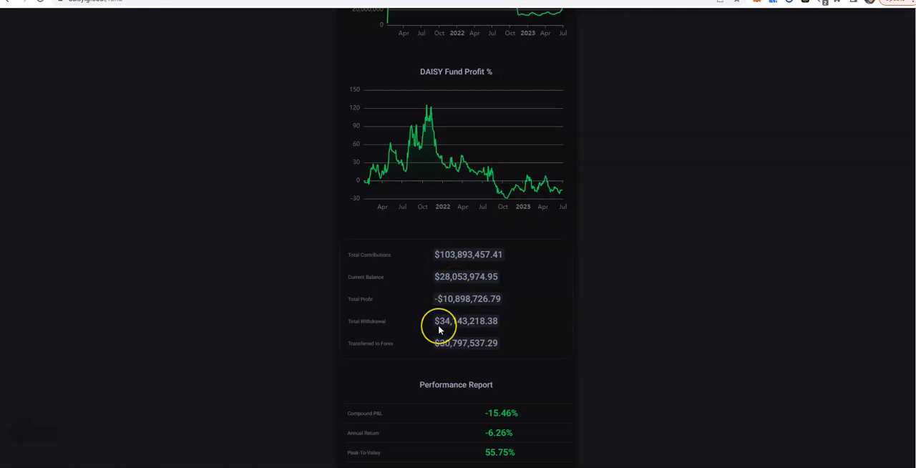
{"action": "mouse_move", "coordinate": [464, 329]}
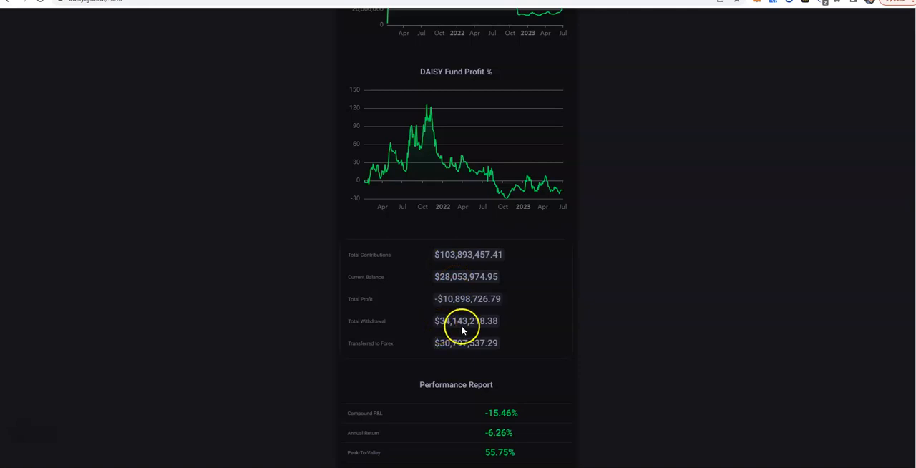
{"action": "mouse_move", "coordinate": [423, 355]}
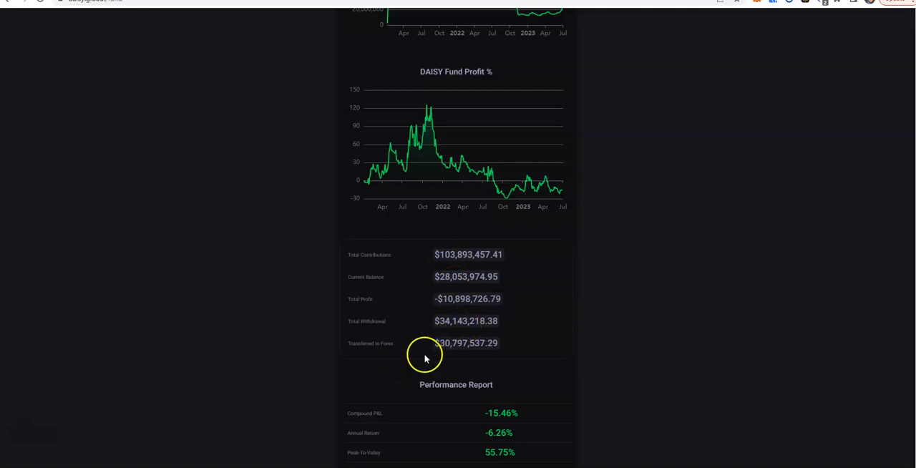
{"action": "mouse_move", "coordinate": [437, 355]}
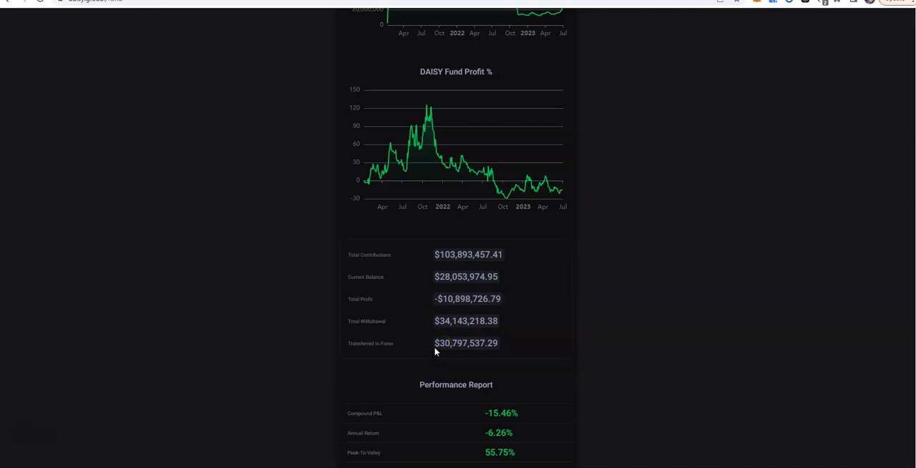
{"action": "scroll", "scroll_direction": "up", "scroll_amount": 3}
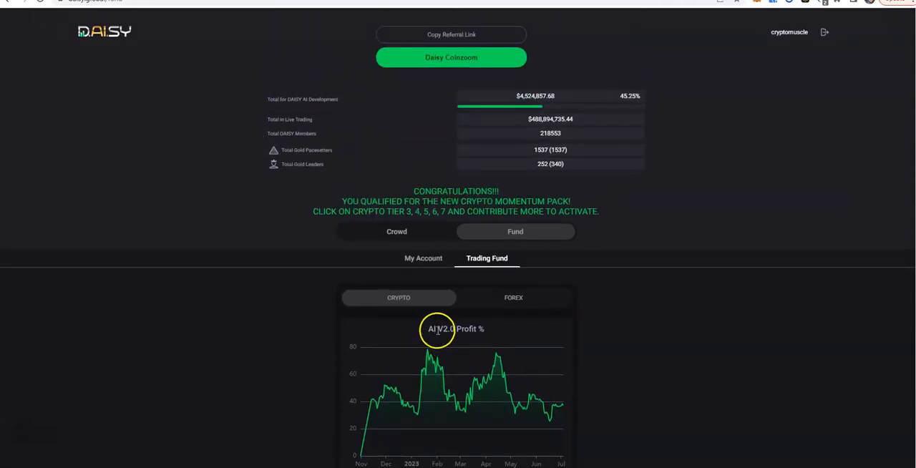
- Switch the Trading Fund to forex and review its charts: $460,845,734.47 fund balance, 997.08% compounded profit
{"action": "left_click", "coordinate": [512, 297]}
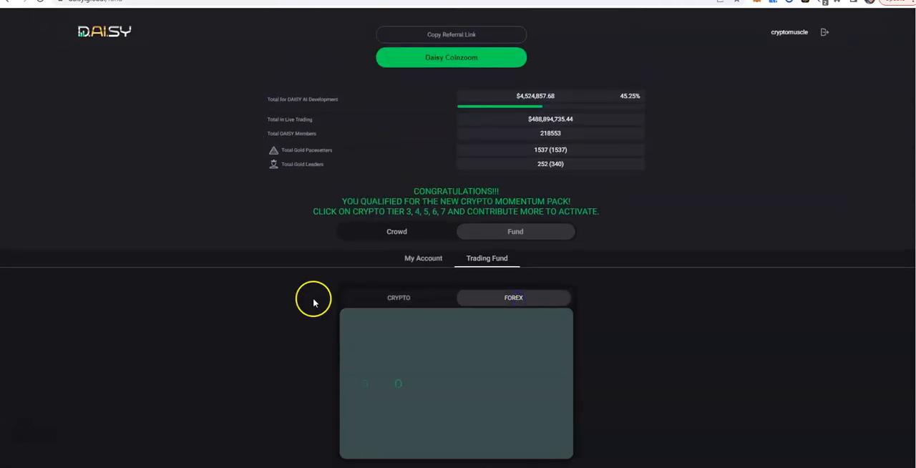
{"action": "scroll", "scroll_direction": "down", "scroll_amount": 3}
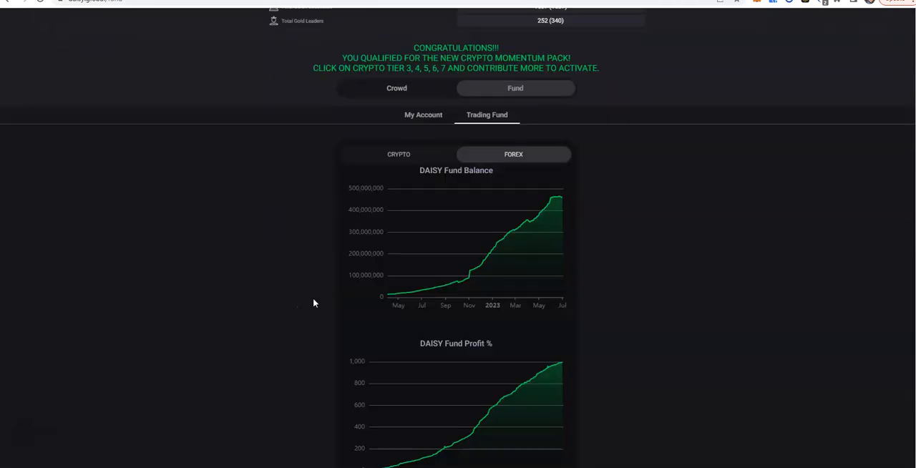
{"action": "scroll", "scroll_direction": "down", "scroll_amount": 3}
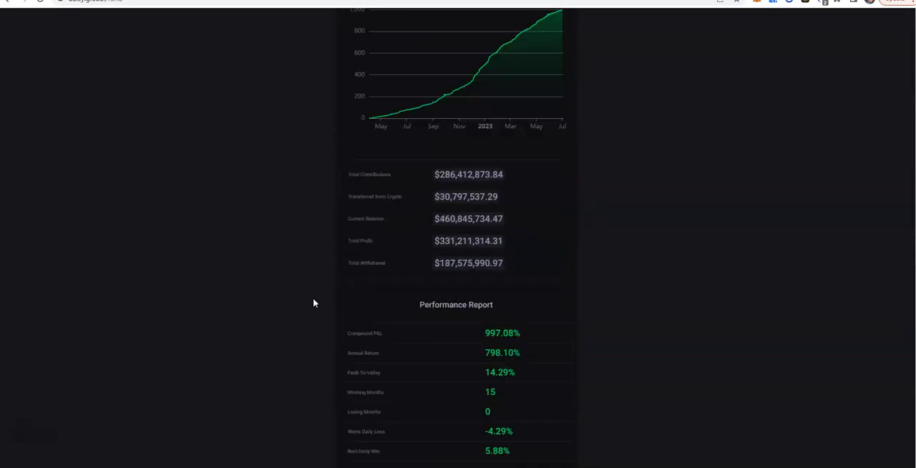
{"action": "scroll", "scroll_direction": "down", "scroll_amount": 3}
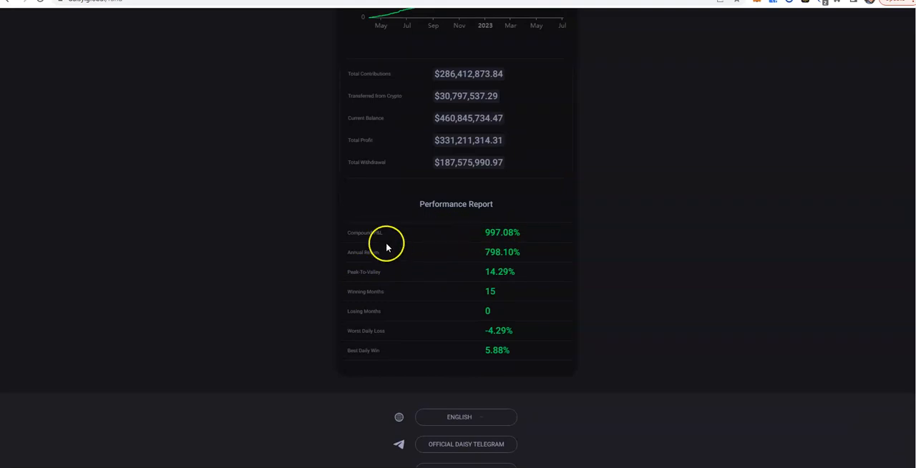
{"action": "mouse_move", "coordinate": [423, 243]}
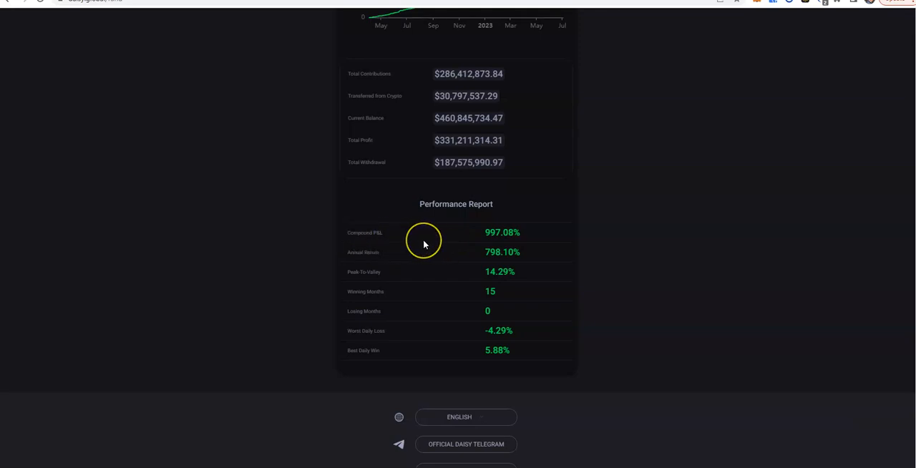
{"action": "scroll", "scroll_direction": "down", "scroll_amount": 3}
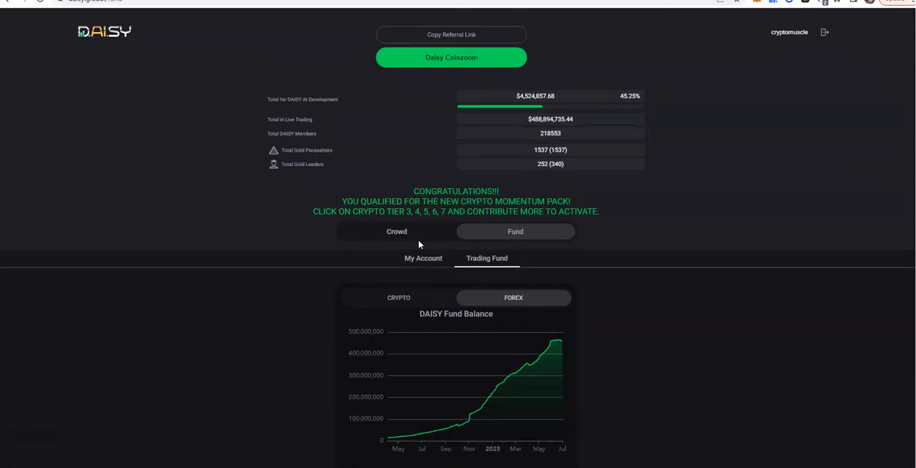
{"action": "mouse_move", "coordinate": [604, 389]}
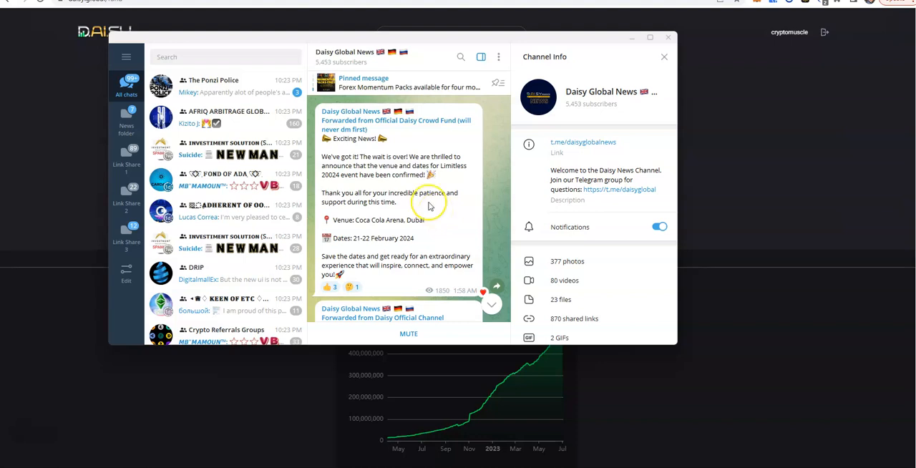
- Read through the Daisy Global News Telegram posts on the Dubai Limitless 2024 event and daily statistics
{"action": "scroll", "scroll_direction": "down", "scroll_amount": 3}
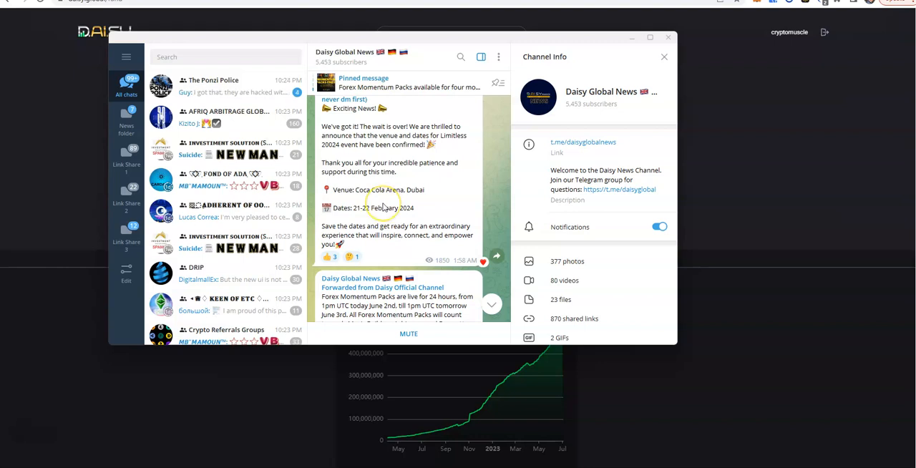
{"action": "mouse_move", "coordinate": [417, 203]}
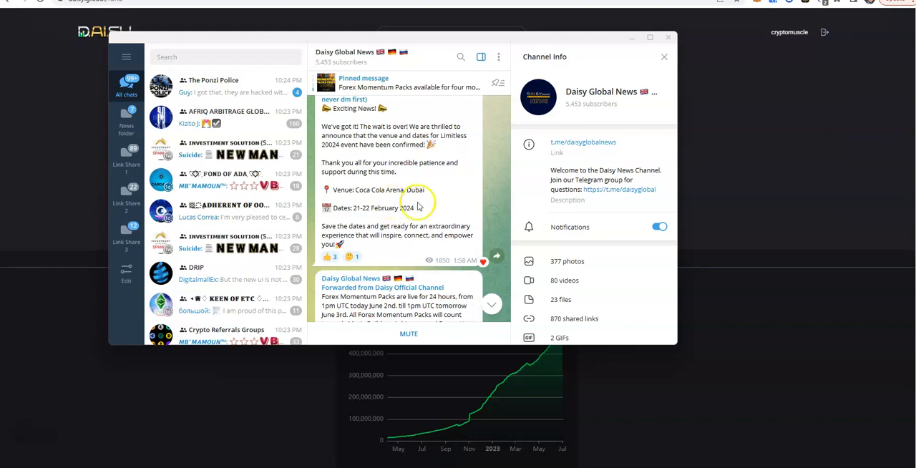
{"action": "scroll", "scroll_direction": "down", "scroll_amount": 3}
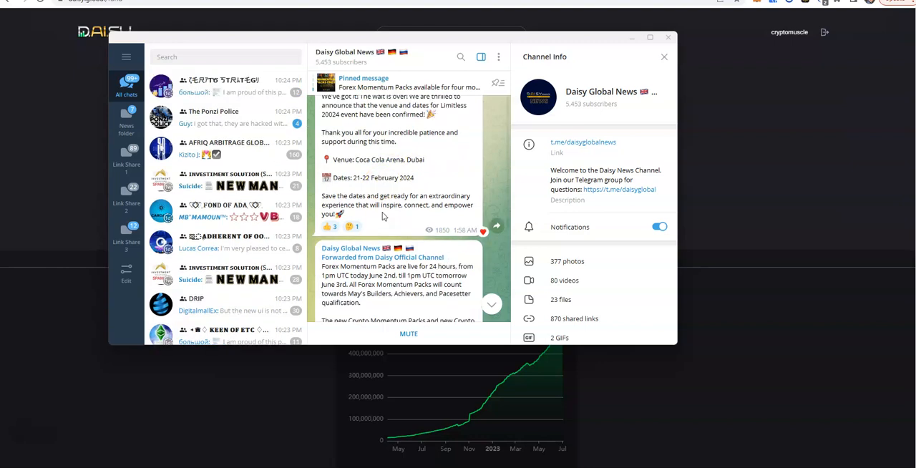
{"action": "scroll", "scroll_direction": "down", "scroll_amount": 3}
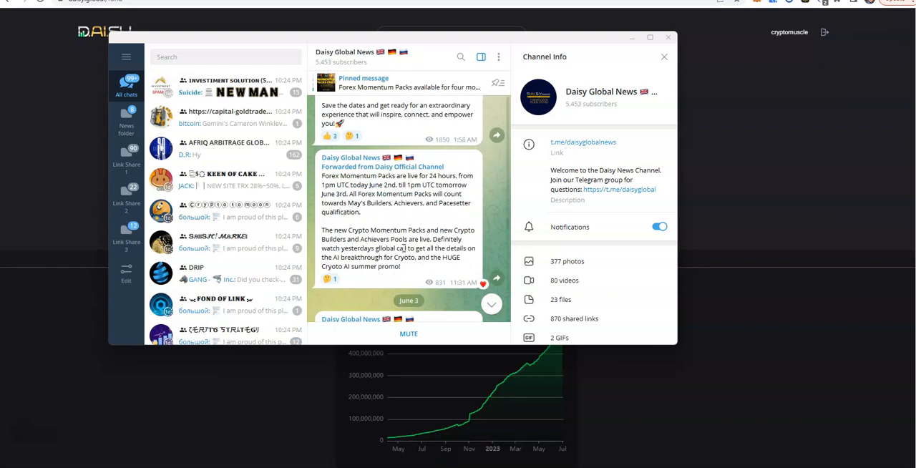
{"action": "scroll", "scroll_direction": "down", "scroll_amount": 3}
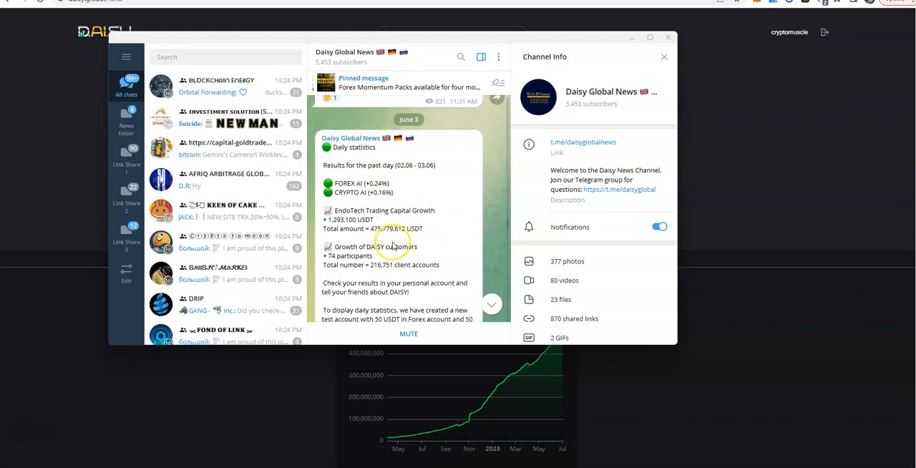
{"action": "scroll", "scroll_direction": "down", "scroll_amount": 3}
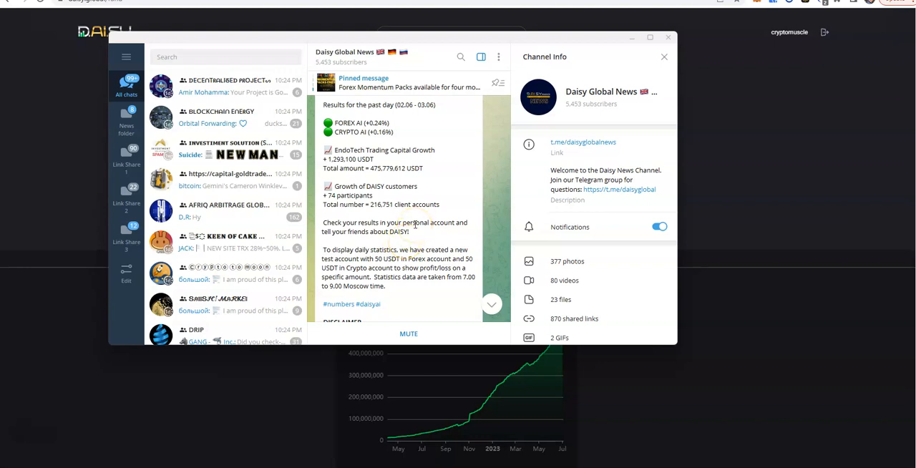
{"action": "scroll", "scroll_direction": "down", "scroll_amount": 3}
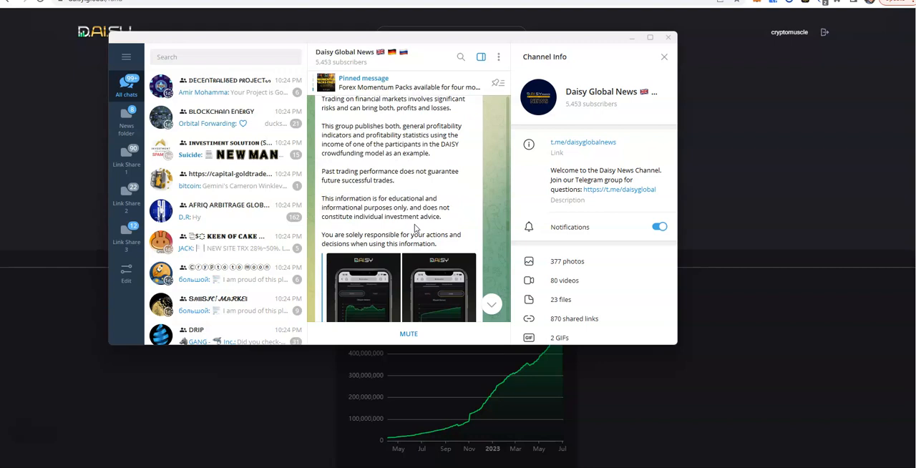
{"action": "scroll", "scroll_direction": "down", "scroll_amount": 3}
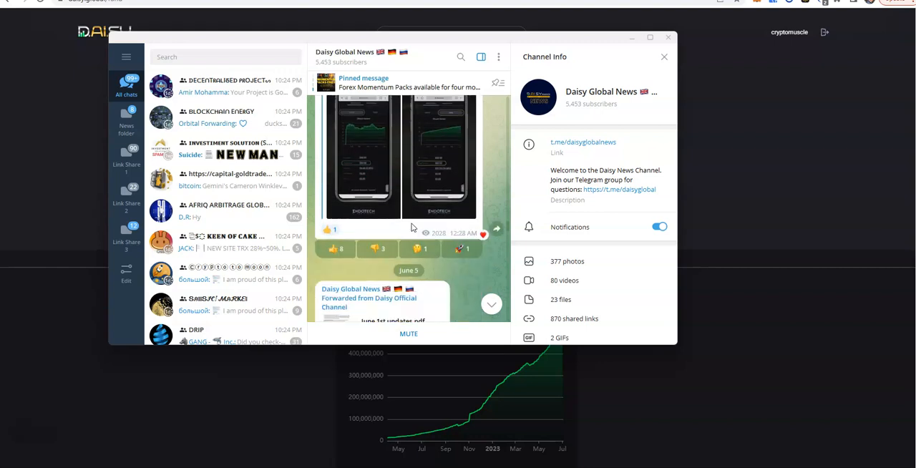
{"action": "scroll", "scroll_direction": "down", "scroll_amount": 3}
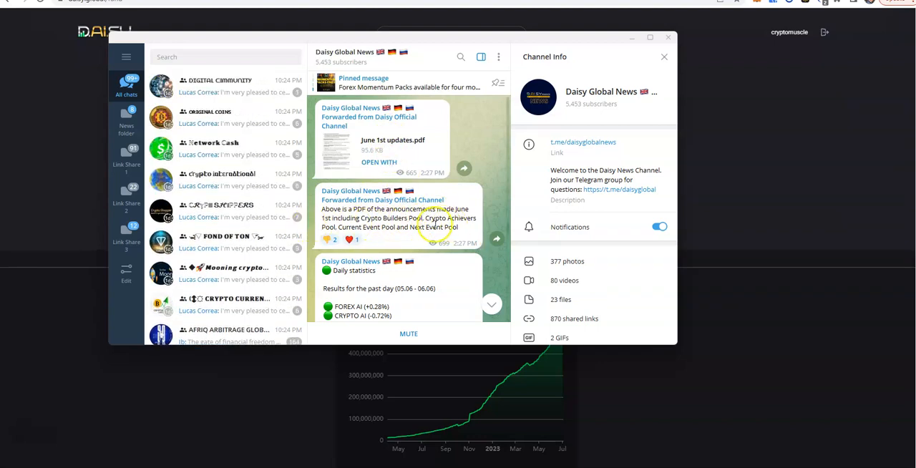
- Scroll the Daisy Global News feed past the June 11 yield indicators and June 12 daily statistics
{"action": "scroll", "scroll_direction": "down", "scroll_amount": 3}
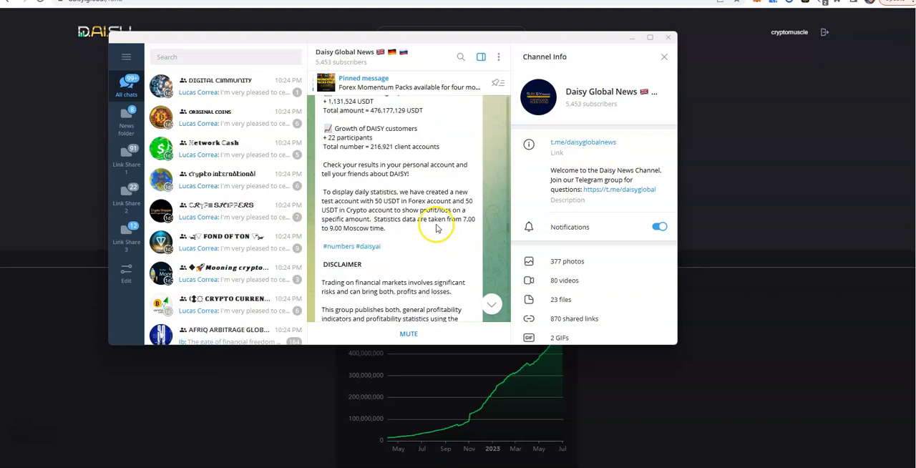
{"action": "scroll", "scroll_direction": "down", "scroll_amount": 3}
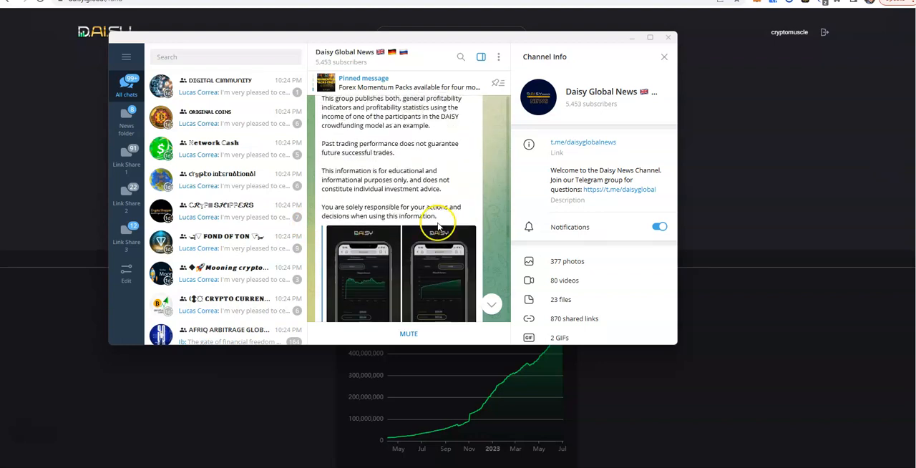
{"action": "scroll", "scroll_direction": "down", "scroll_amount": 3}
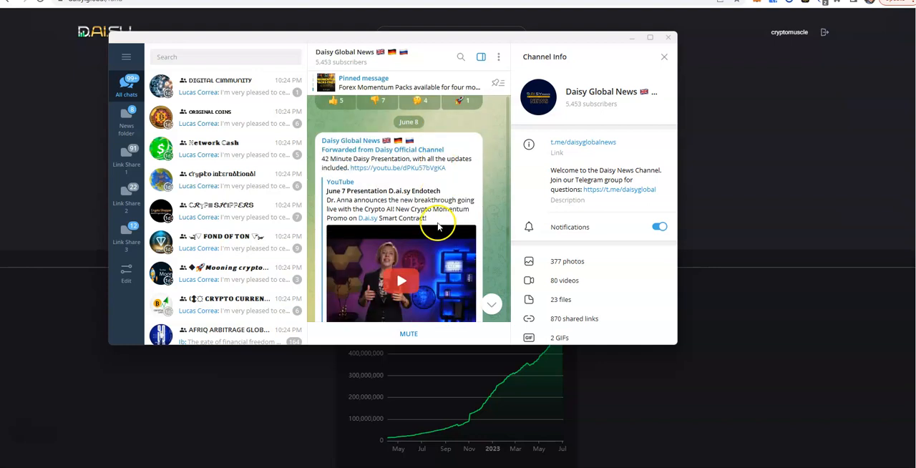
{"action": "scroll", "scroll_direction": "down", "scroll_amount": 3}
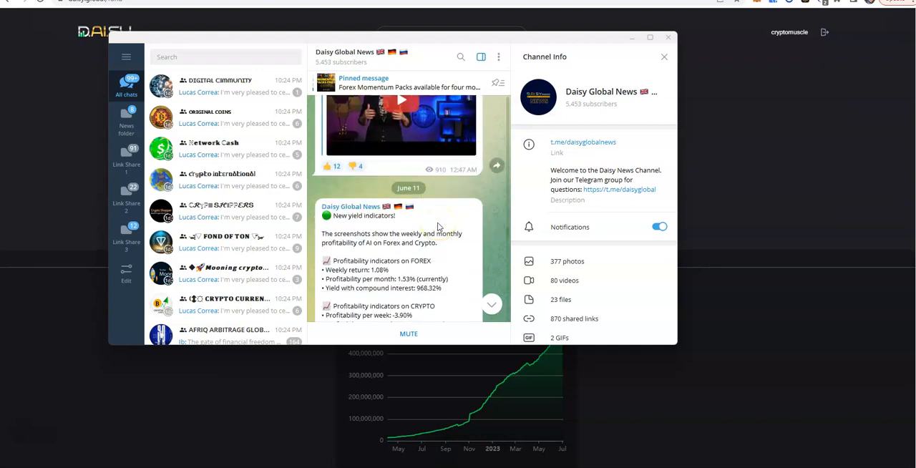
{"action": "scroll", "scroll_direction": "down", "scroll_amount": 3}
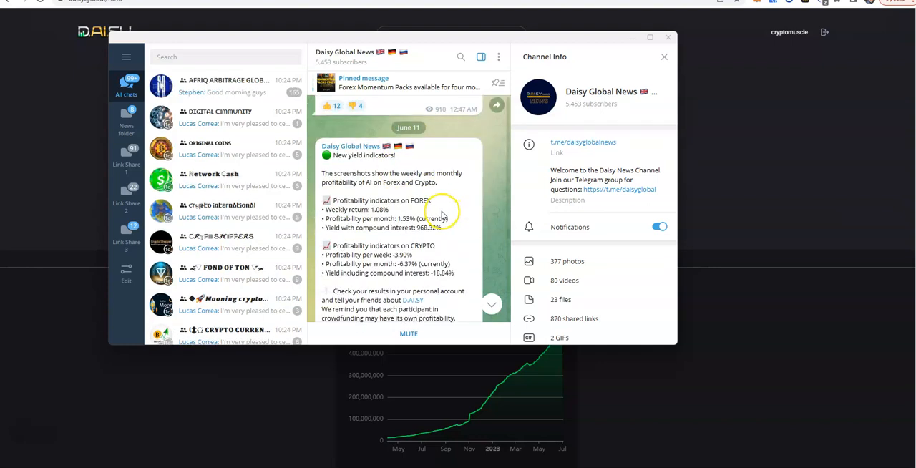
{"action": "mouse_move", "coordinate": [394, 218]}
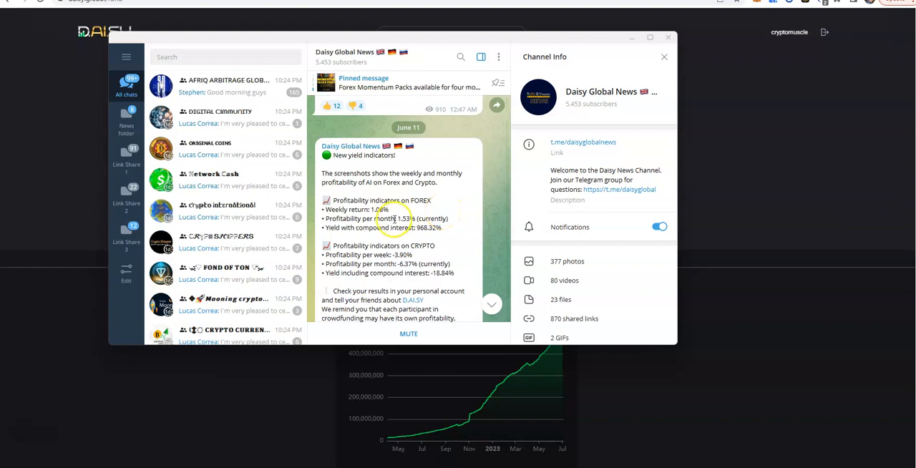
{"action": "scroll", "scroll_direction": "down", "scroll_amount": 3}
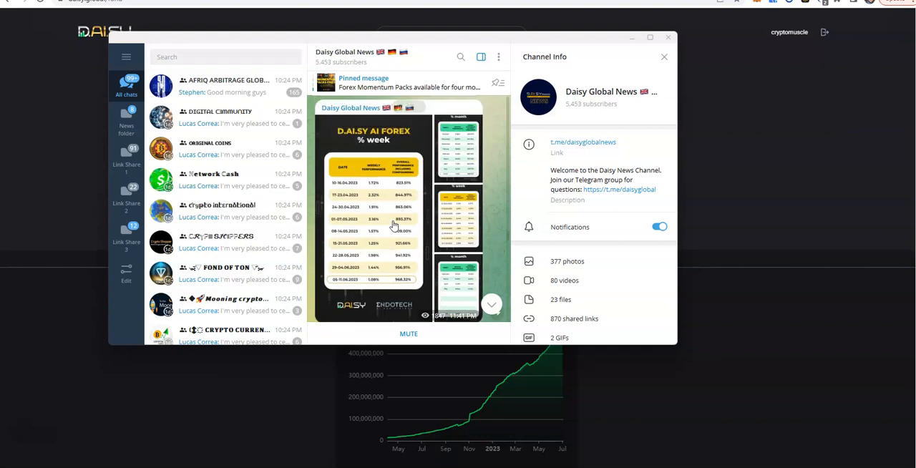
{"action": "scroll", "scroll_direction": "down", "scroll_amount": 3}
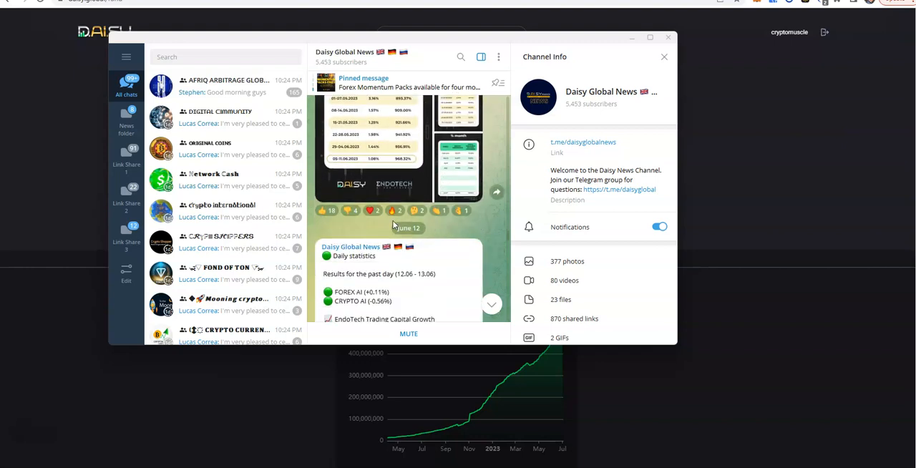
{"action": "scroll", "scroll_direction": "down", "scroll_amount": 3}
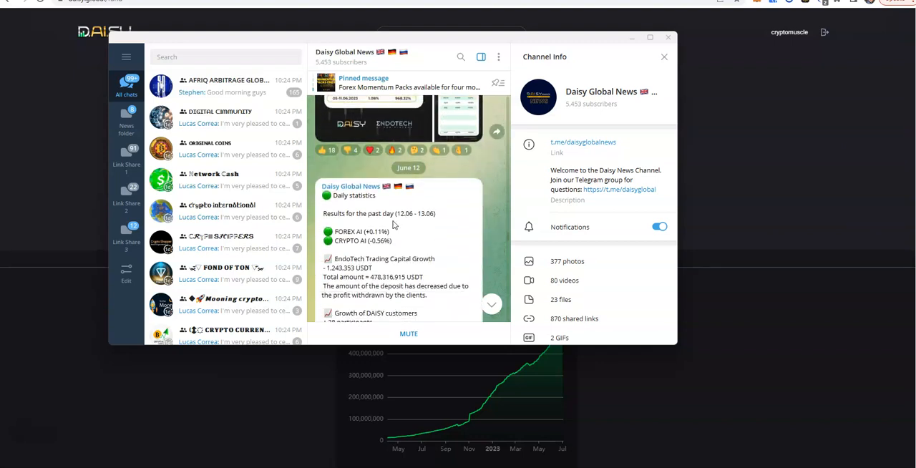
- Continue down to the June 13–14 daily statistics with forex and crypto AI profitability indicators
{"action": "scroll", "scroll_direction": "down", "scroll_amount": 3}
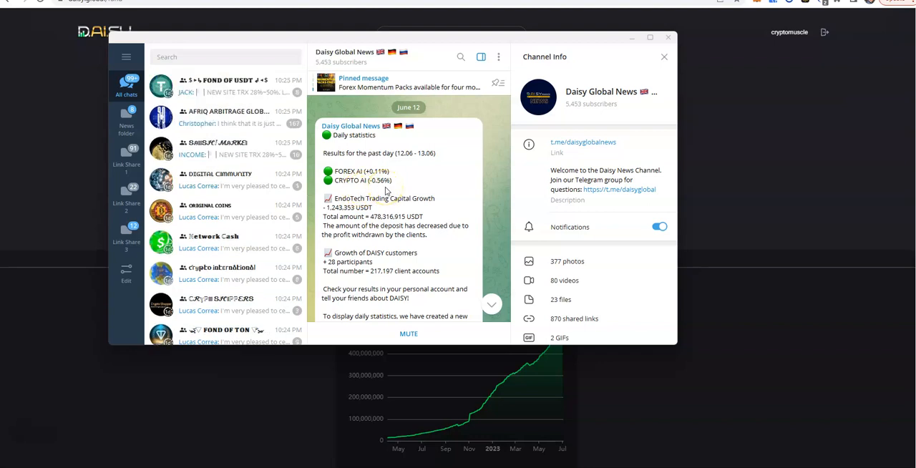
{"action": "scroll", "scroll_direction": "down", "scroll_amount": 3}
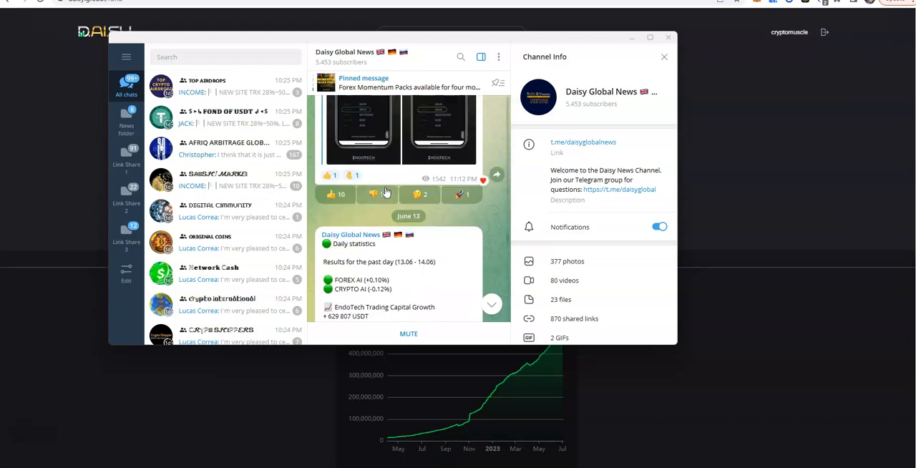
{"action": "scroll", "scroll_direction": "down", "scroll_amount": 3}
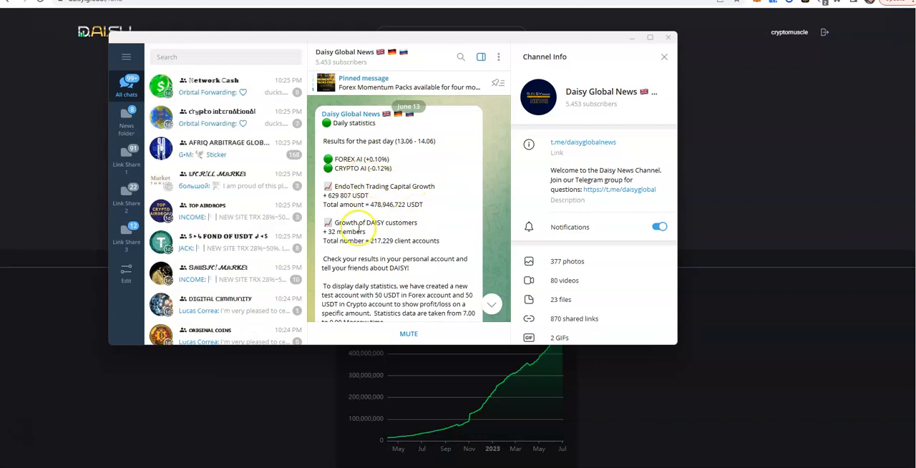
{"action": "scroll", "scroll_direction": "down", "scroll_amount": 3}
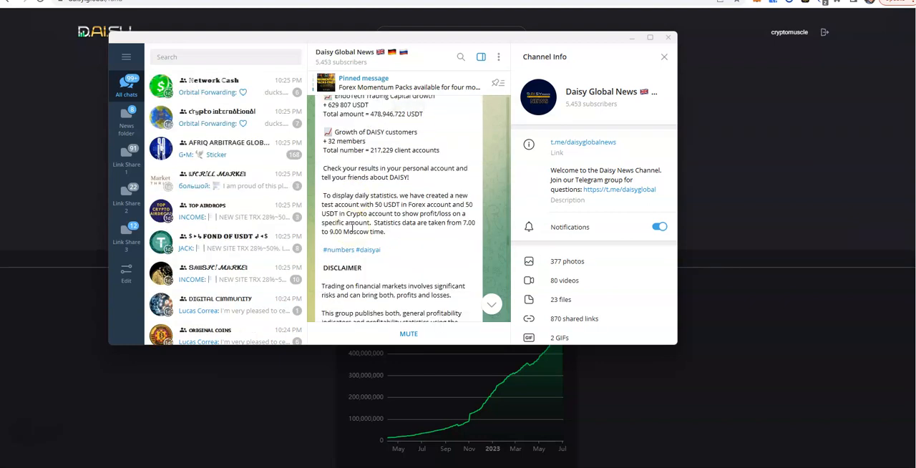
{"action": "scroll", "scroll_direction": "down", "scroll_amount": 3}
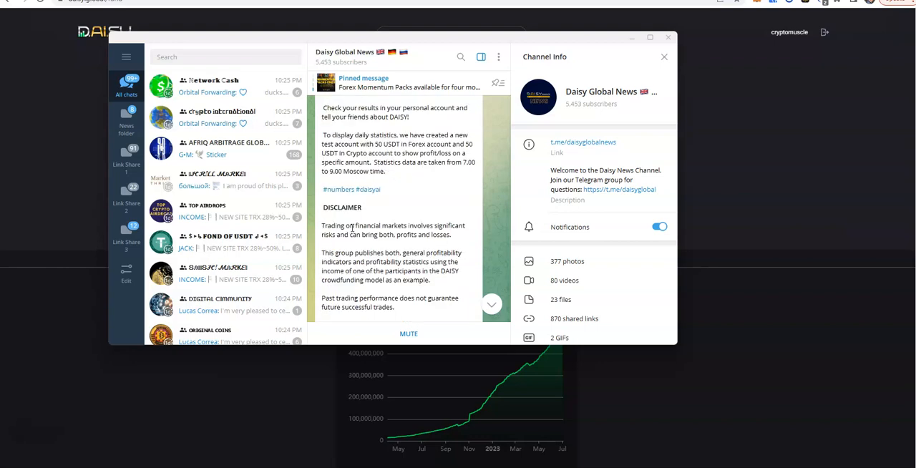
{"action": "scroll", "scroll_direction": "down", "scroll_amount": 3}
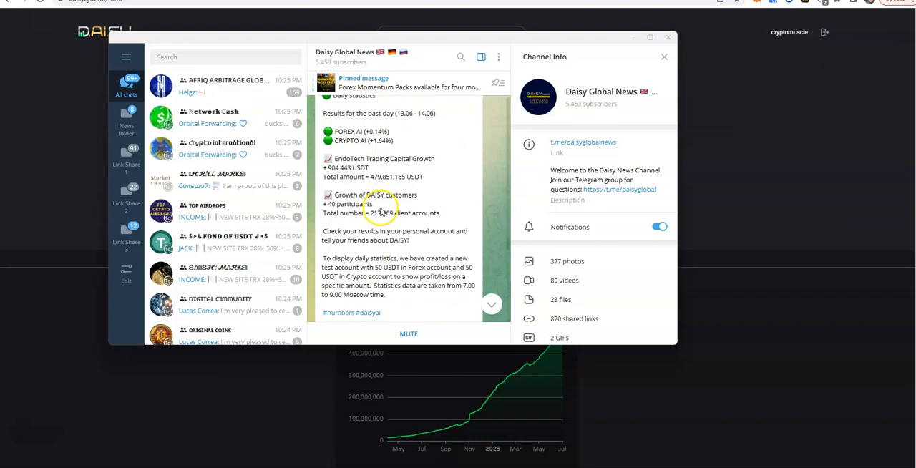
{"action": "scroll", "scroll_direction": "down", "scroll_amount": 3}
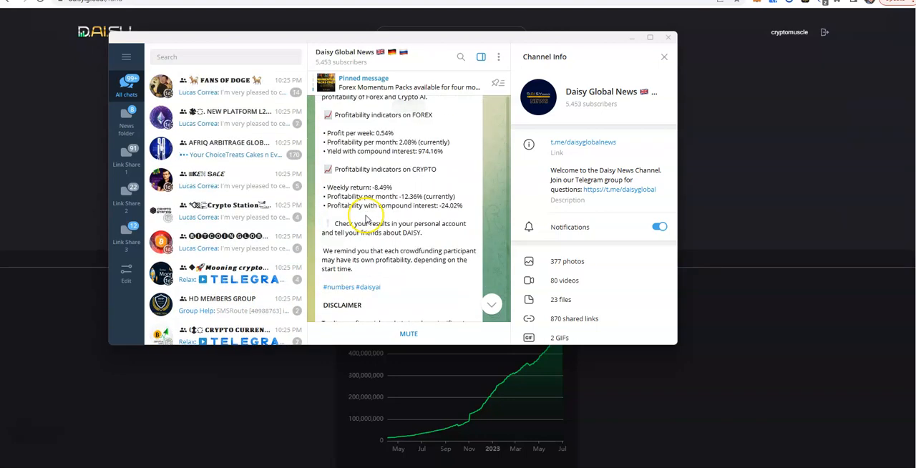
- Download the Endotech Shares.xlsx file from the June 19 post and open it
{"action": "scroll", "scroll_direction": "down", "scroll_amount": 3}
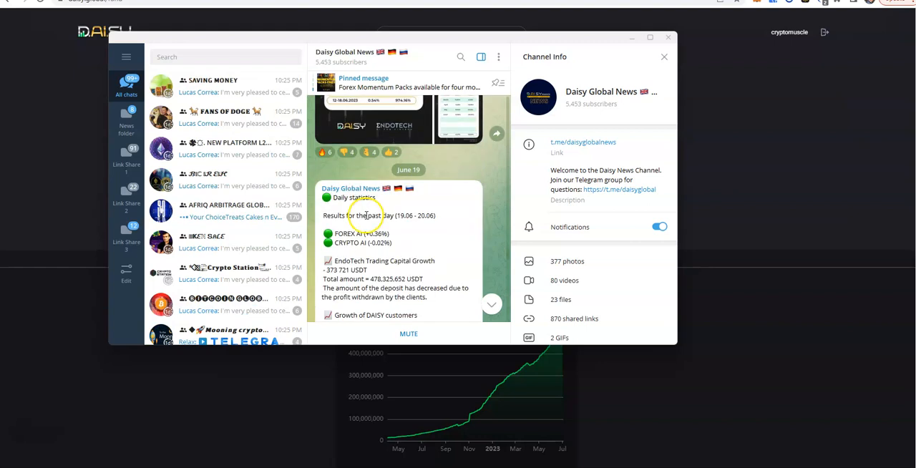
{"action": "scroll", "scroll_direction": "down", "scroll_amount": 3}
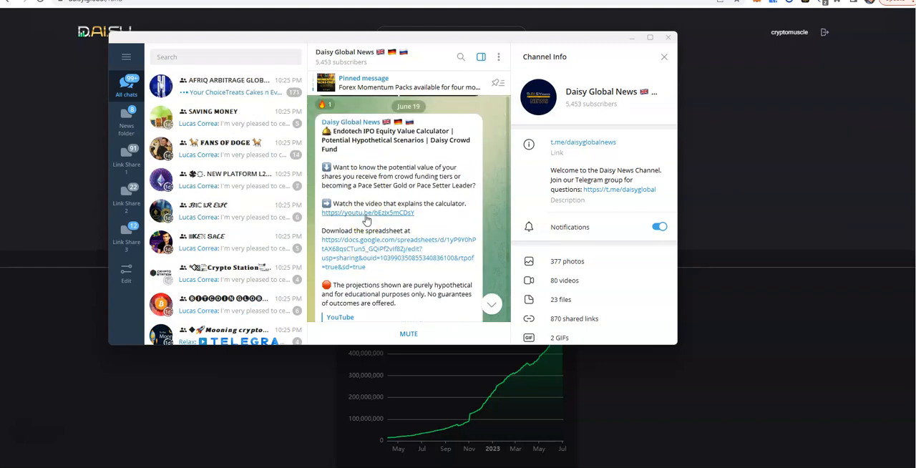
{"action": "scroll", "scroll_direction": "down", "scroll_amount": 3}
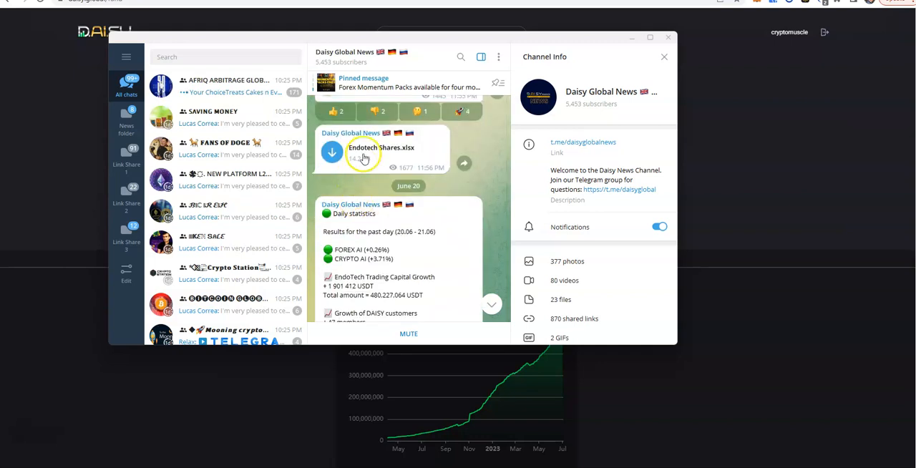
{"action": "left_click", "coordinate": [332, 152]}
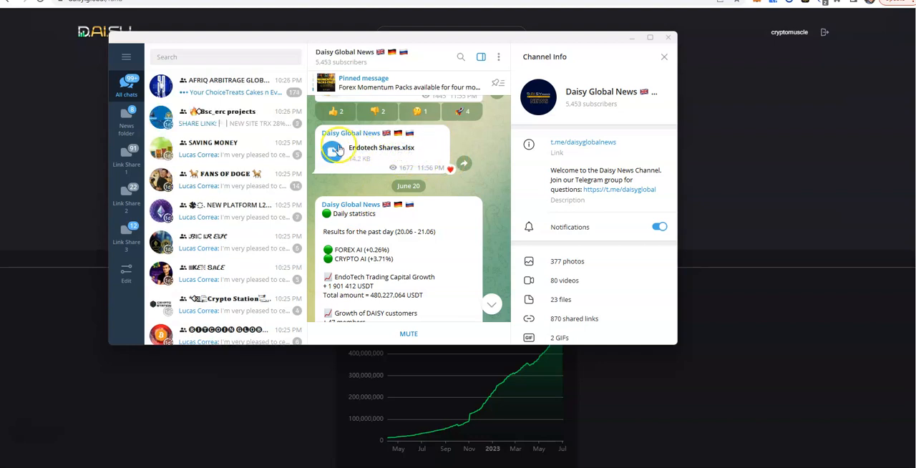
{"action": "left_click", "coordinate": [334, 151]}
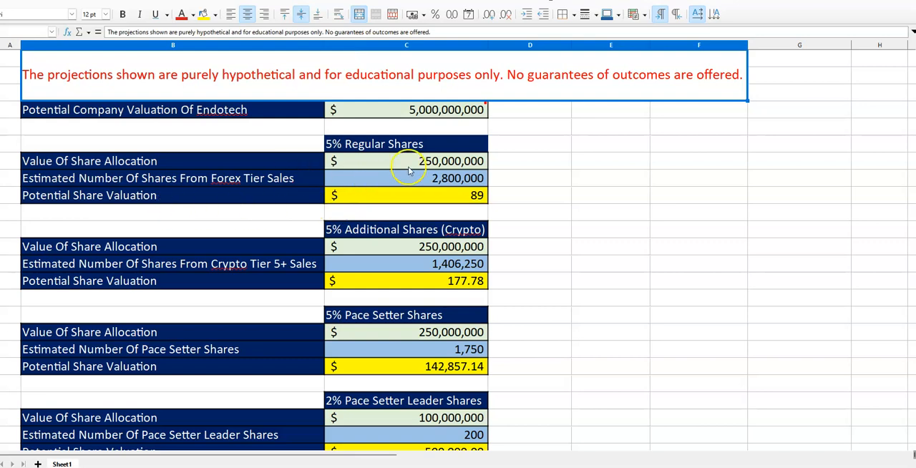
- Scroll the Endotech Shares sheet from the $5,000,000,000 valuation blocks down to the crypto tier equity table
{"action": "scroll", "scroll_direction": "down", "scroll_amount": 3}
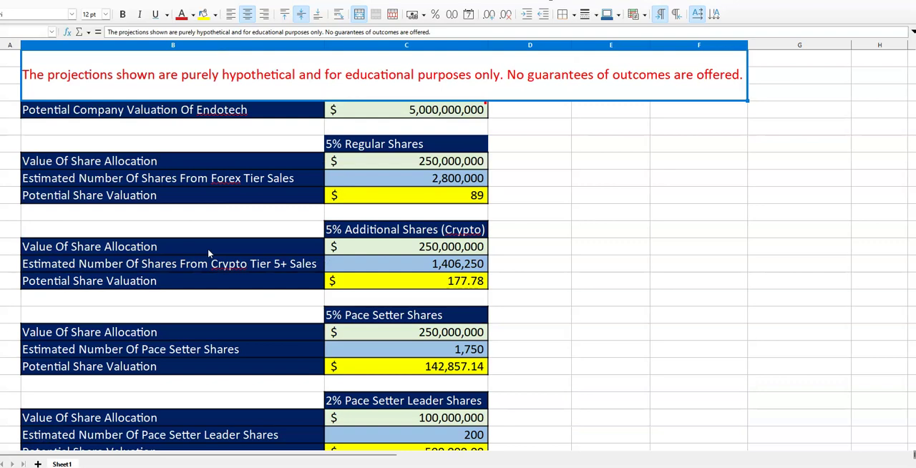
{"action": "scroll", "scroll_direction": "down", "scroll_amount": 3}
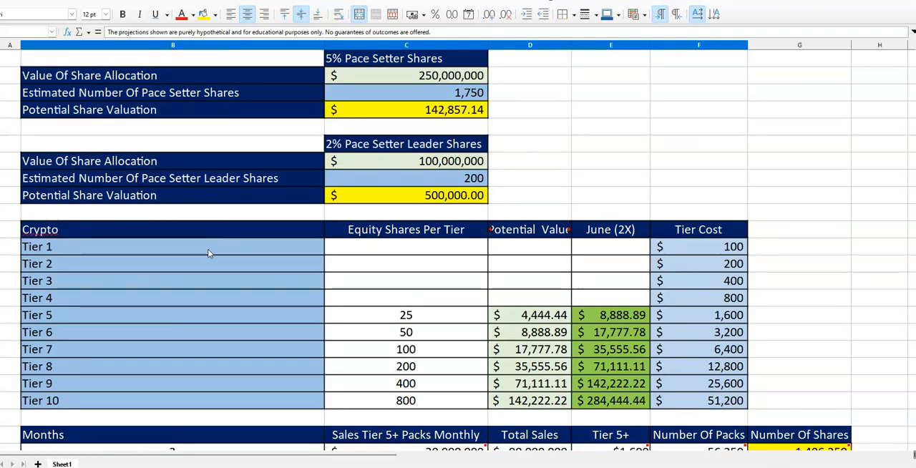
{"action": "scroll", "scroll_direction": "down", "scroll_amount": 3}
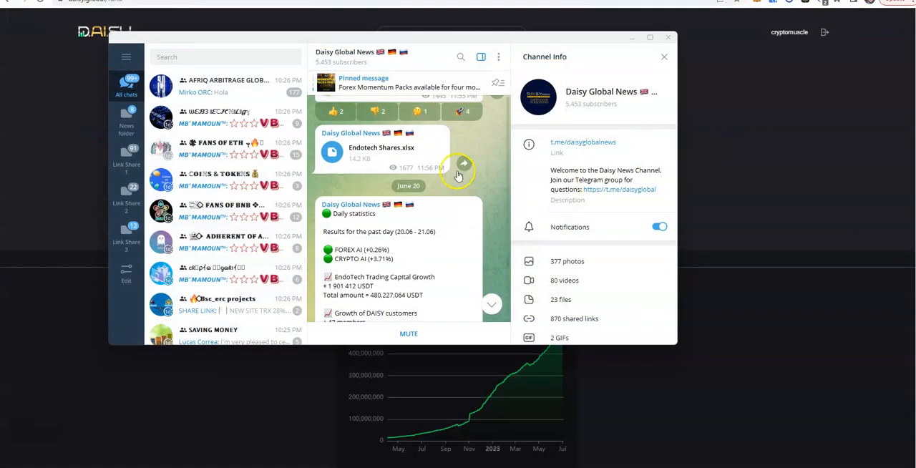
{"action": "scroll", "scroll_direction": "down", "scroll_amount": 3}
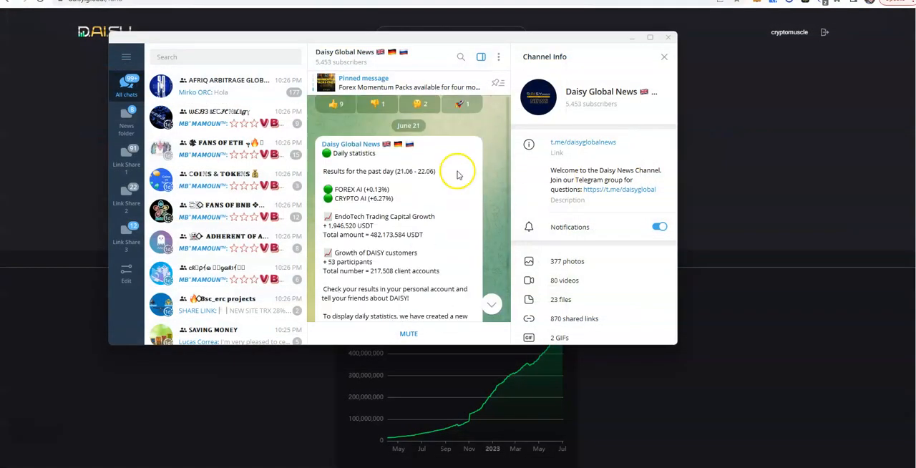
{"action": "scroll", "scroll_direction": "down", "scroll_amount": 3}
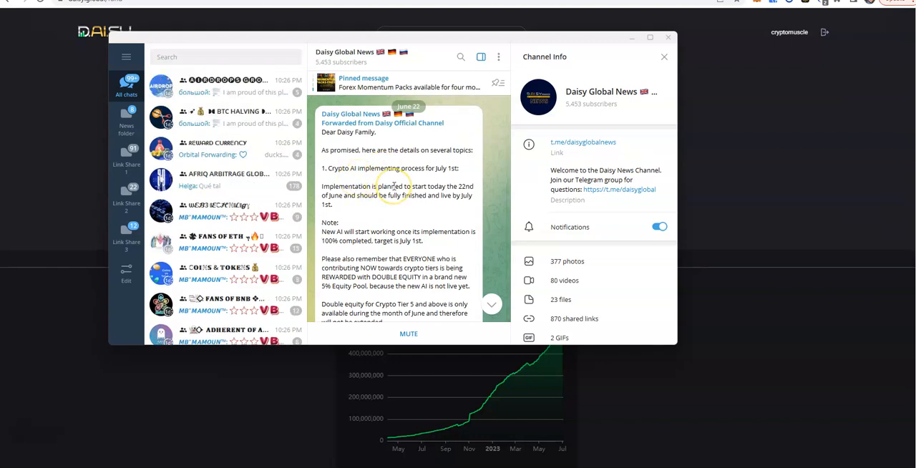
{"action": "mouse_move", "coordinate": [417, 228]}
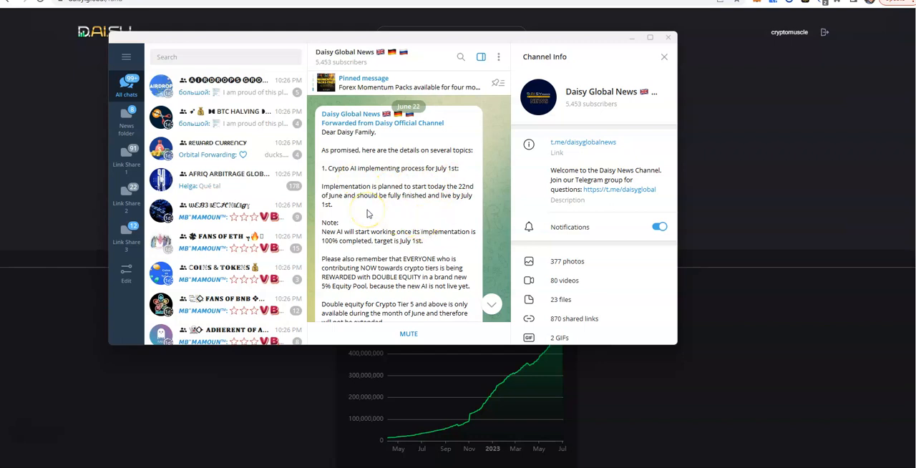
{"action": "mouse_move", "coordinate": [398, 207]}
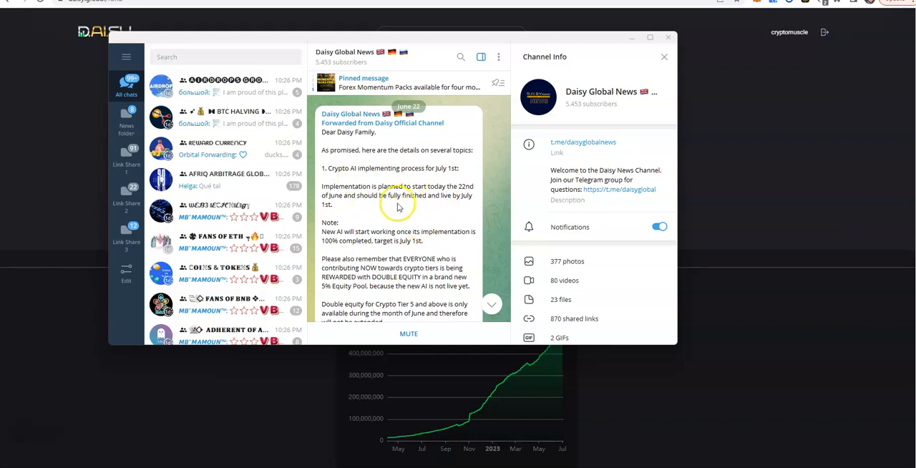
{"action": "scroll", "scroll_direction": "down", "scroll_amount": 3}
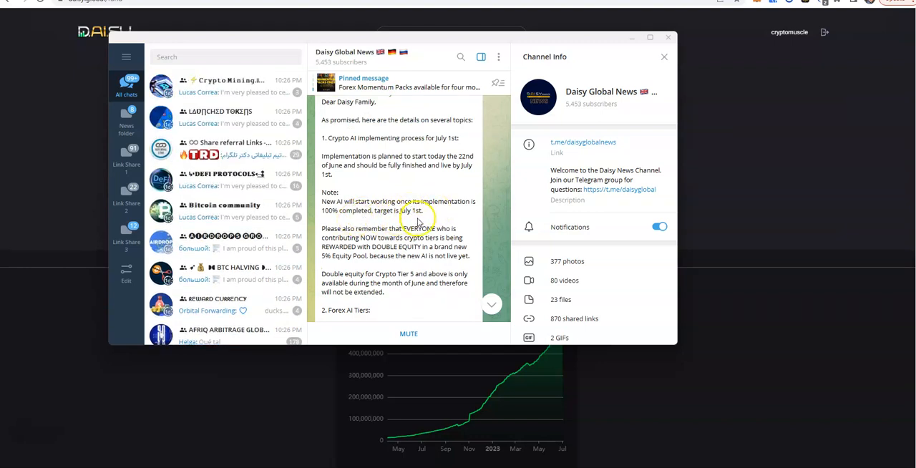
{"action": "scroll", "scroll_direction": "down", "scroll_amount": 3}
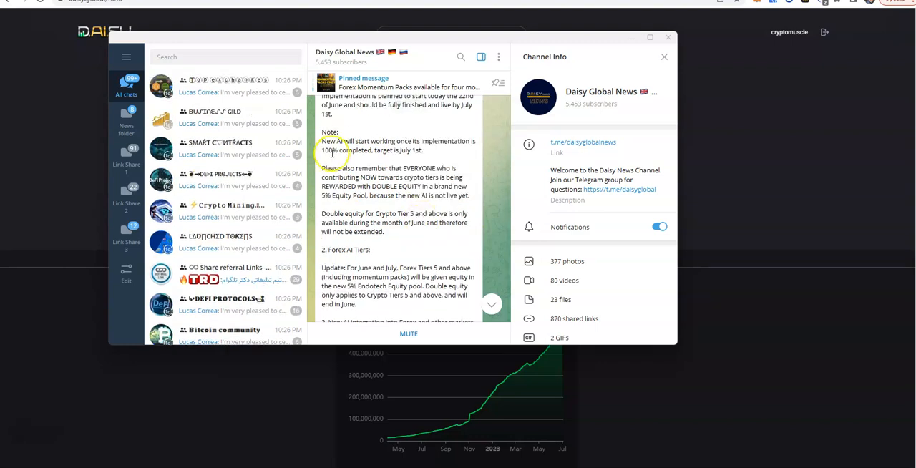
{"action": "scroll", "scroll_direction": "down", "scroll_amount": 3}
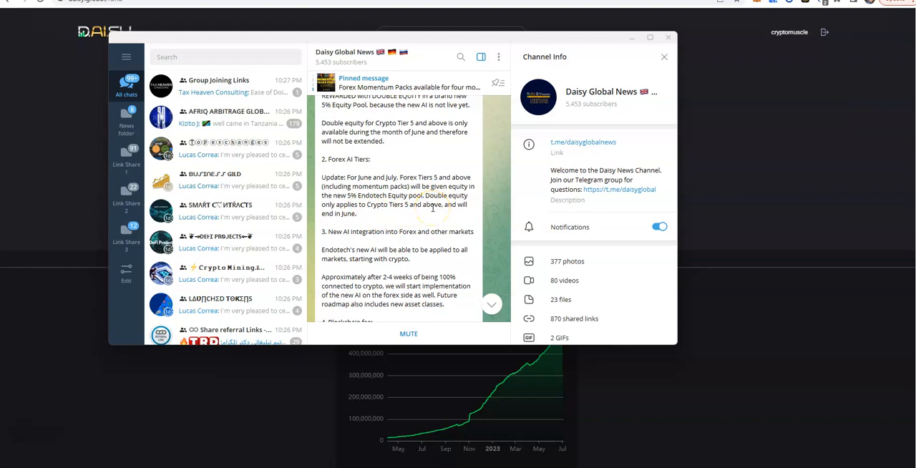
{"action": "scroll", "scroll_direction": "down", "scroll_amount": 3}
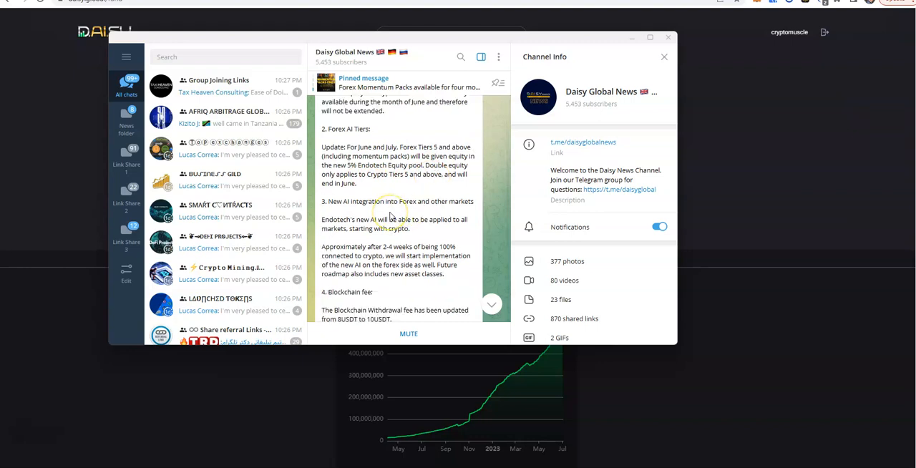
{"action": "mouse_move", "coordinate": [435, 214]}
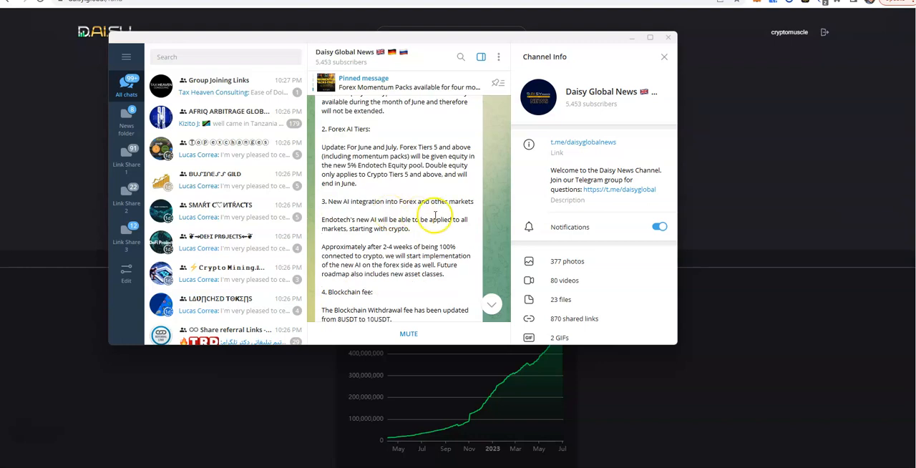
{"action": "mouse_move", "coordinate": [409, 239]}
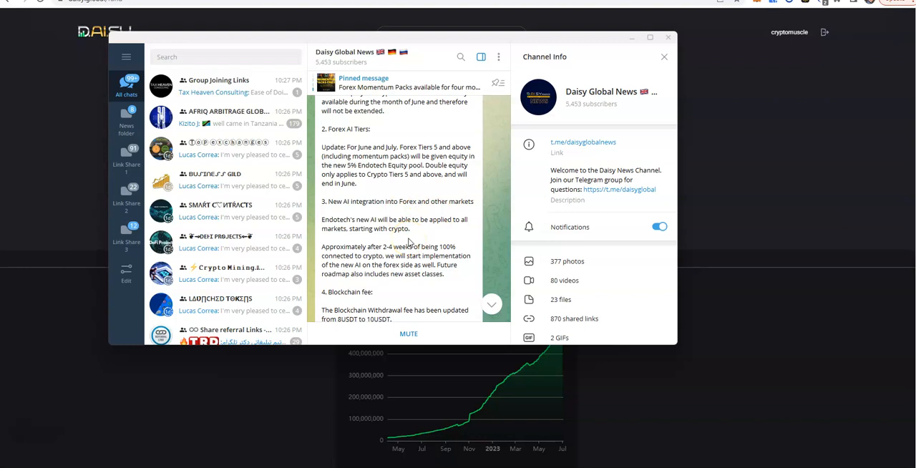
{"action": "mouse_move", "coordinate": [427, 216]}
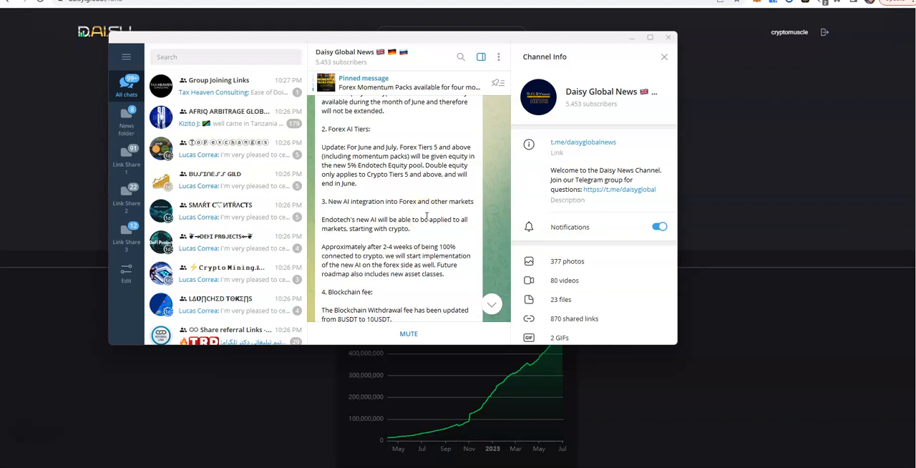
{"action": "scroll", "scroll_direction": "down", "scroll_amount": 3}
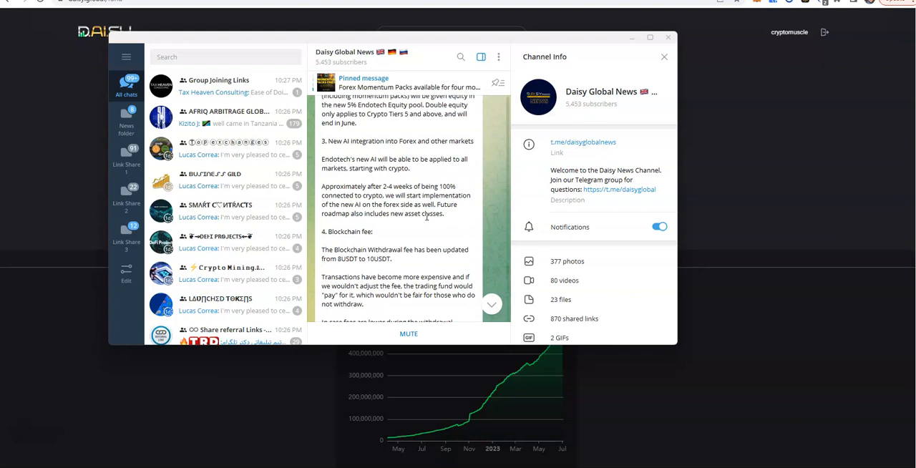
{"action": "scroll", "scroll_direction": "down", "scroll_amount": 3}
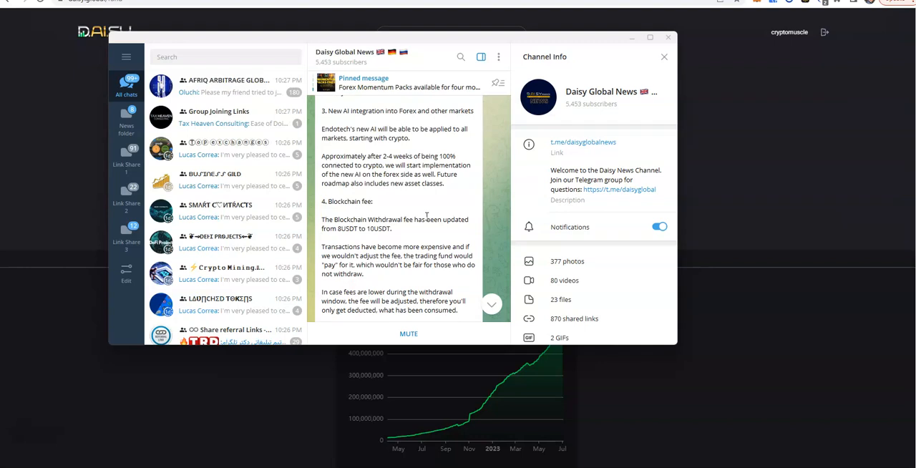
{"action": "scroll", "scroll_direction": "down", "scroll_amount": 3}
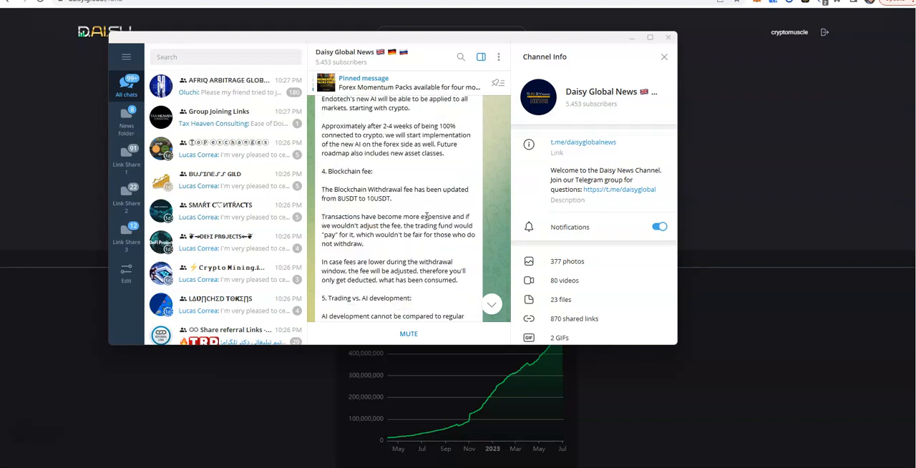
{"action": "scroll", "scroll_direction": "down", "scroll_amount": 3}
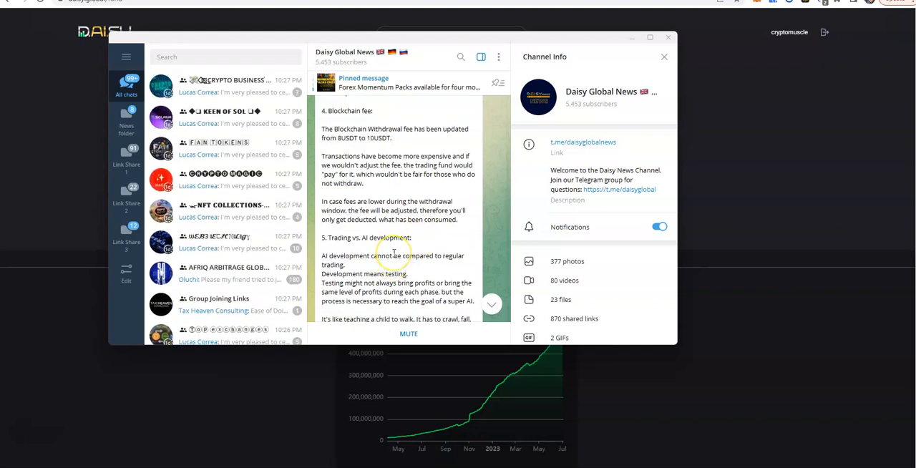
{"action": "scroll", "scroll_direction": "down", "scroll_amount": 3}
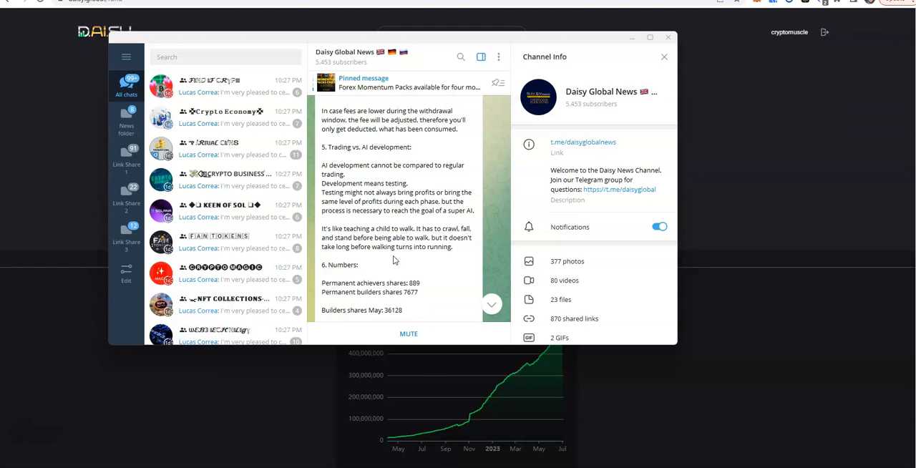
{"action": "scroll", "scroll_direction": "down", "scroll_amount": 3}
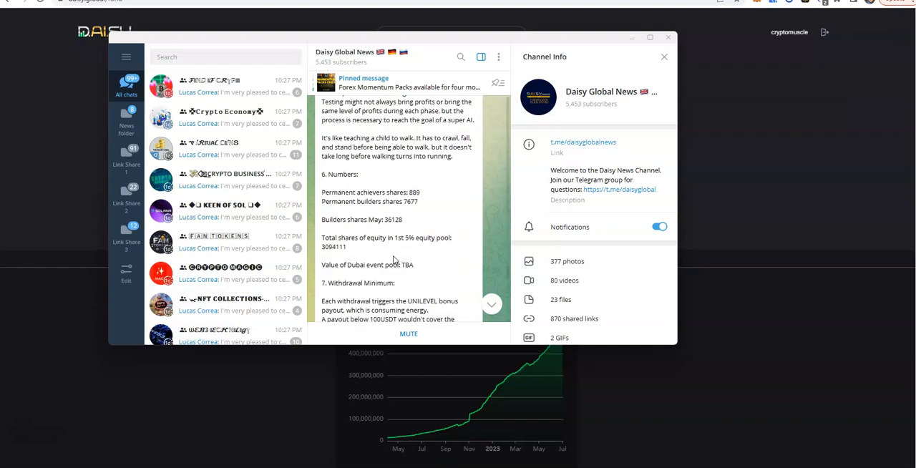
{"action": "scroll", "scroll_direction": "down", "scroll_amount": 3}
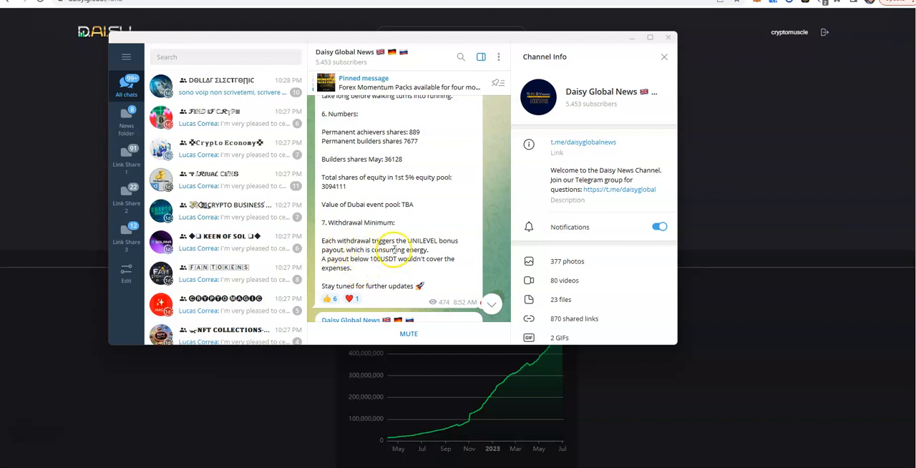
{"action": "mouse_move", "coordinate": [345, 259]}
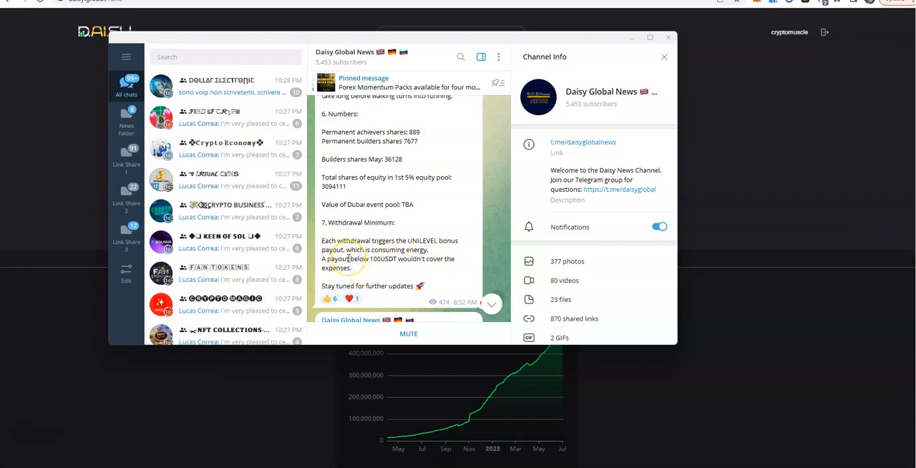
{"action": "mouse_move", "coordinate": [366, 277]}
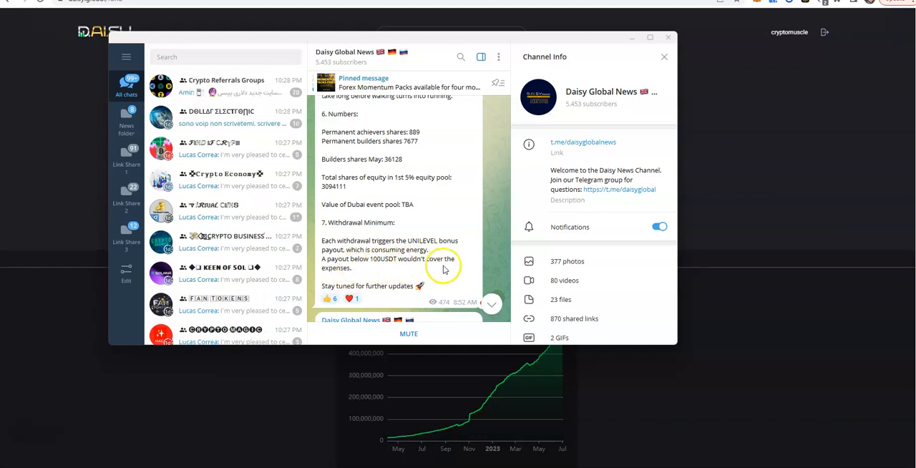
{"action": "scroll", "scroll_direction": "down", "scroll_amount": 3}
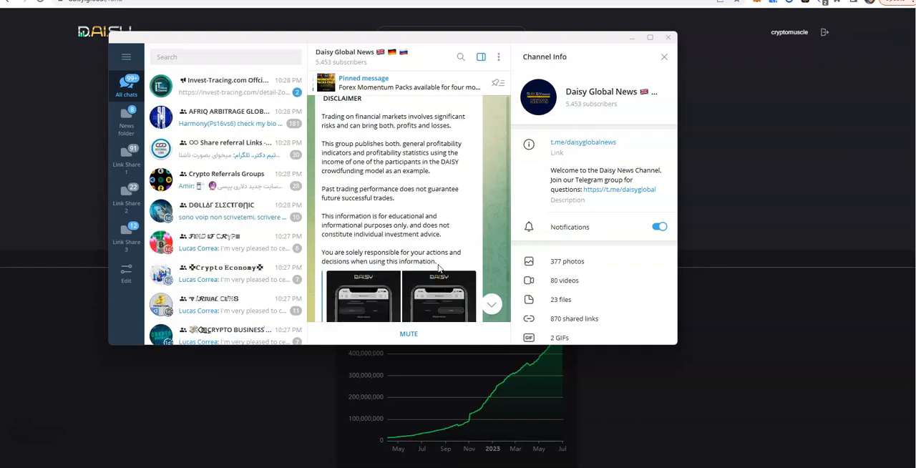
- Read the recent Daisy Global News posts on the BCS token sale and live-call recap
{"action": "scroll", "scroll_direction": "down", "scroll_amount": 3}
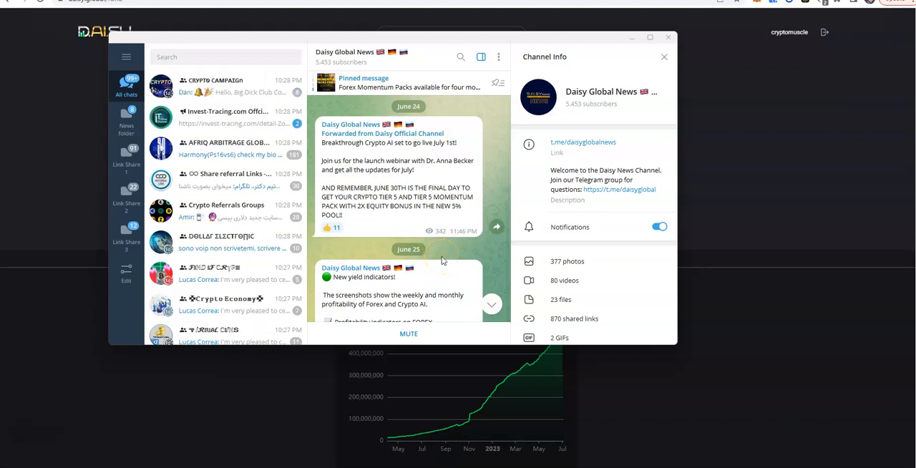
{"action": "scroll", "scroll_direction": "down", "scroll_amount": 3}
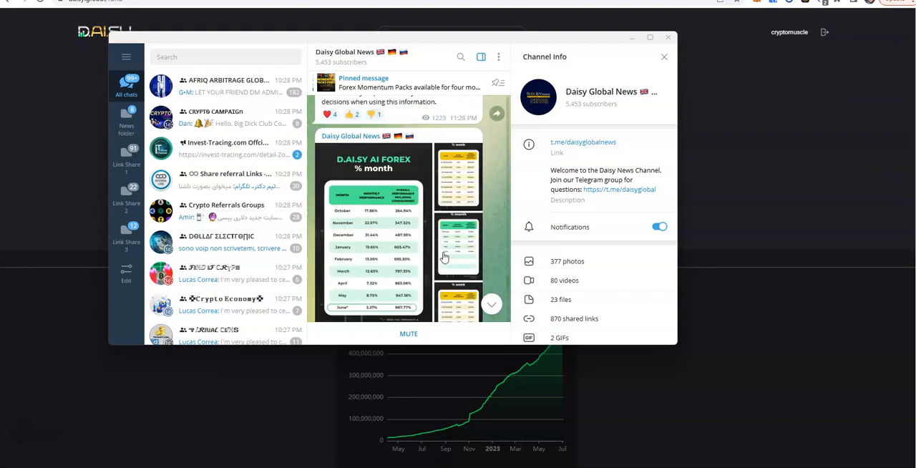
{"action": "scroll", "scroll_direction": "down", "scroll_amount": 3}
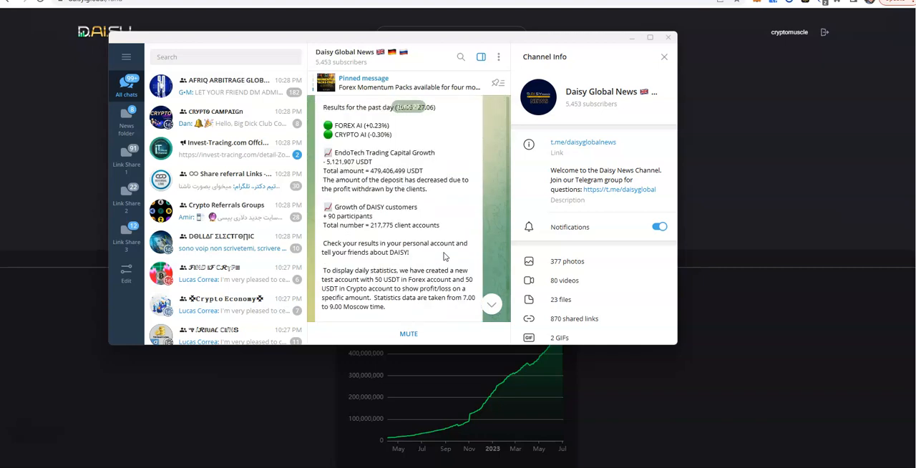
{"action": "scroll", "scroll_direction": "down", "scroll_amount": 3}
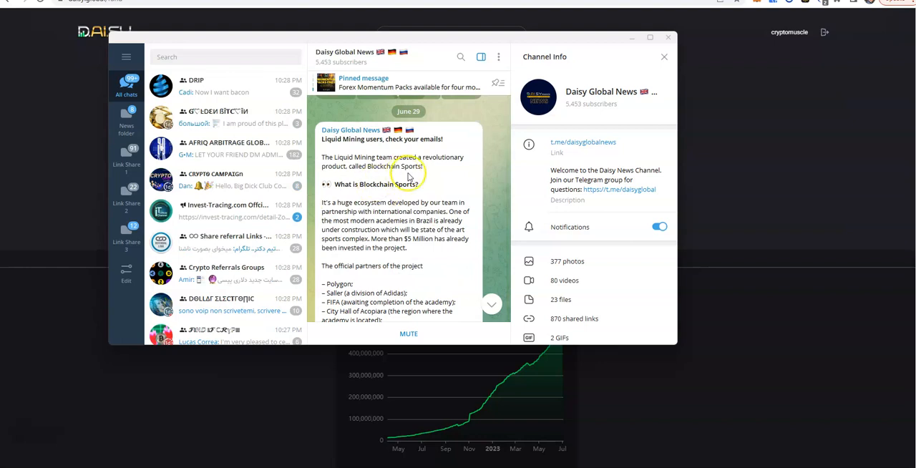
{"action": "mouse_move", "coordinate": [452, 194]}
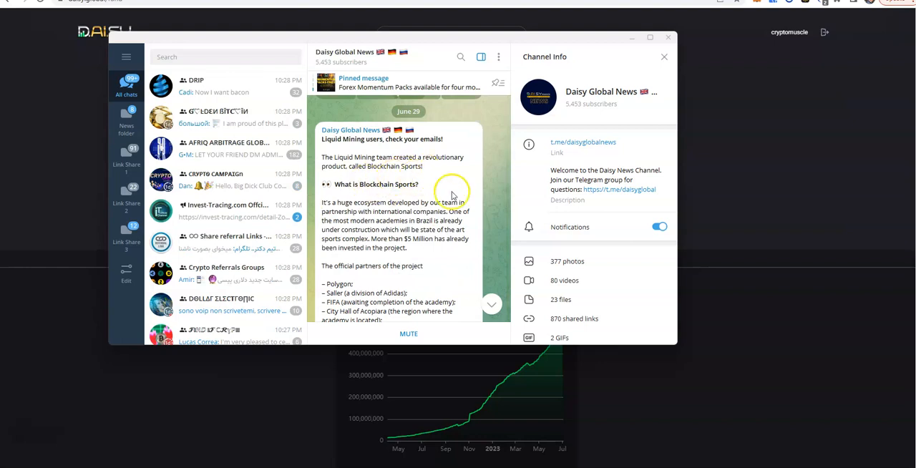
{"action": "scroll", "scroll_direction": "down", "scroll_amount": 3}
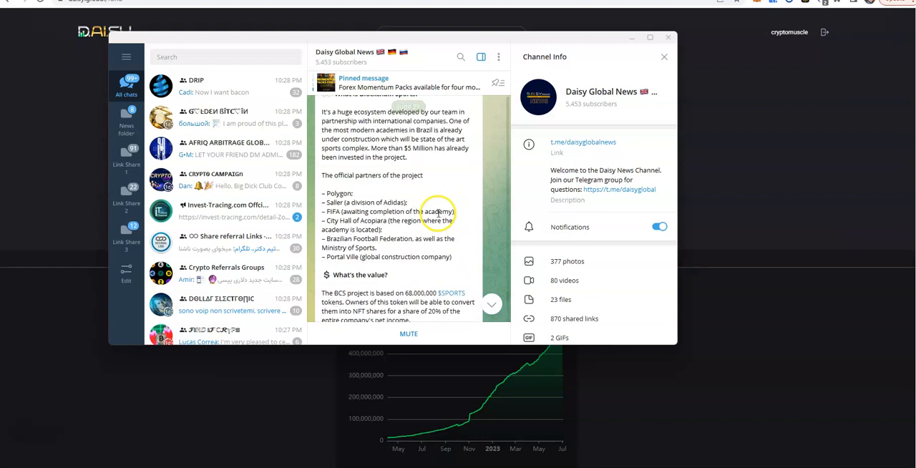
{"action": "scroll", "scroll_direction": "down", "scroll_amount": 3}
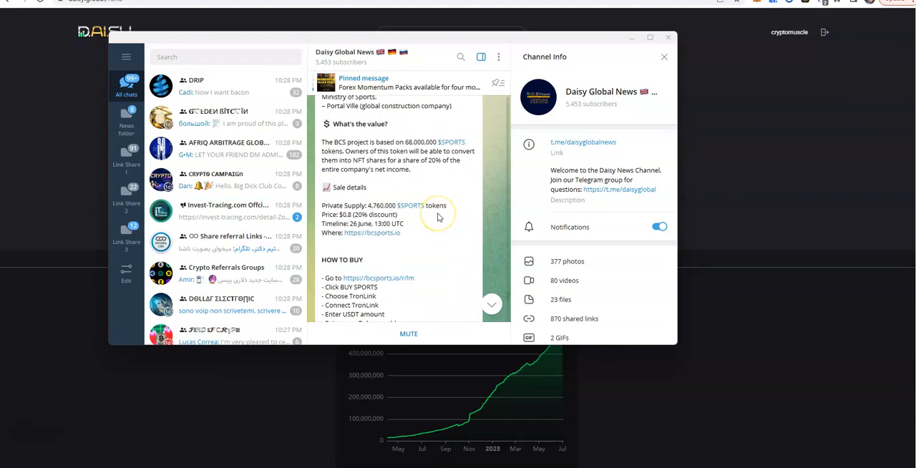
- Continue through the July 2 yield indicators and close Telegram to return to the Daisy dashboard
{"action": "scroll", "scroll_direction": "down", "scroll_amount": 3}
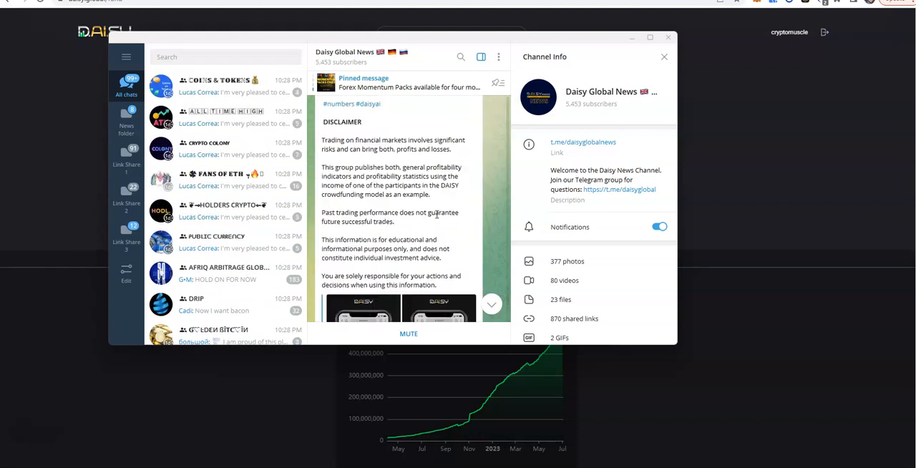
{"action": "scroll", "scroll_direction": "down", "scroll_amount": 3}
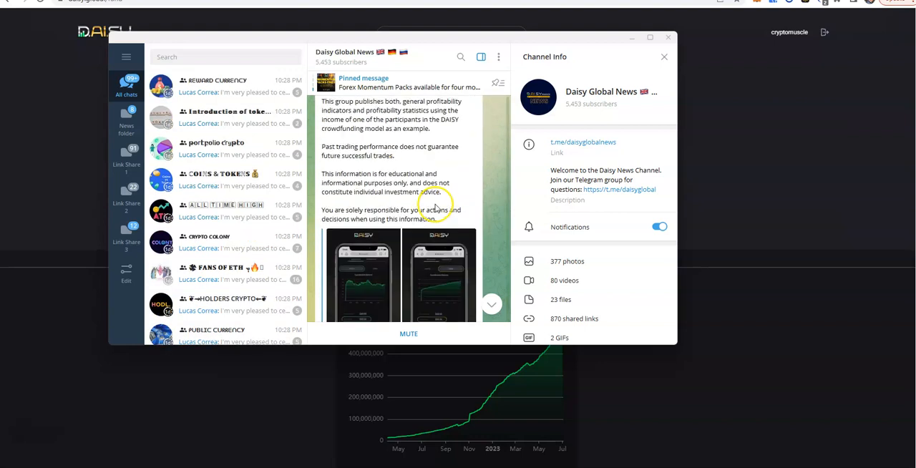
{"action": "scroll", "scroll_direction": "down", "scroll_amount": 3}
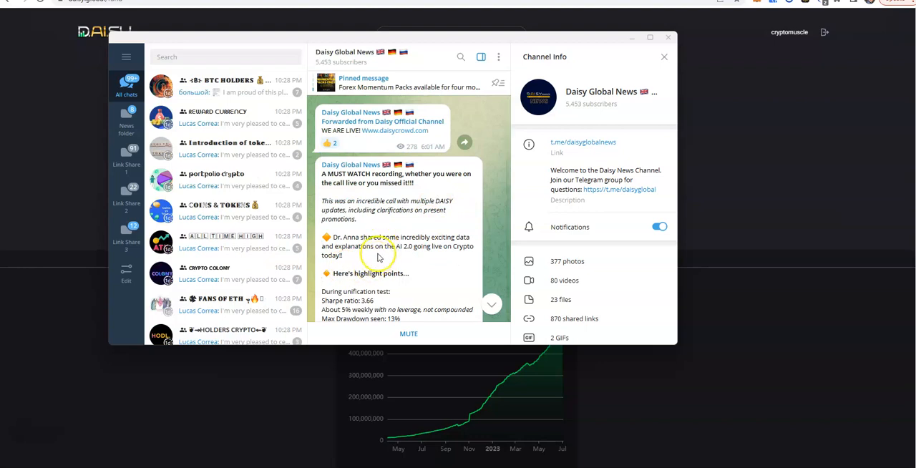
{"action": "mouse_move", "coordinate": [355, 256]}
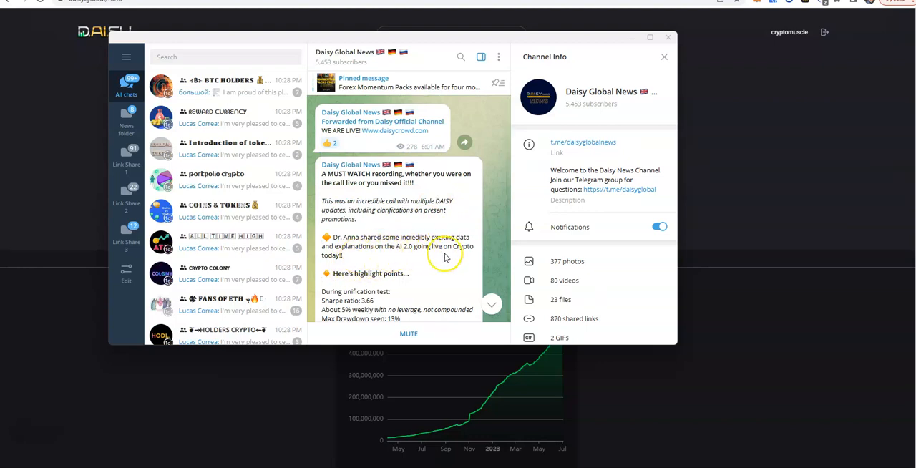
{"action": "scroll", "scroll_direction": "down", "scroll_amount": 3}
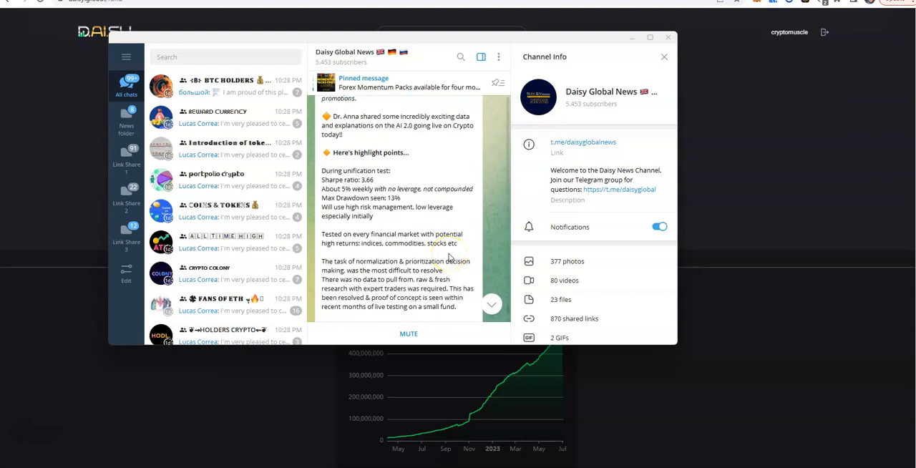
{"action": "scroll", "scroll_direction": "down", "scroll_amount": 3}
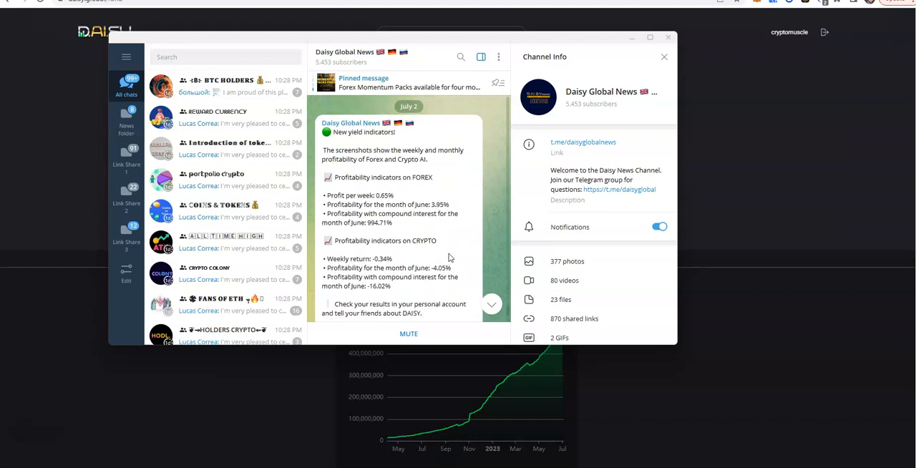
{"action": "scroll", "scroll_direction": "down", "scroll_amount": 3}
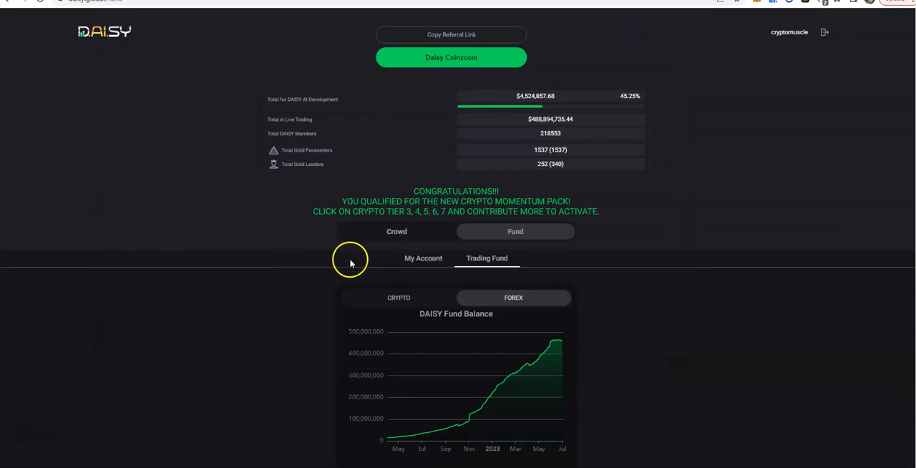
- Review the My Account crypto contribution balance chart, -$1,230.41 profit and payout history
{"action": "left_click", "coordinate": [422, 258]}
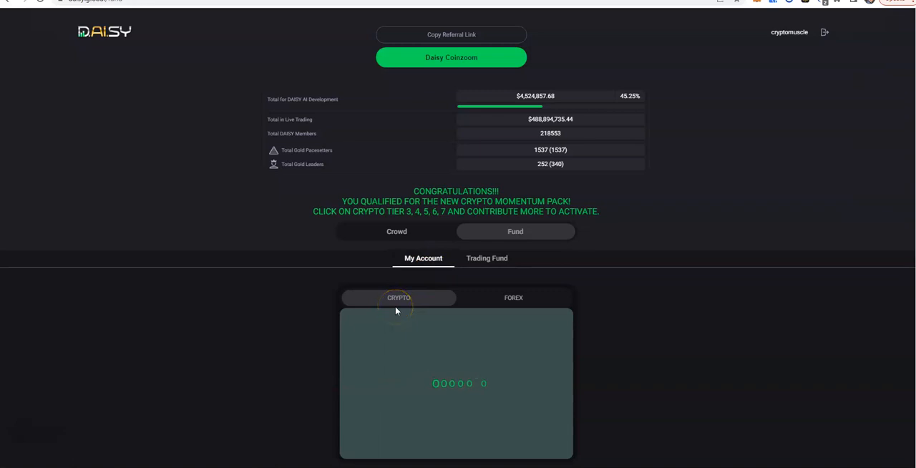
{"action": "left_click", "coordinate": [398, 297]}
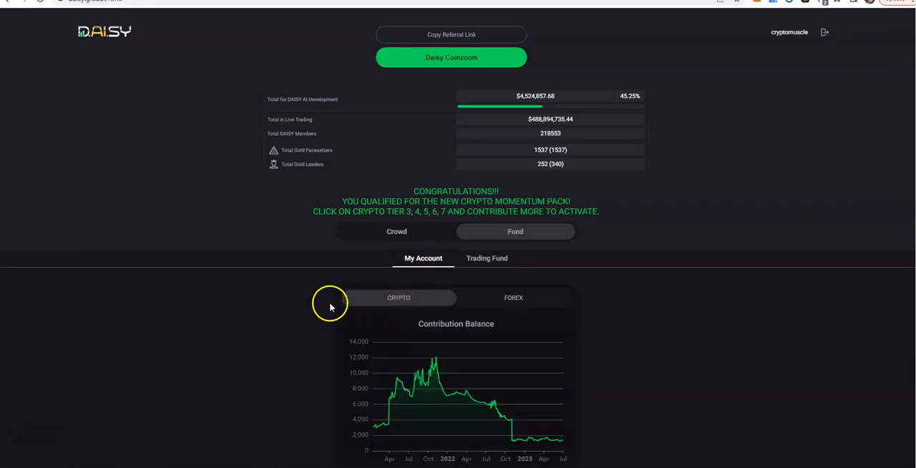
{"action": "scroll", "scroll_direction": "down", "scroll_amount": 3}
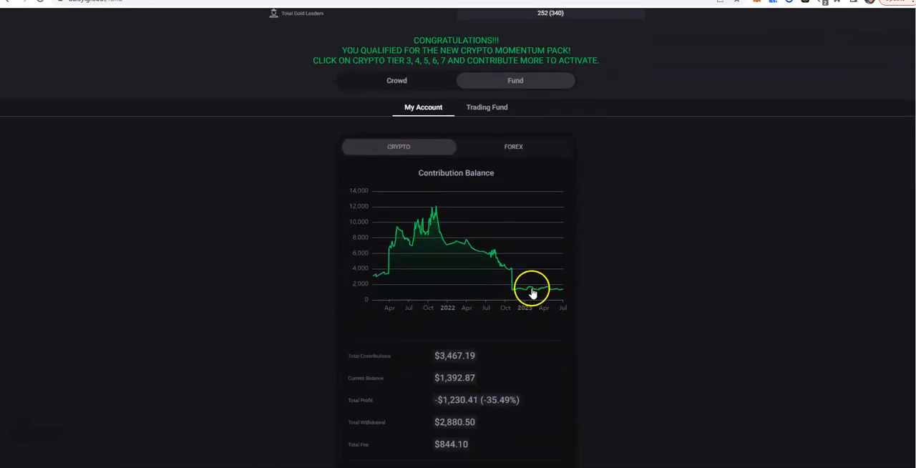
{"action": "mouse_move", "coordinate": [638, 238]}
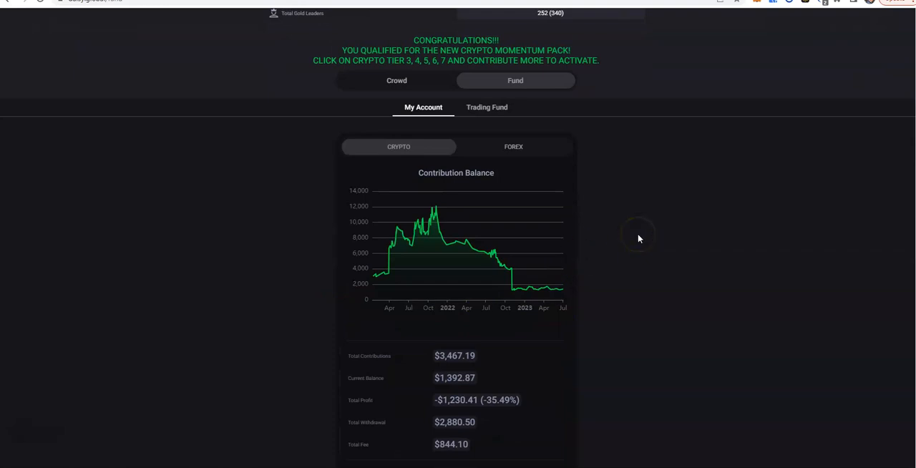
{"action": "mouse_move", "coordinate": [638, 239]}
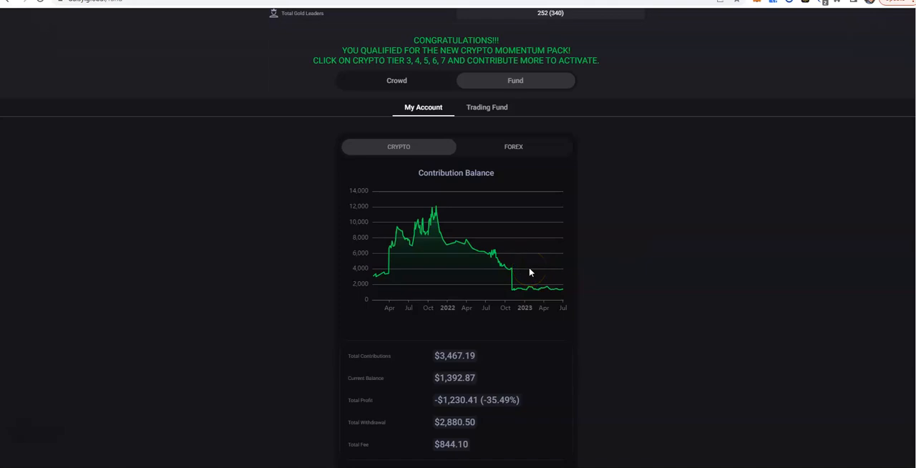
{"action": "scroll", "scroll_direction": "down", "scroll_amount": 3}
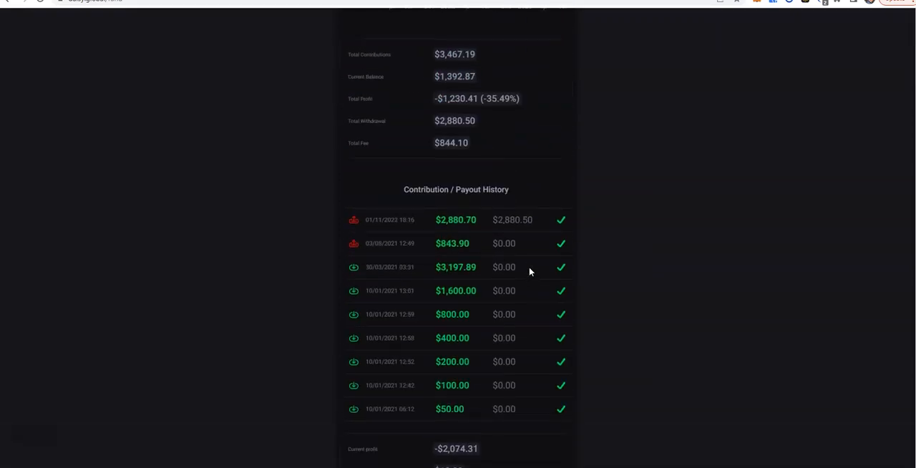
{"action": "scroll", "scroll_direction": "up", "scroll_amount": 3}
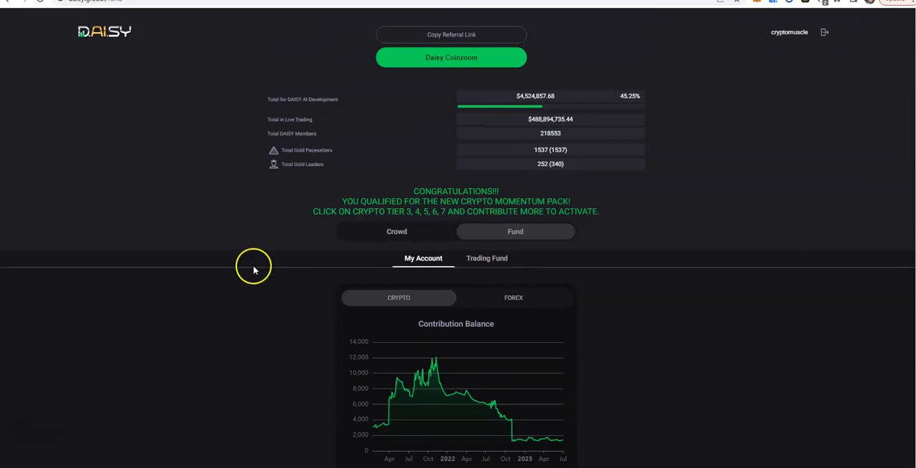
{"action": "mouse_move", "coordinate": [258, 276]}
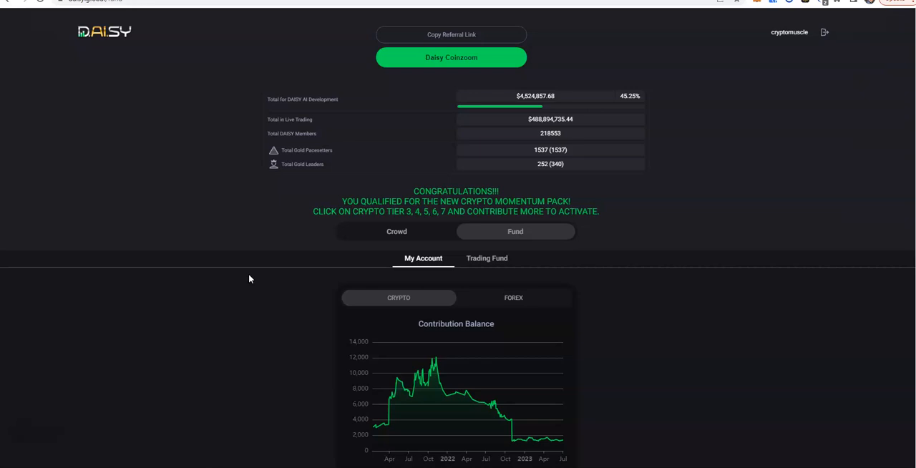
- Show the Trading Fund crypto AI V2.0 Profit % chart above the DAISY Fund Balance chart
{"action": "left_click", "coordinate": [486, 257]}
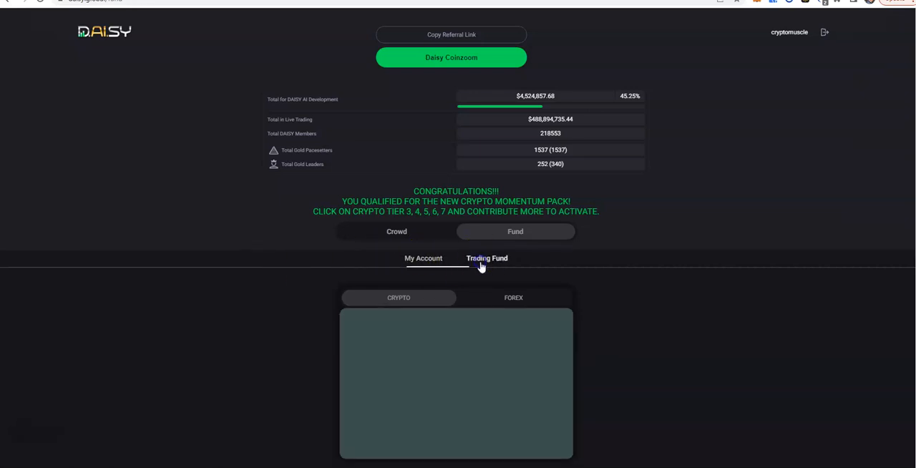
{"action": "left_click", "coordinate": [487, 258]}
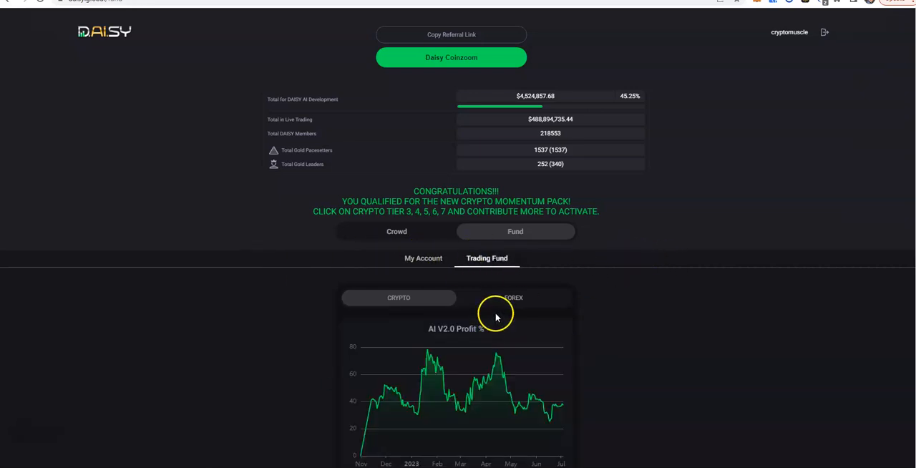
{"action": "left_click", "coordinate": [514, 298]}
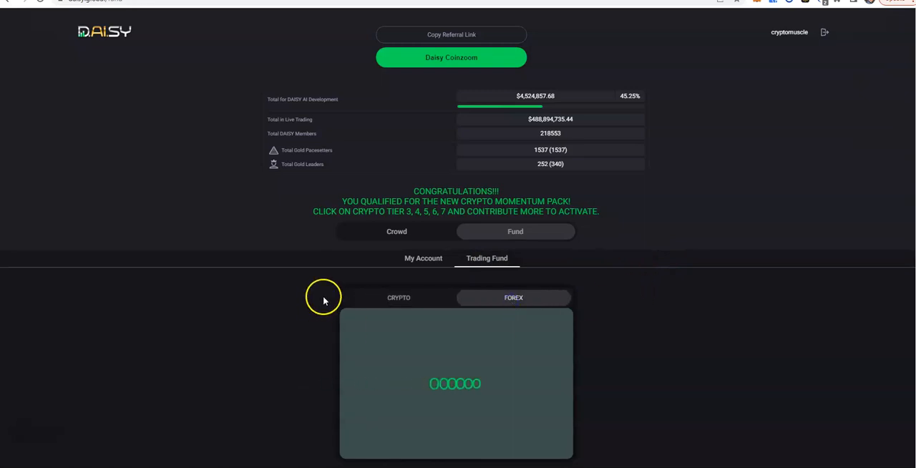
{"action": "left_click", "coordinate": [398, 297]}
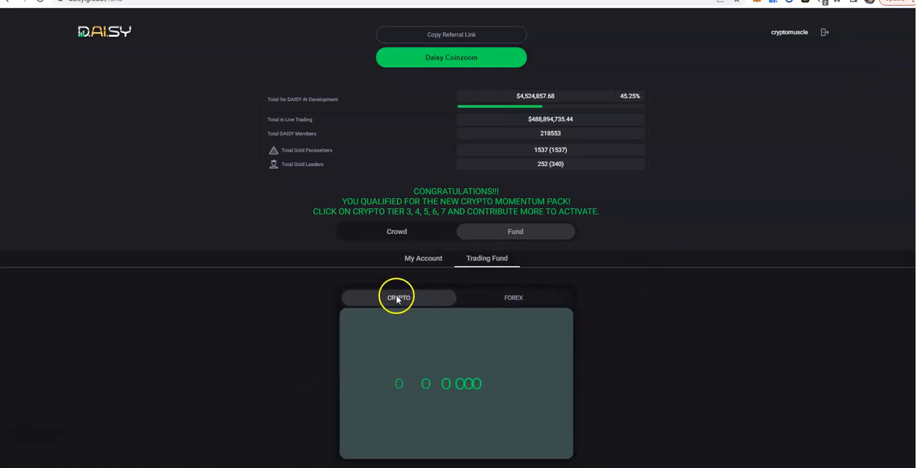
{"action": "left_click", "coordinate": [398, 297]}
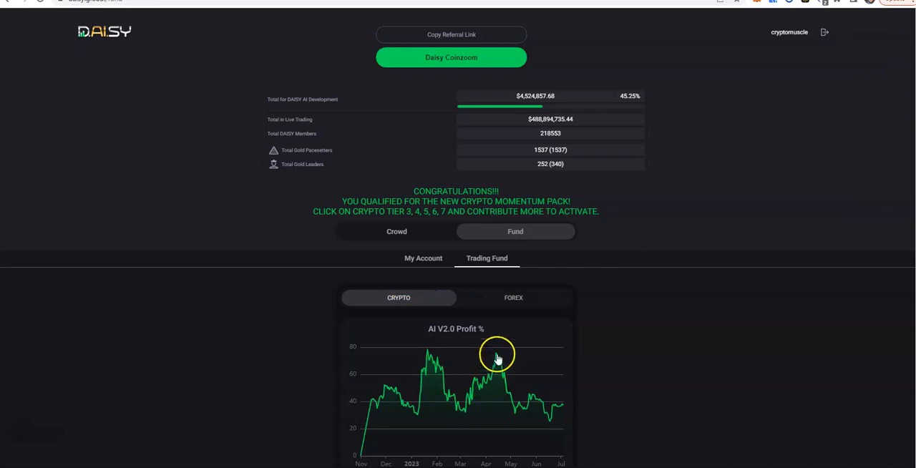
{"action": "scroll", "scroll_direction": "down", "scroll_amount": 3}
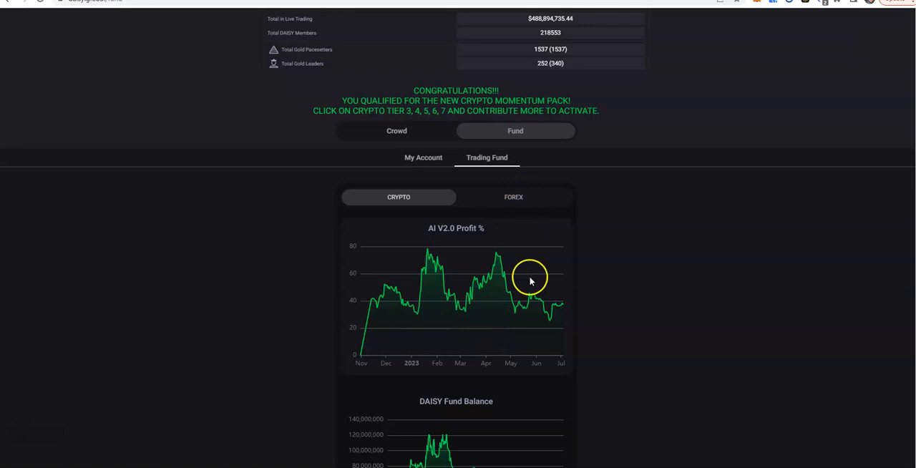
{"action": "mouse_move", "coordinate": [552, 309]}
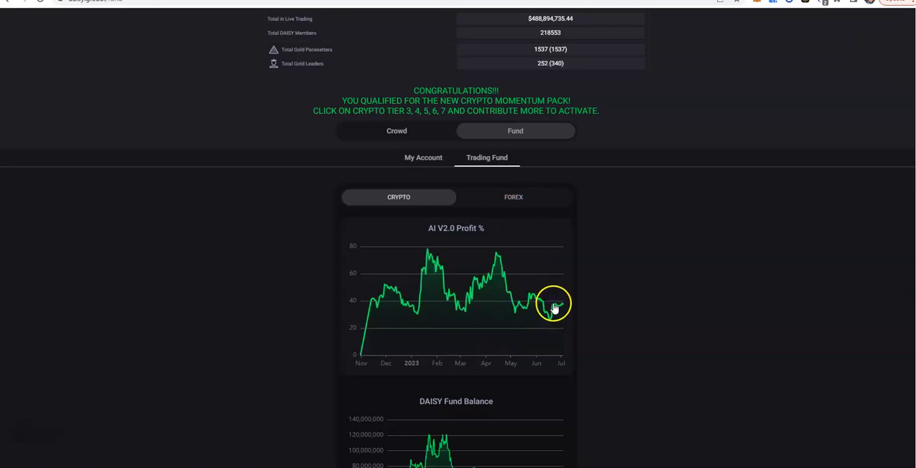
{"action": "mouse_move", "coordinate": [521, 158]}
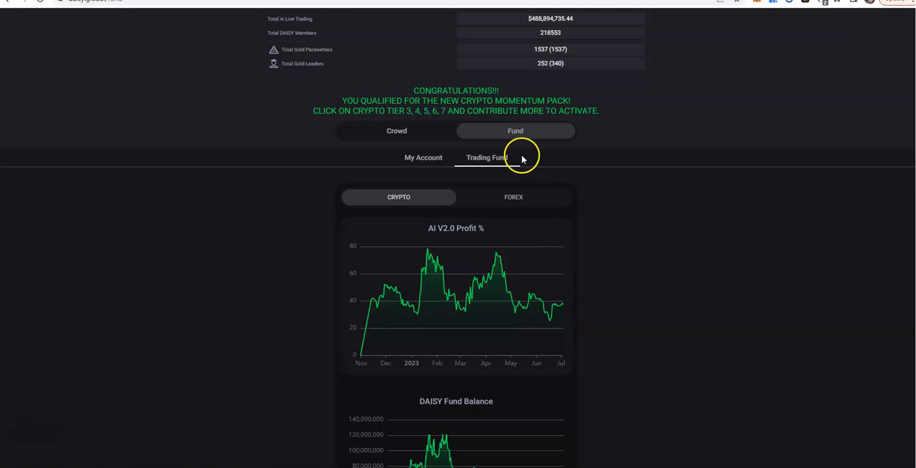
{"action": "mouse_move", "coordinate": [508, 141]}
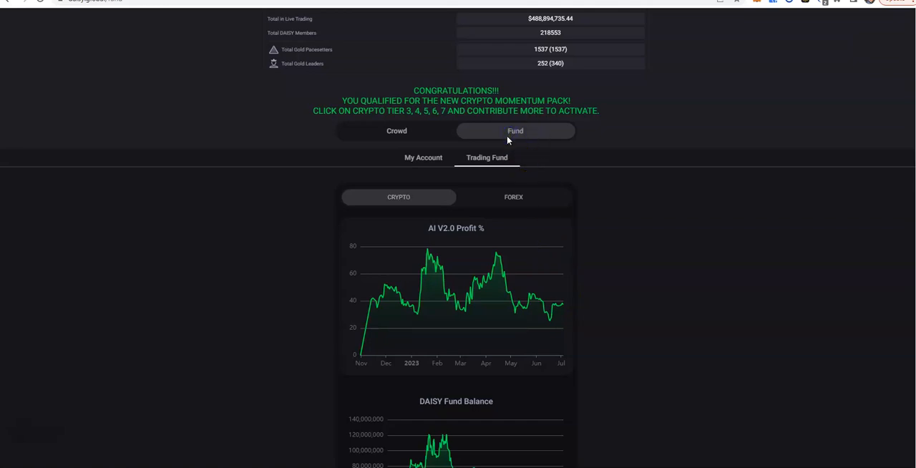
- Show the forex fund's $460,845,734.47 balance, profit charts and 997.08% compounded performance report
{"action": "left_click", "coordinate": [512, 198]}
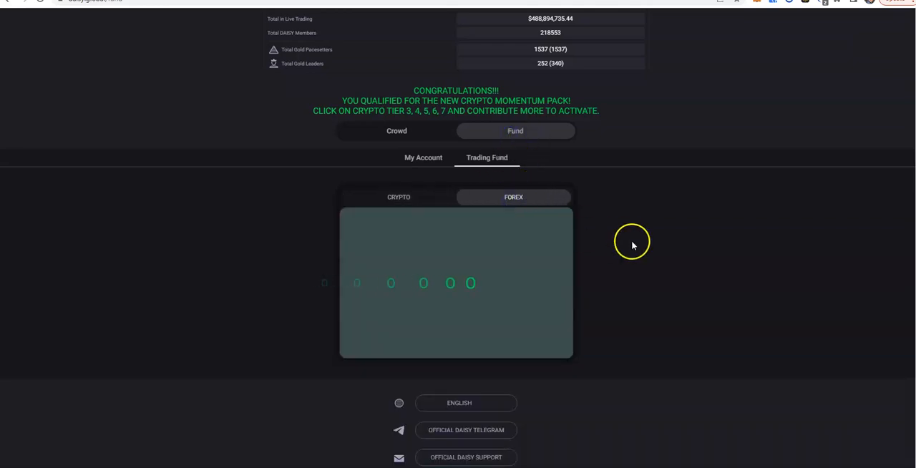
{"action": "scroll", "scroll_direction": "down", "scroll_amount": 3}
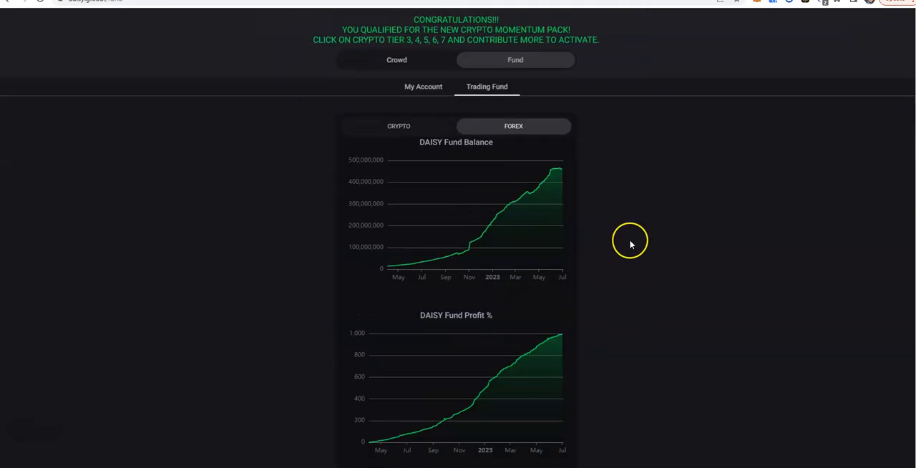
{"action": "scroll", "scroll_direction": "down", "scroll_amount": 3}
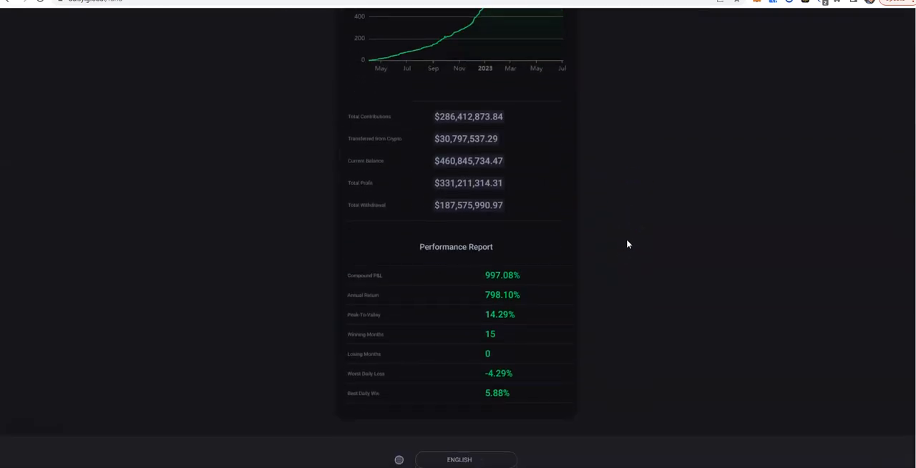